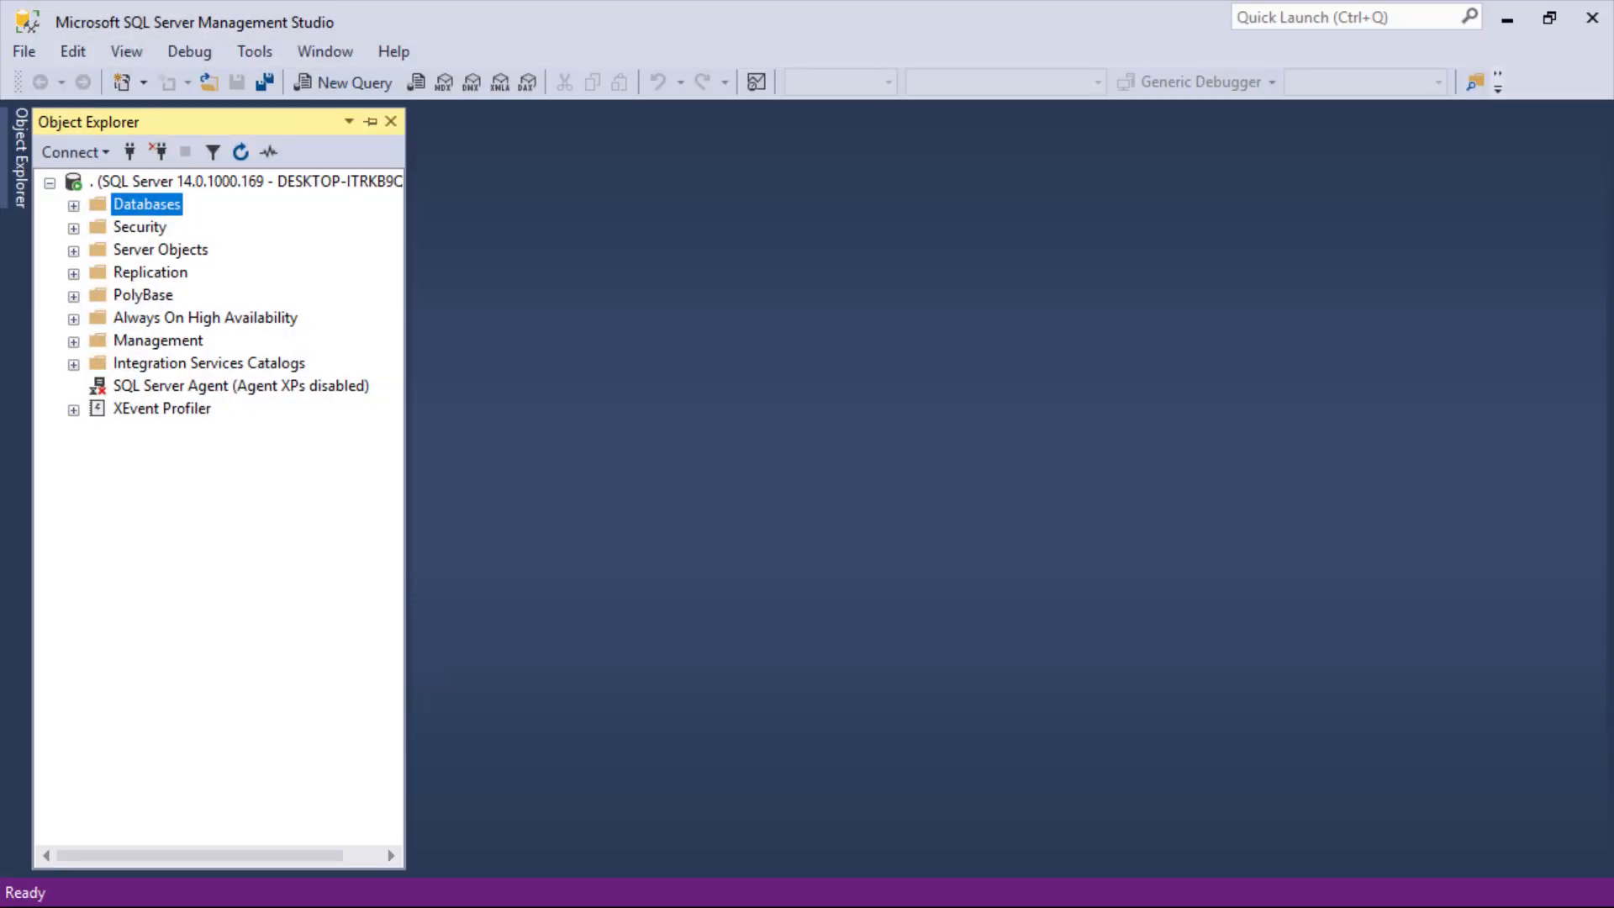
Create a new SQL Server database named Quartz under Databases
right_click(146, 203)
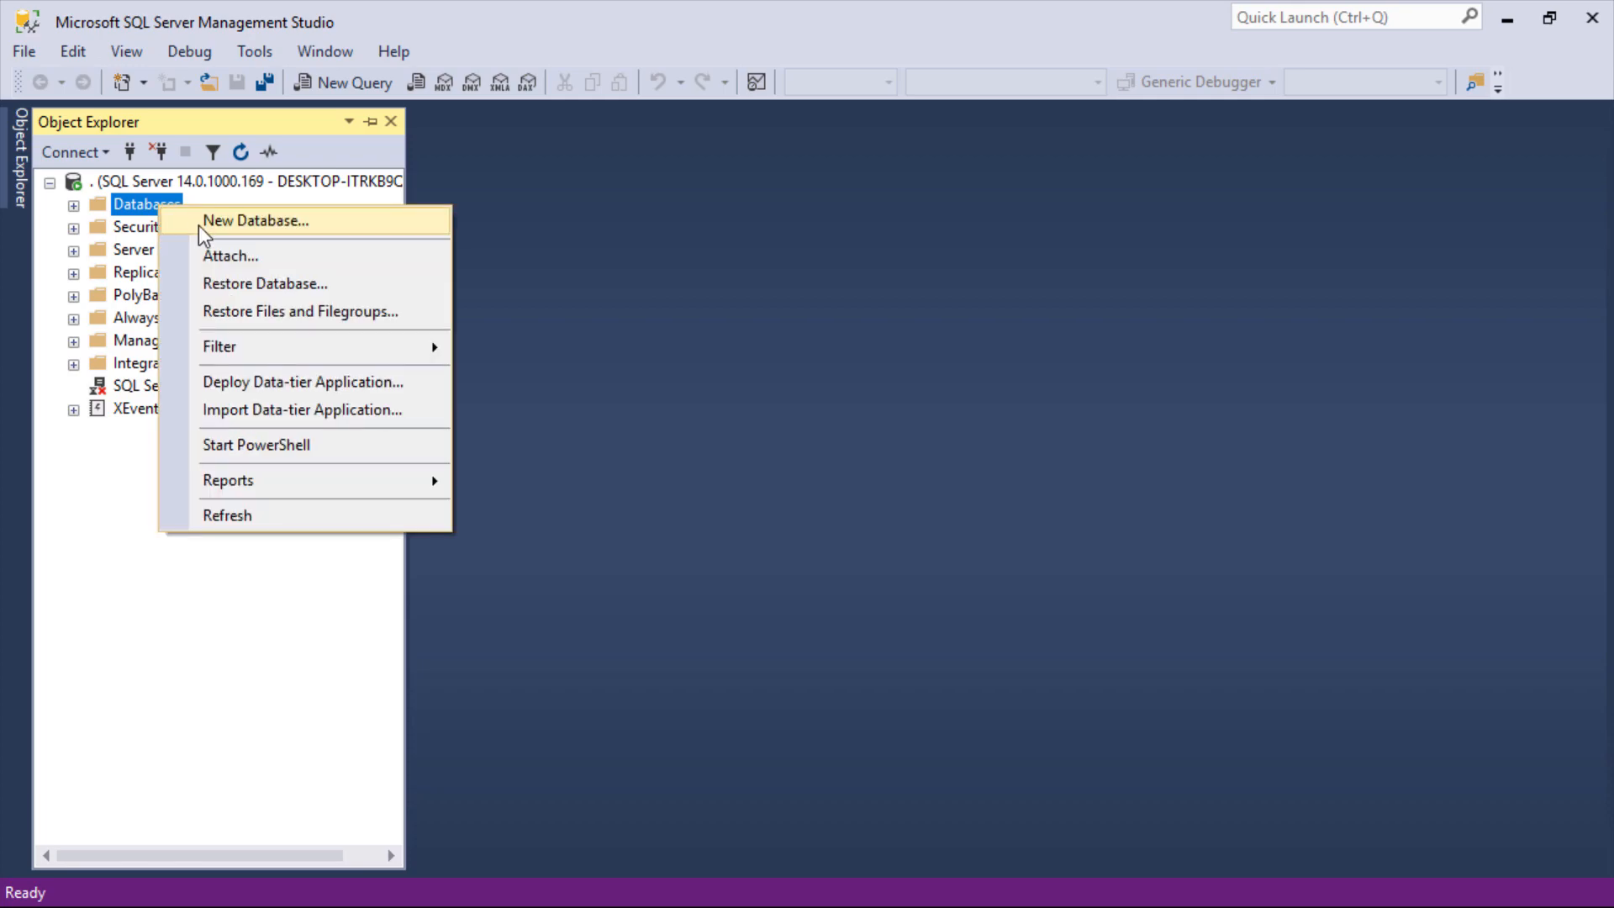
left_click(256, 220)
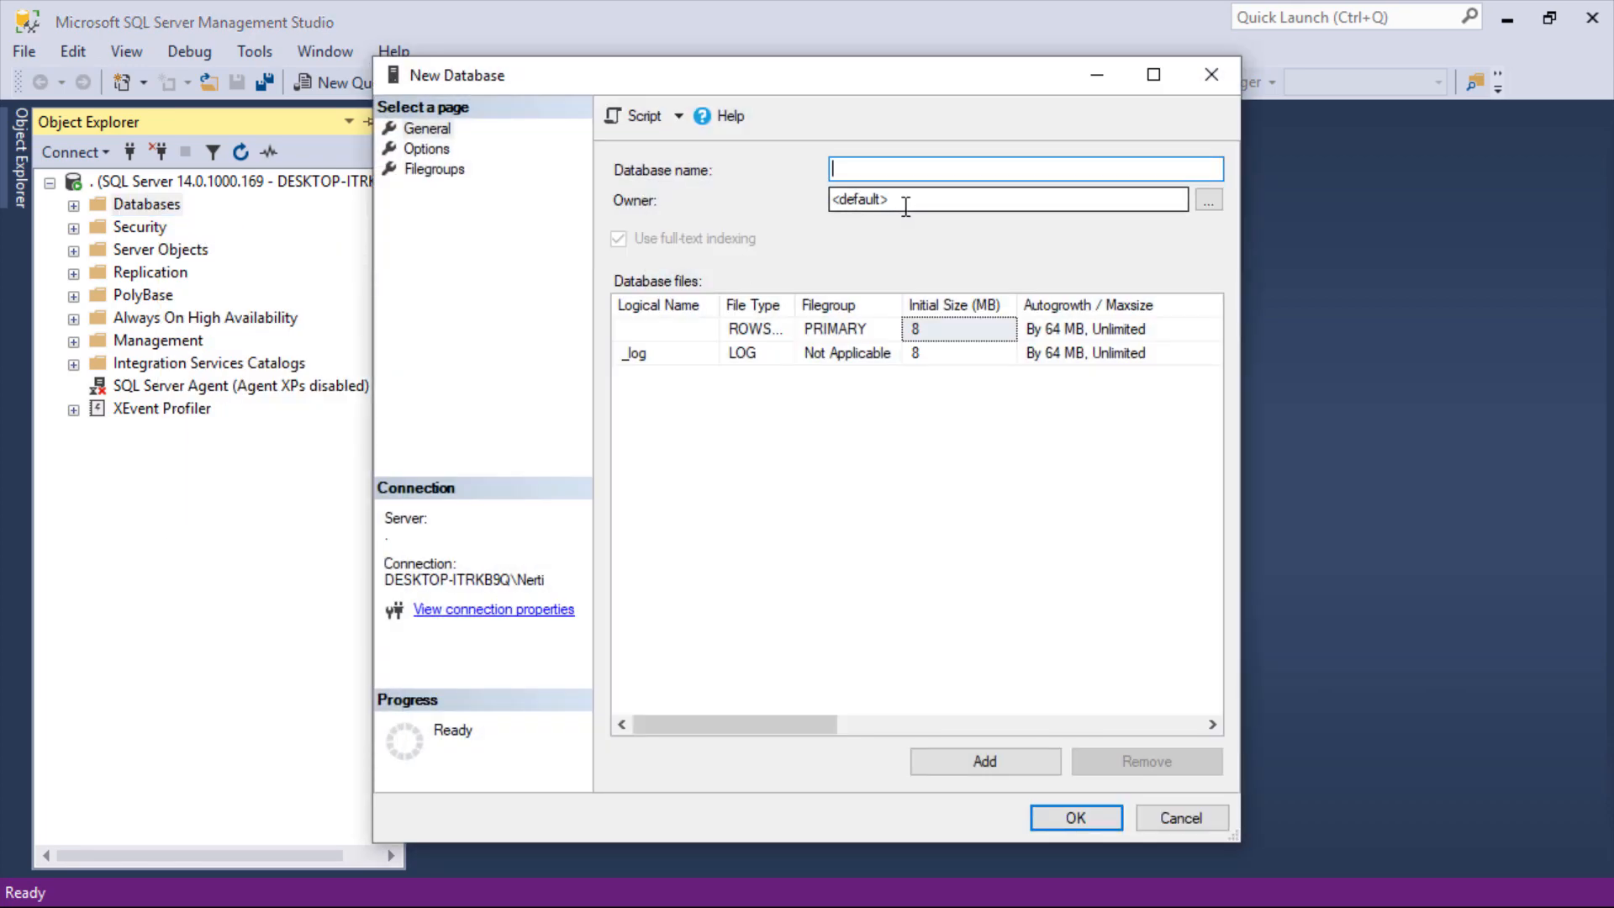
type("Quartz")
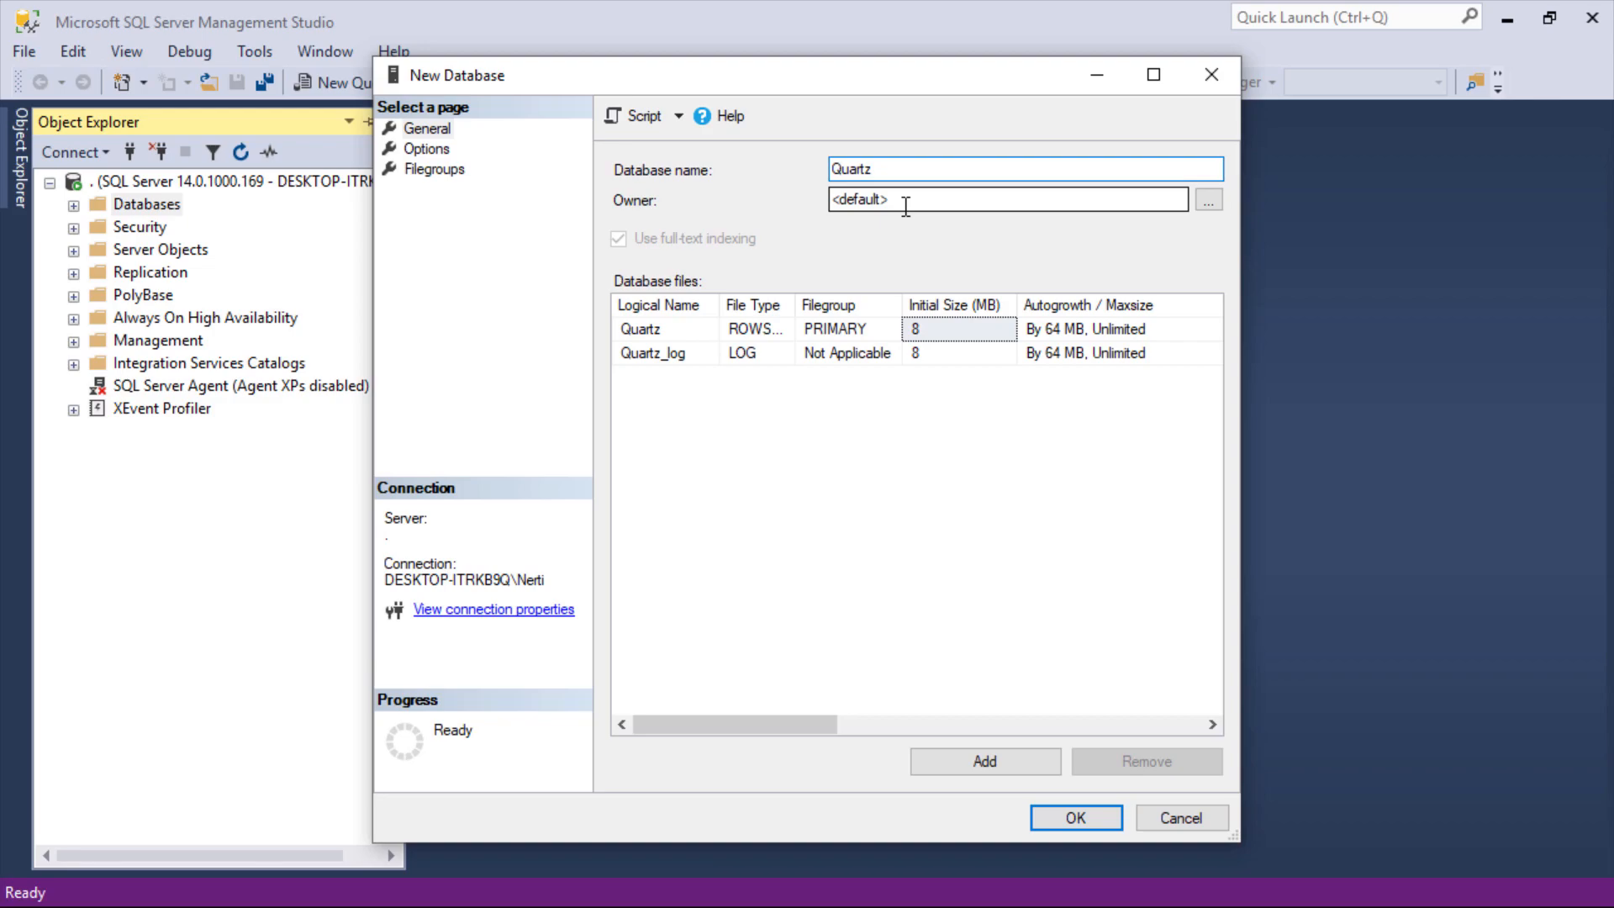
left_click(1073, 817)
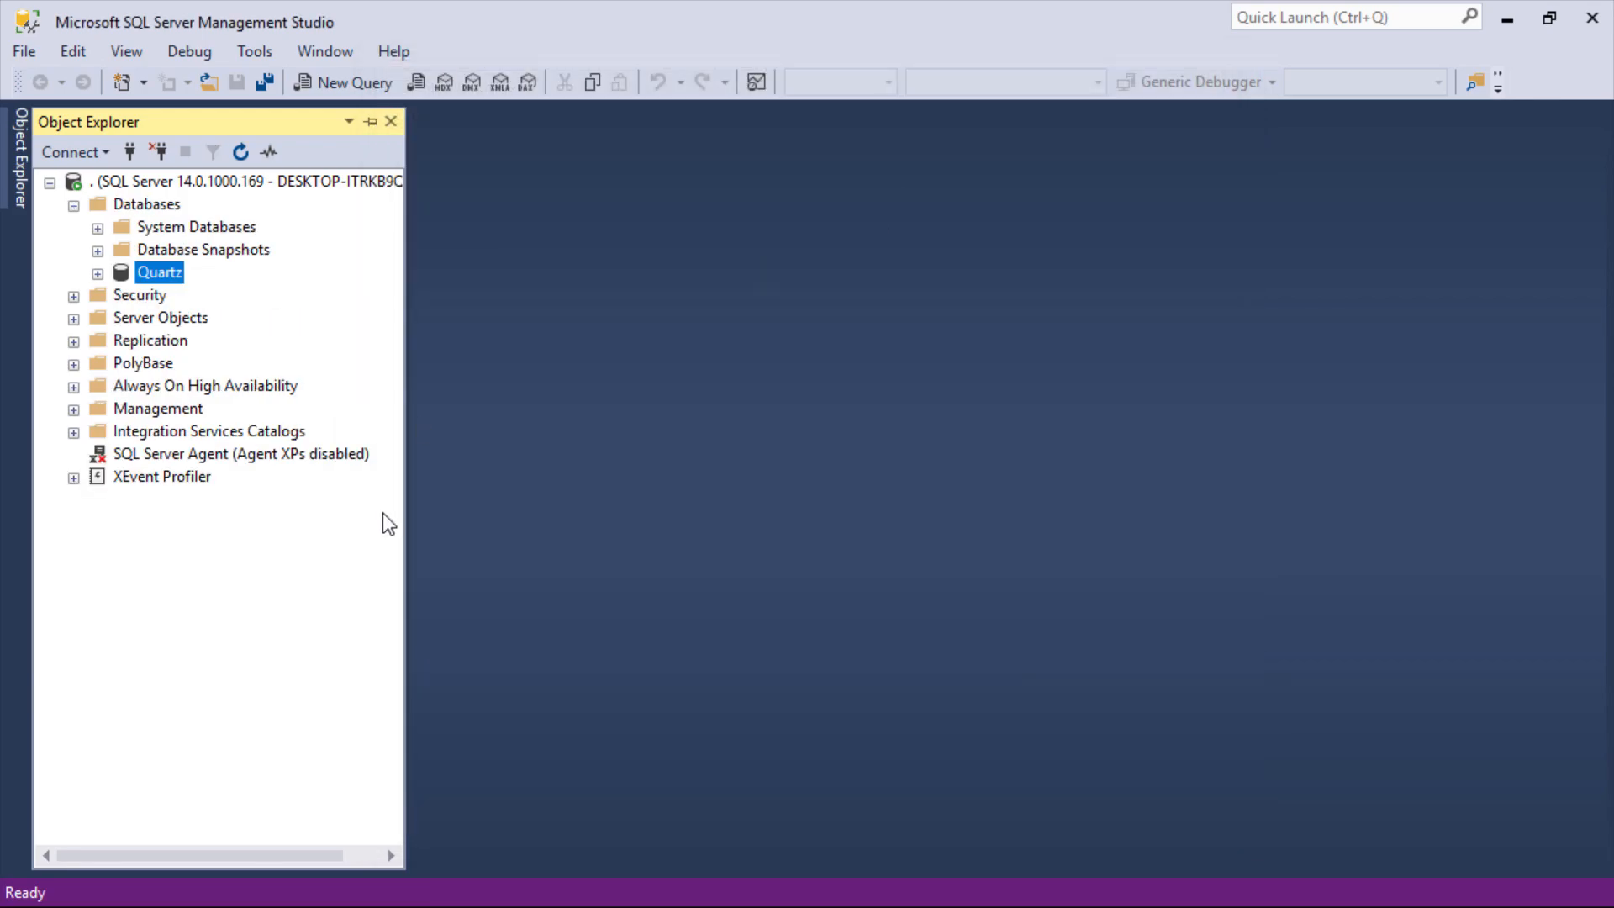
mouse_move(339, 451)
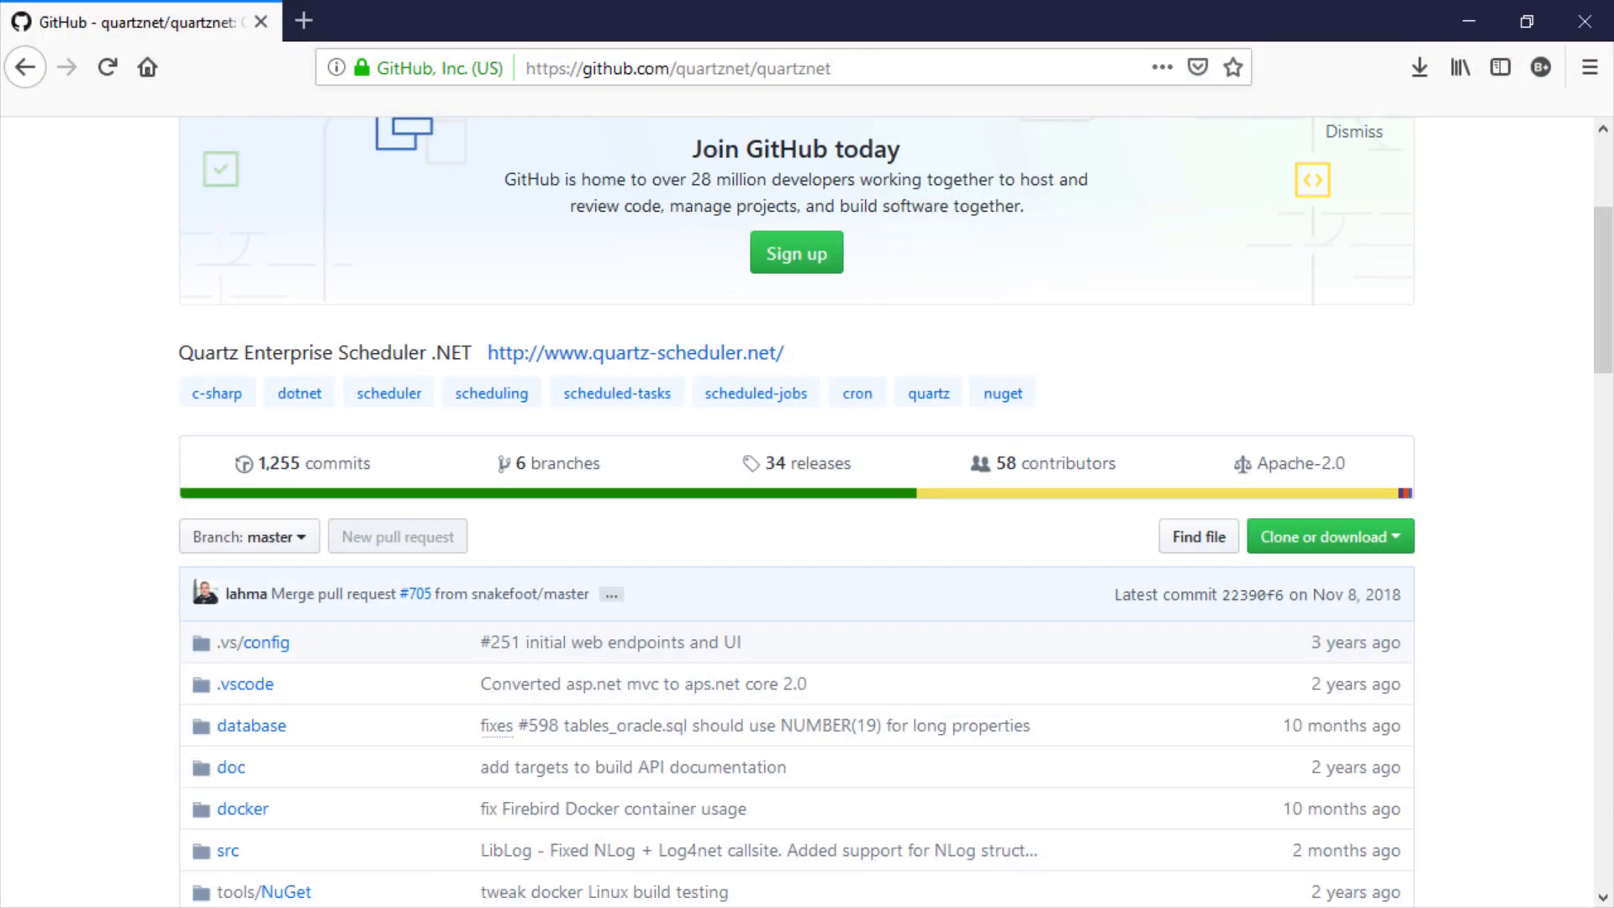
mouse_move(443, 560)
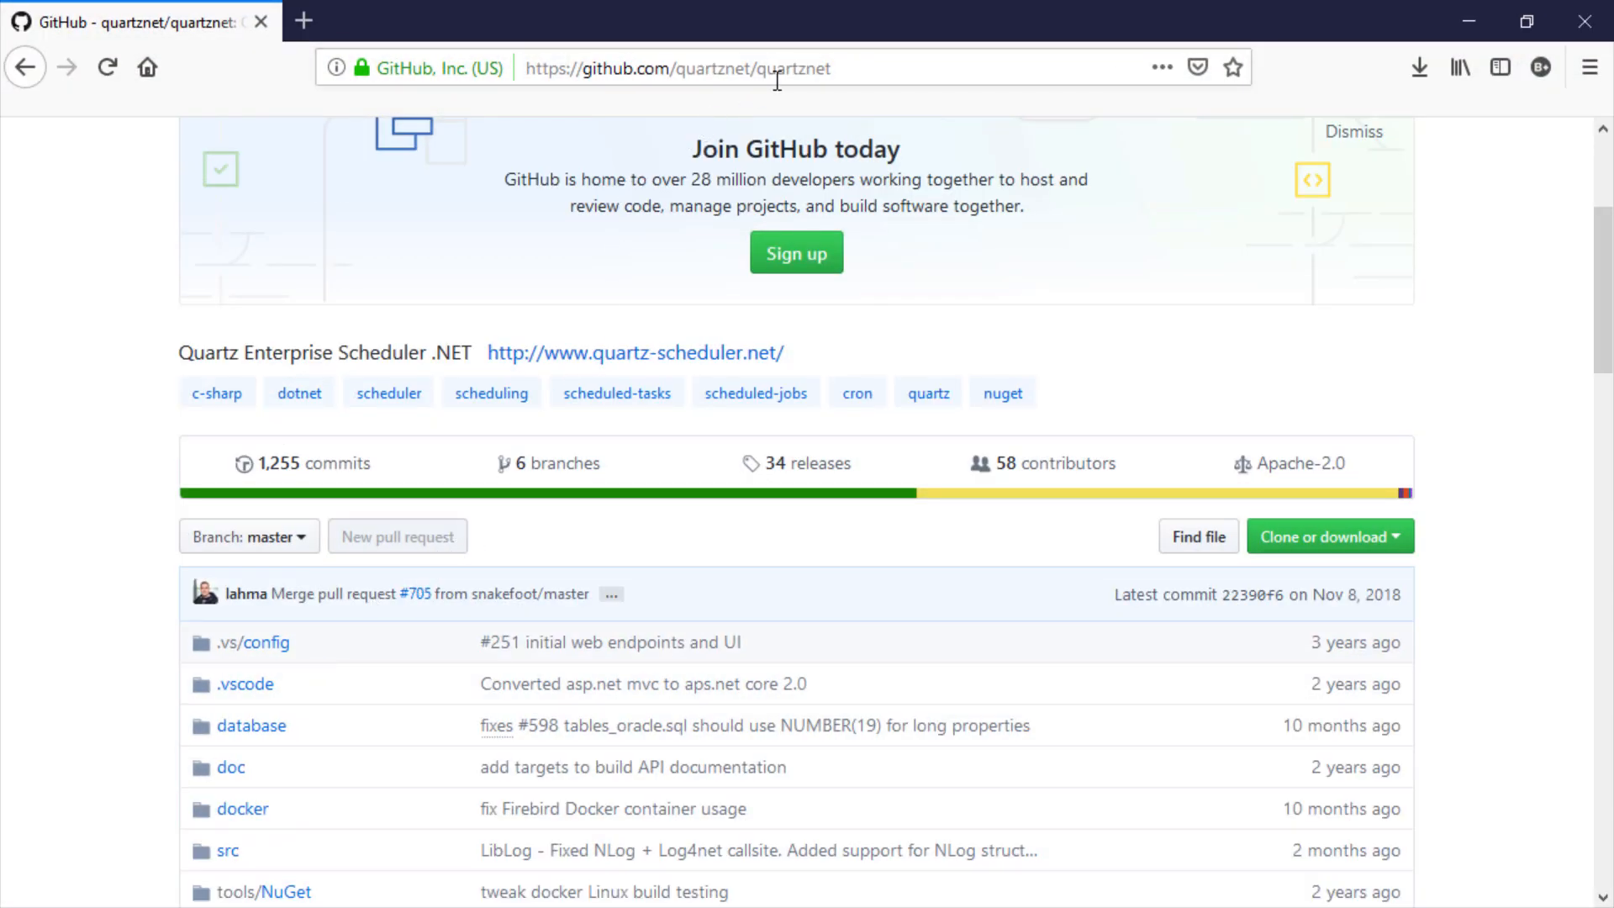
mouse_move(251, 724)
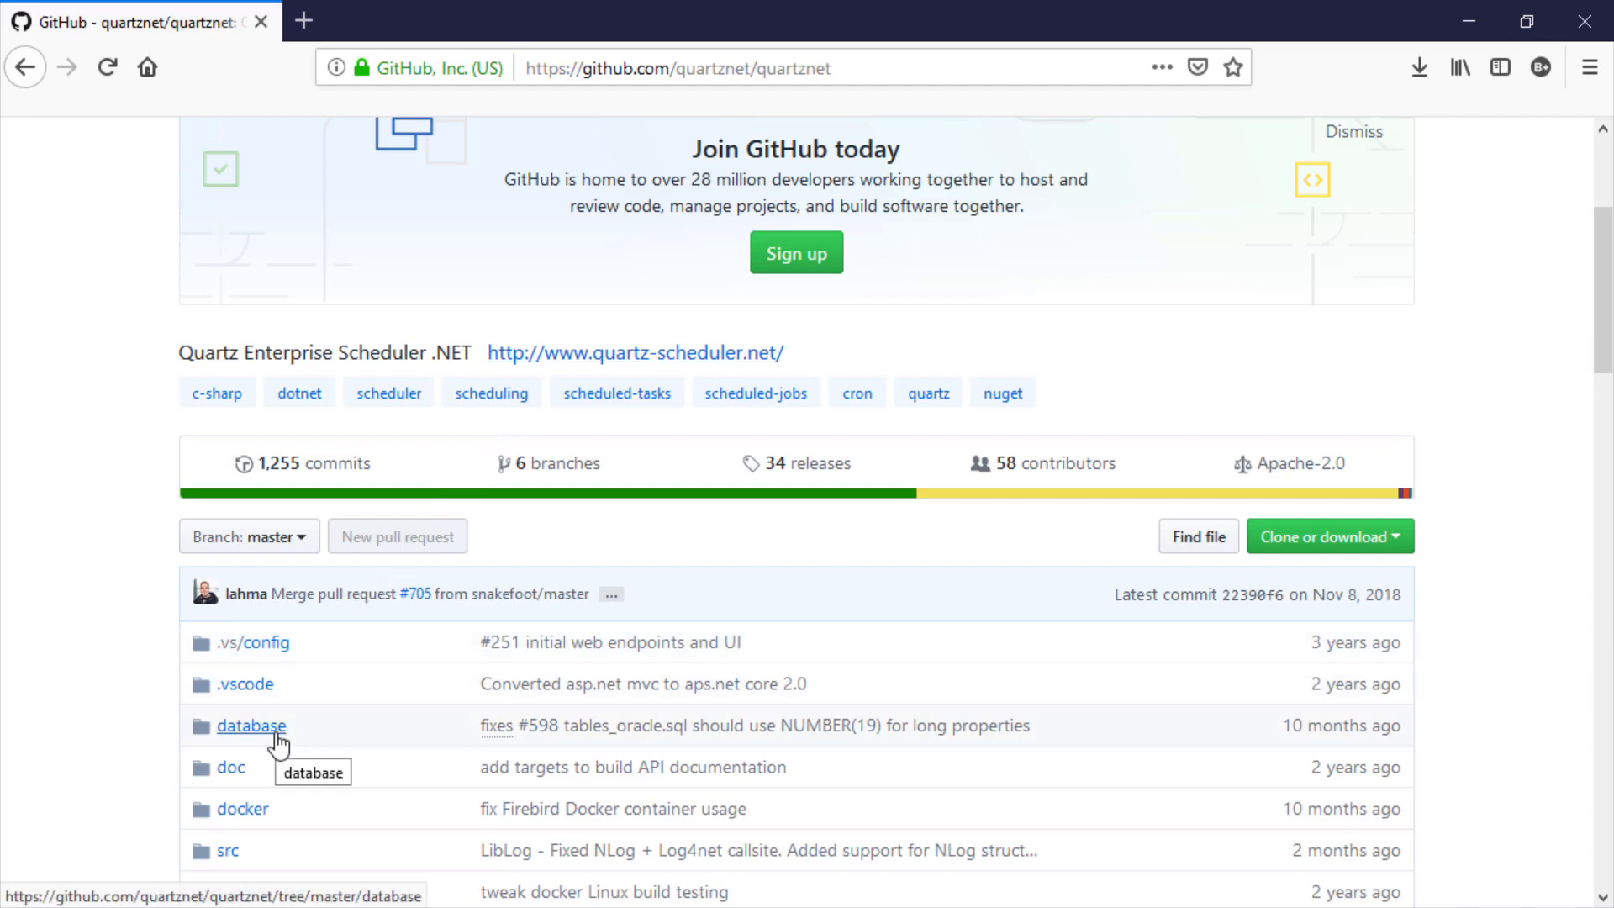
Browse the quartznet repo into database, then tables
left_click(250, 725)
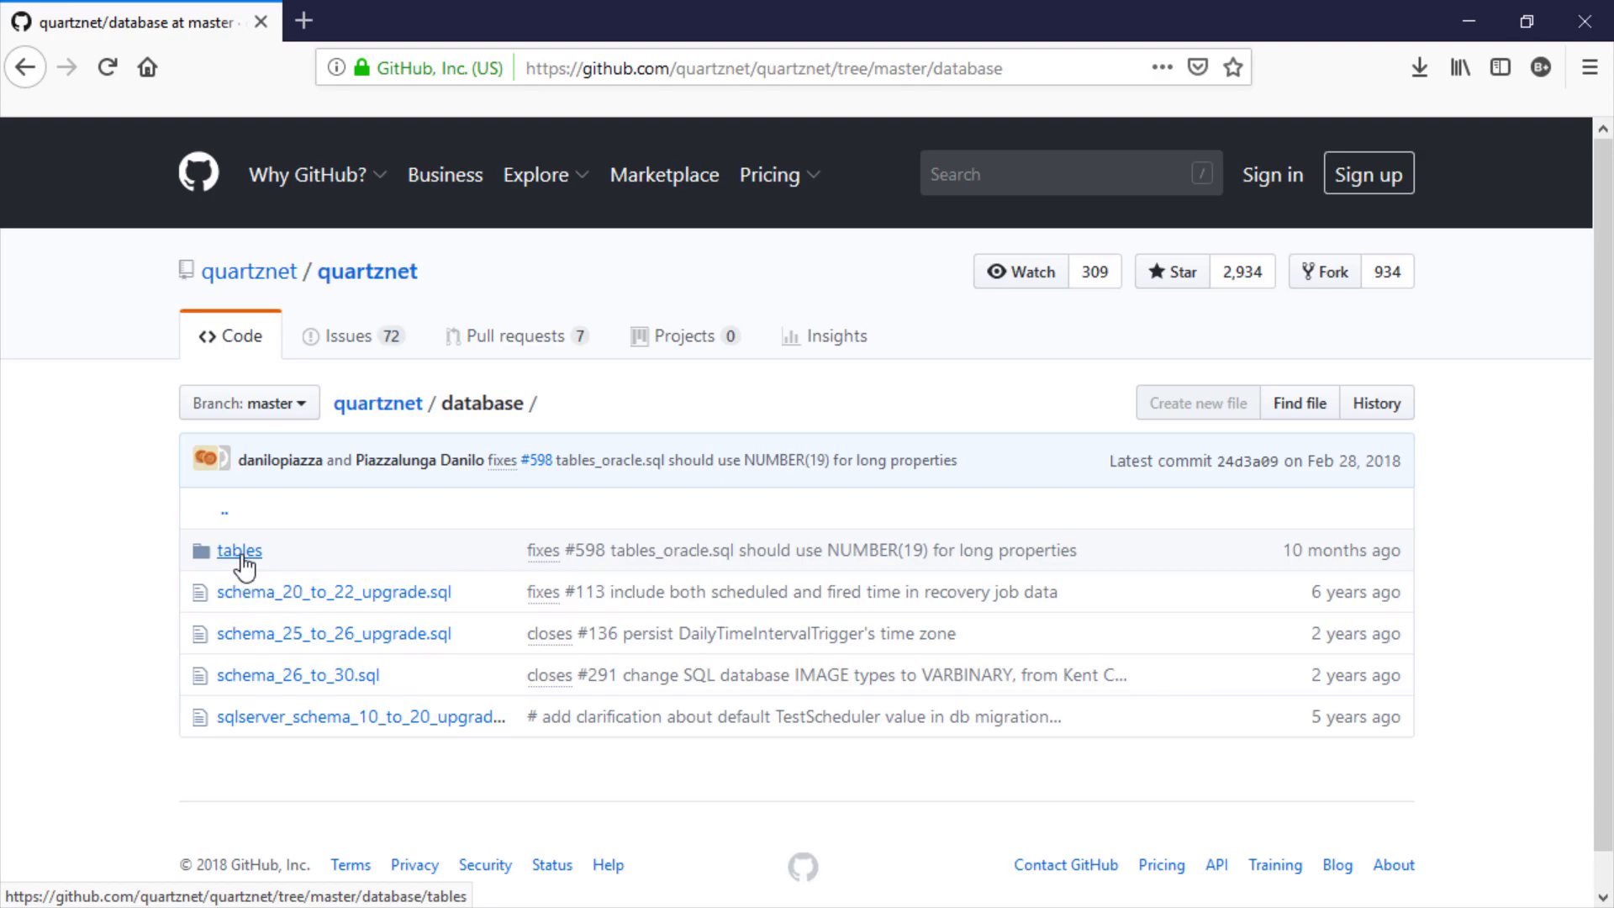
left_click(238, 549)
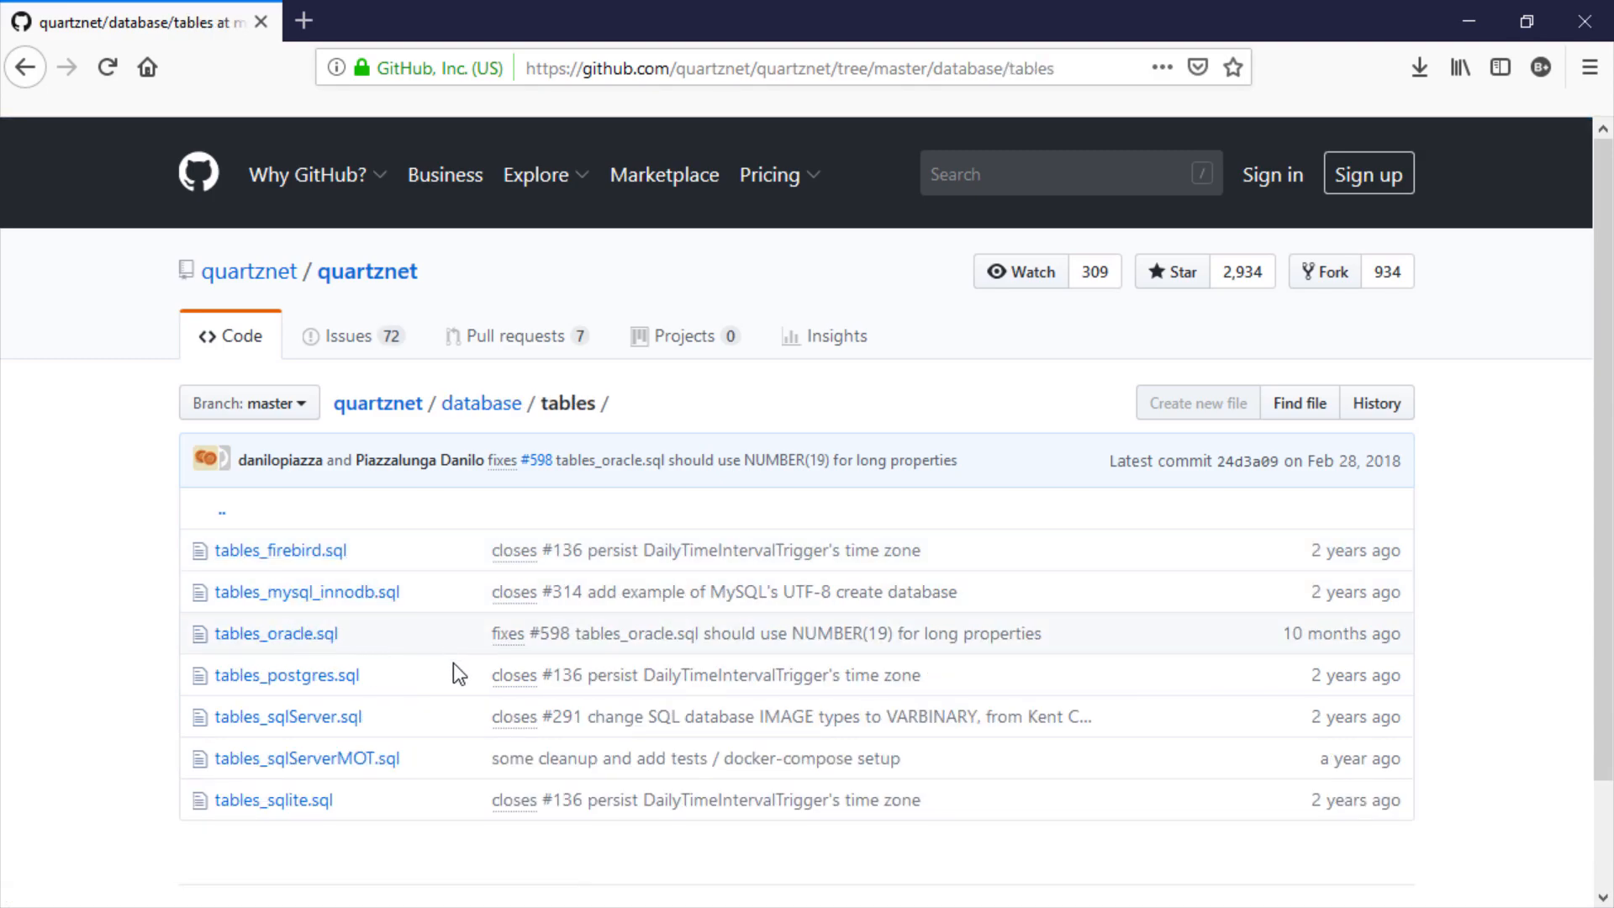
mouse_move(286, 716)
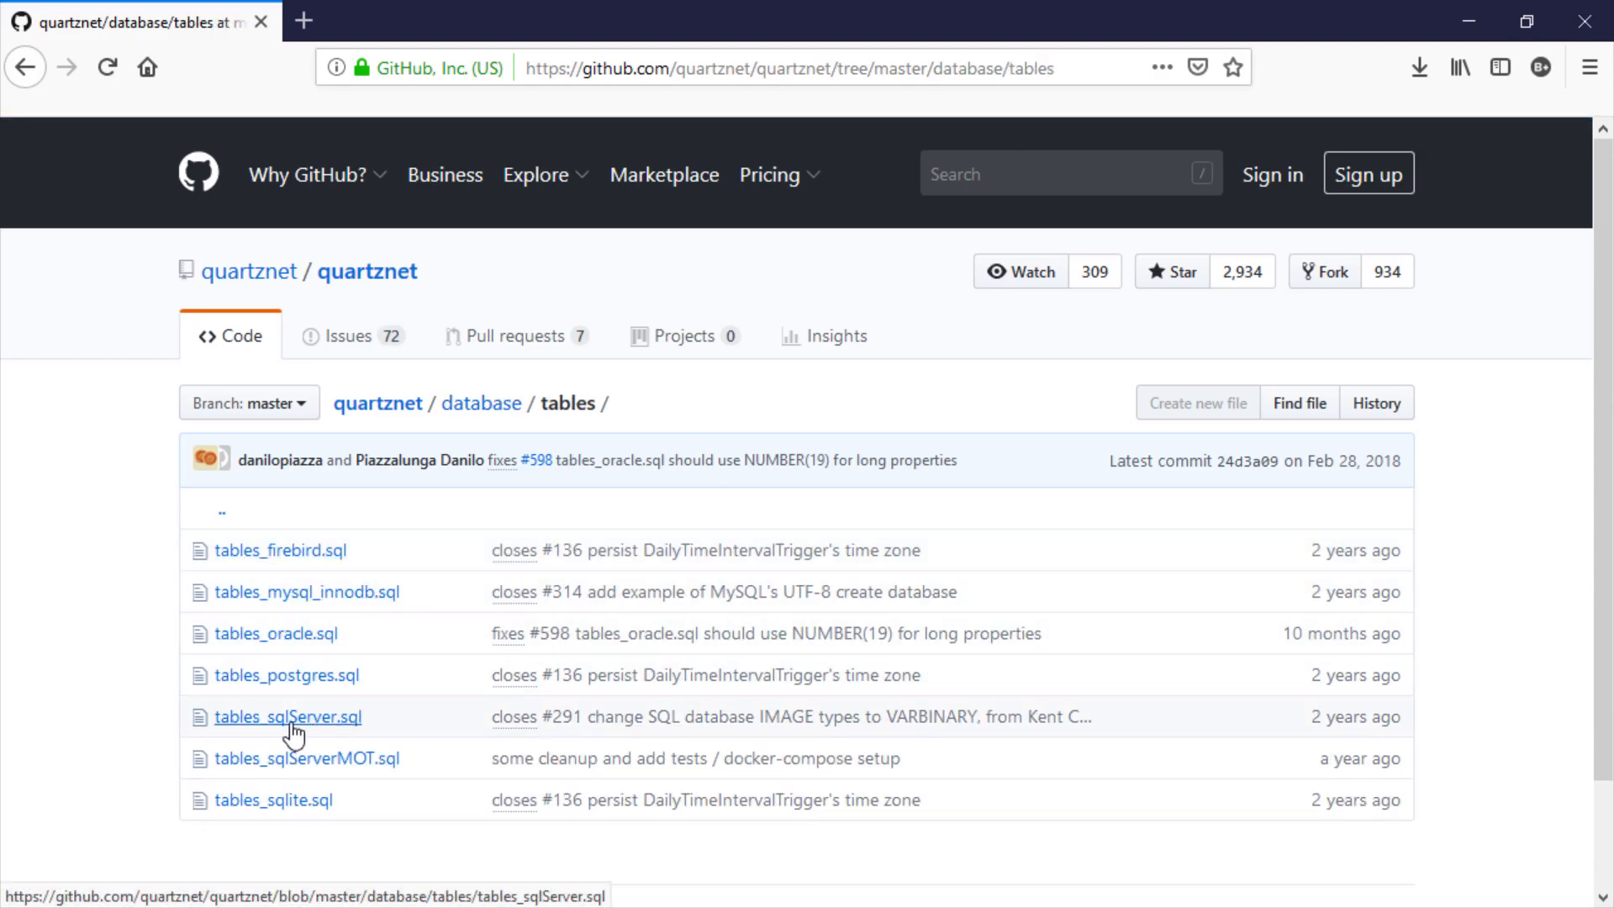
mouse_move(322, 723)
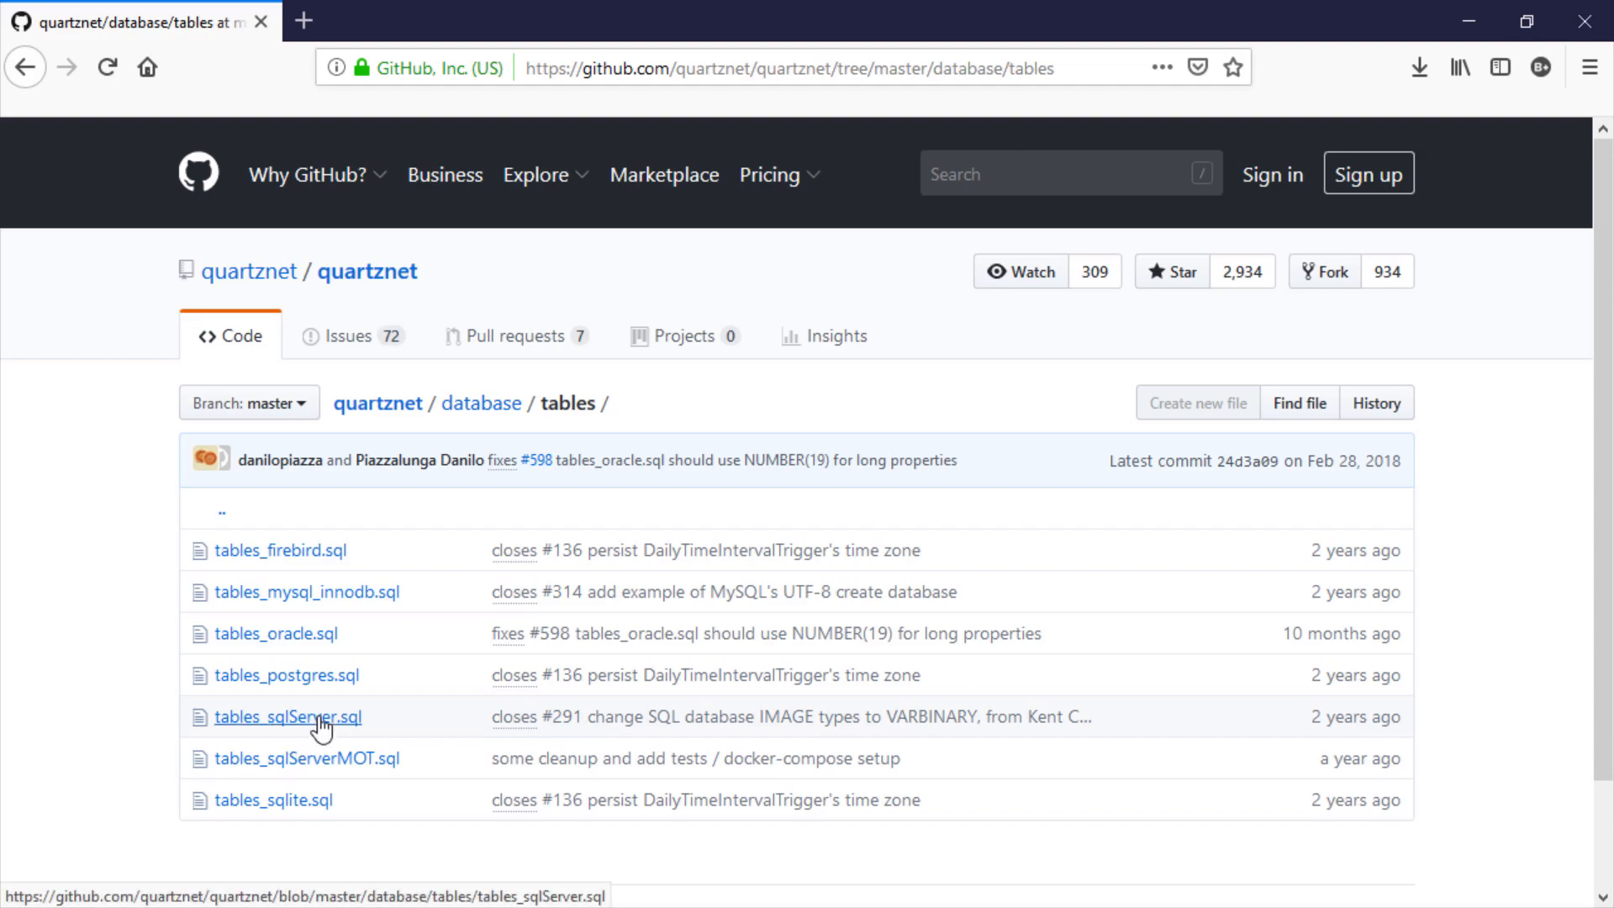
Open tables_sqlServer.sql as raw text, select all of it and copy it
left_click(286, 716)
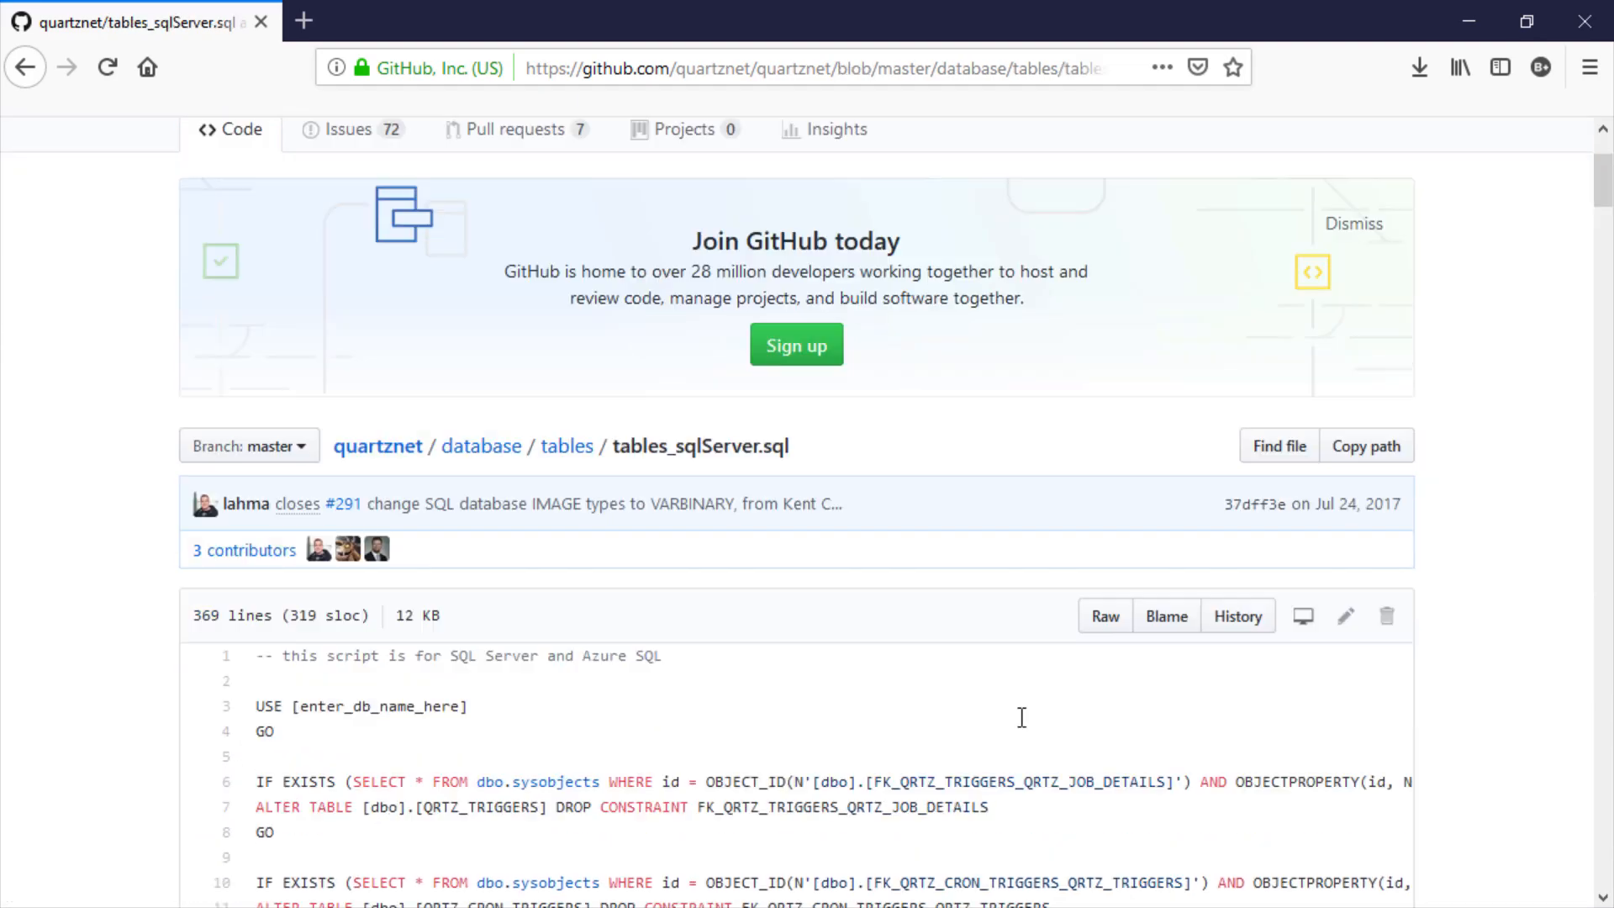
left_click(1105, 615)
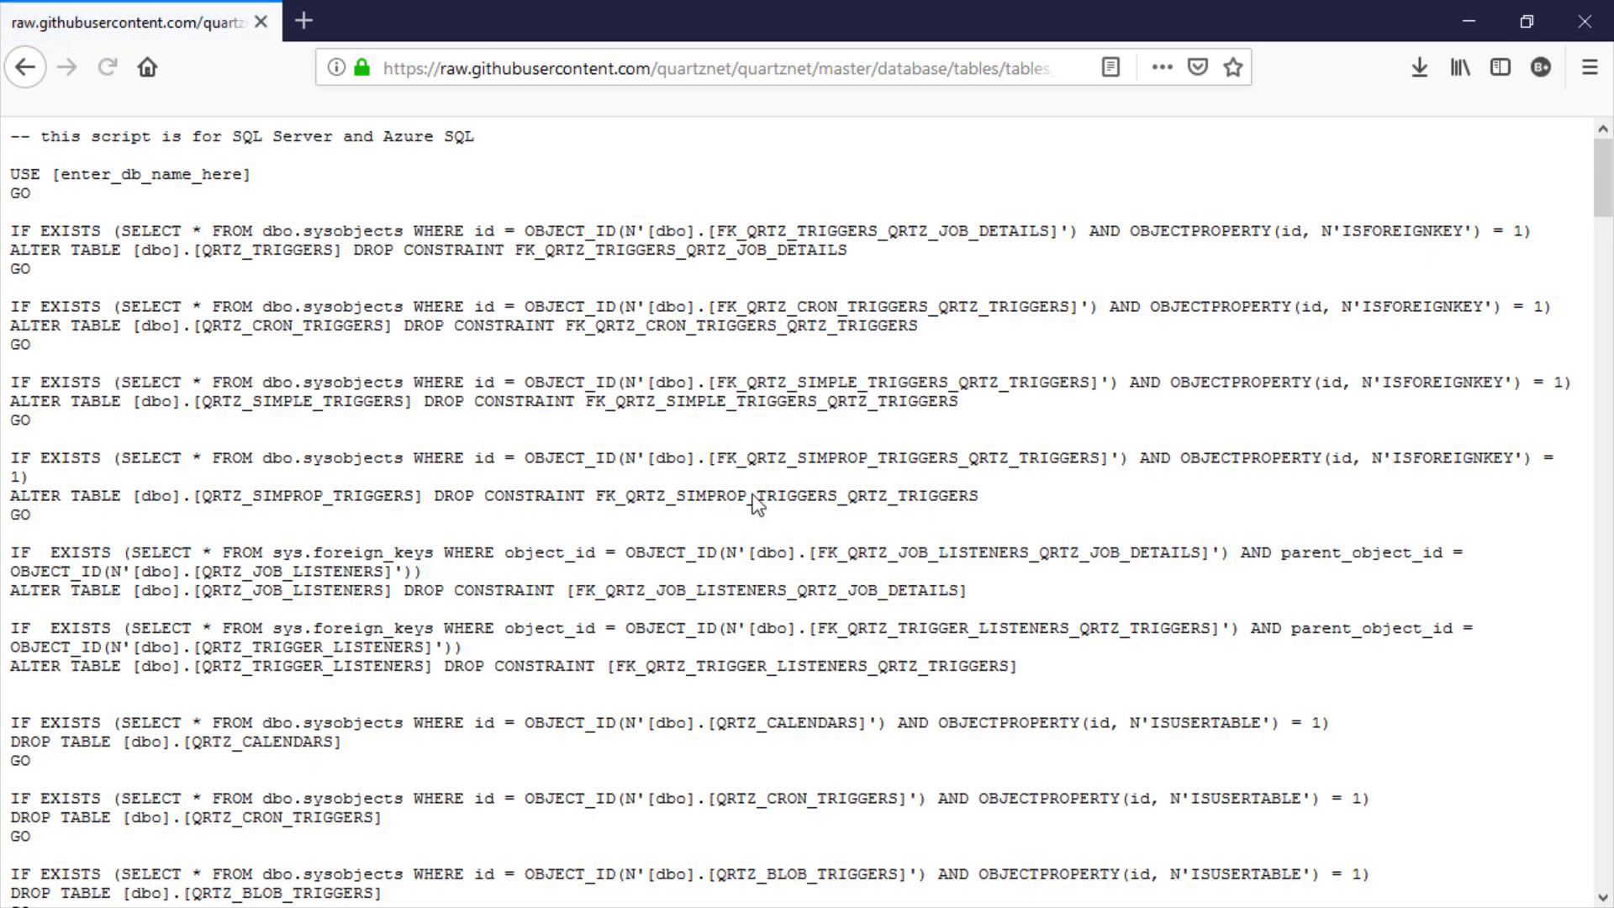
key("ctrl+a")
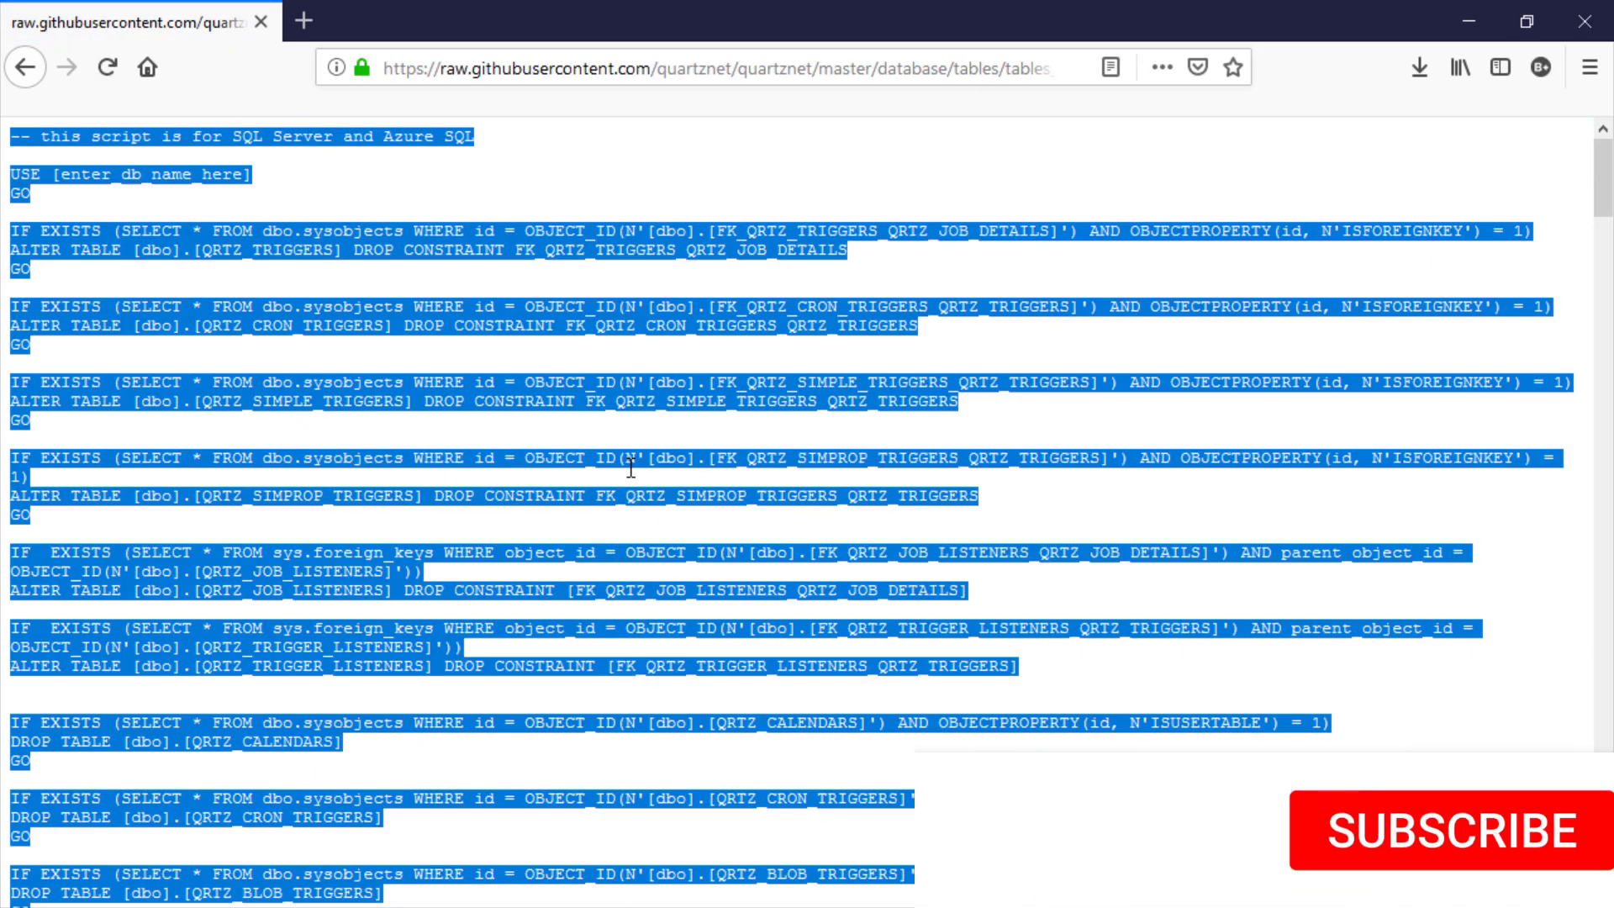
left_click(1448, 834)
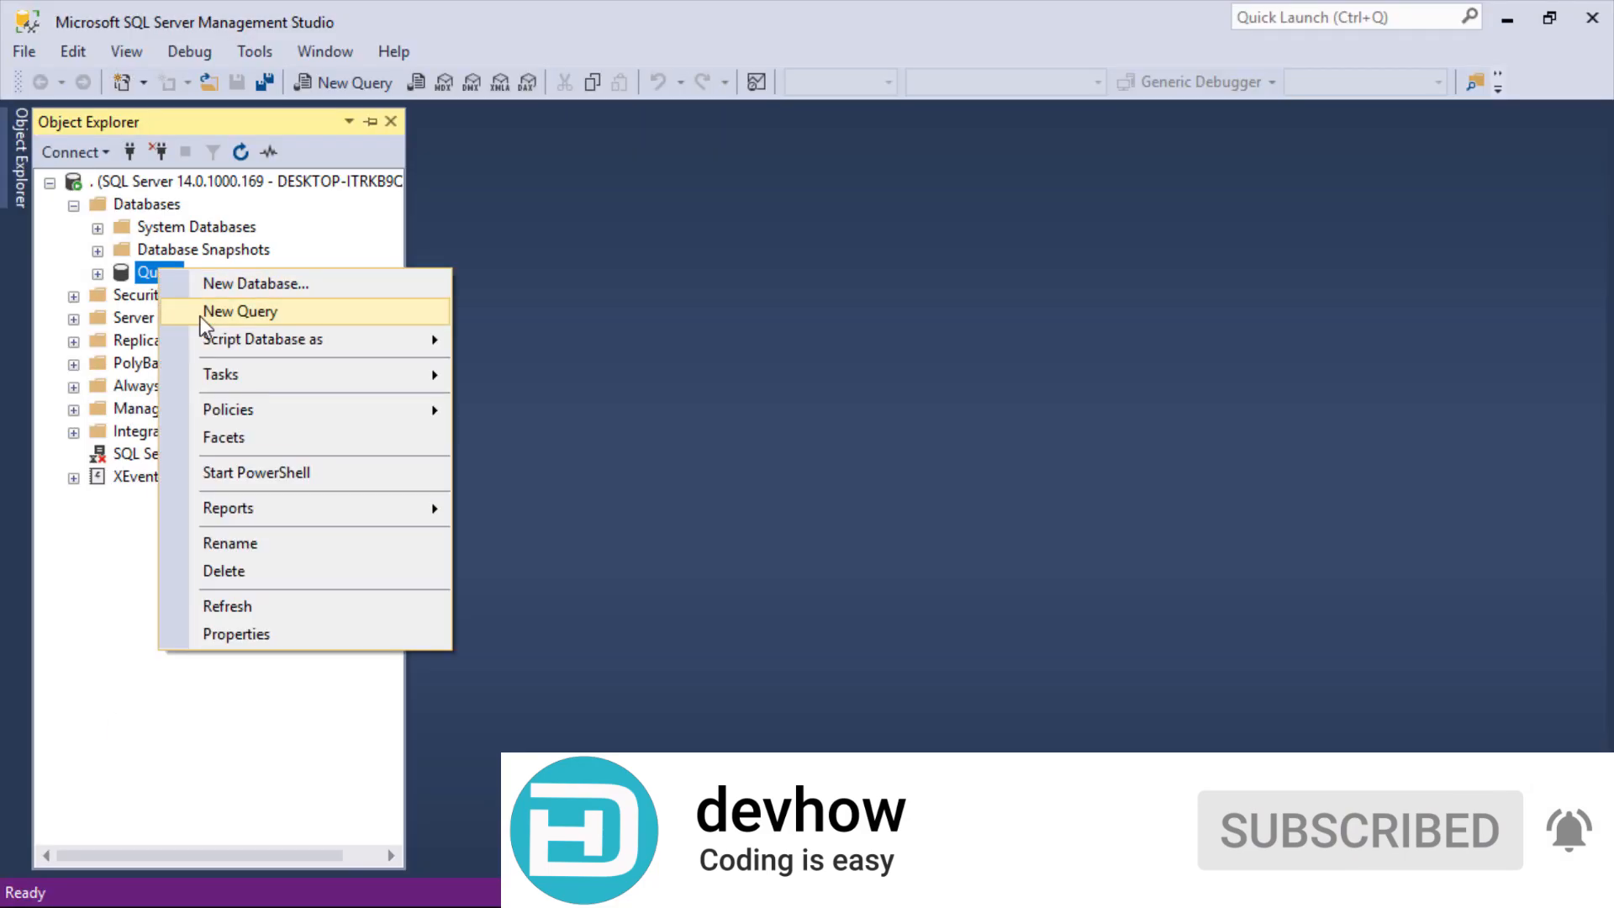
Paste the table script into a new Quartz query and clear the USE [enter_db_name_here] line
left_click(239, 311)
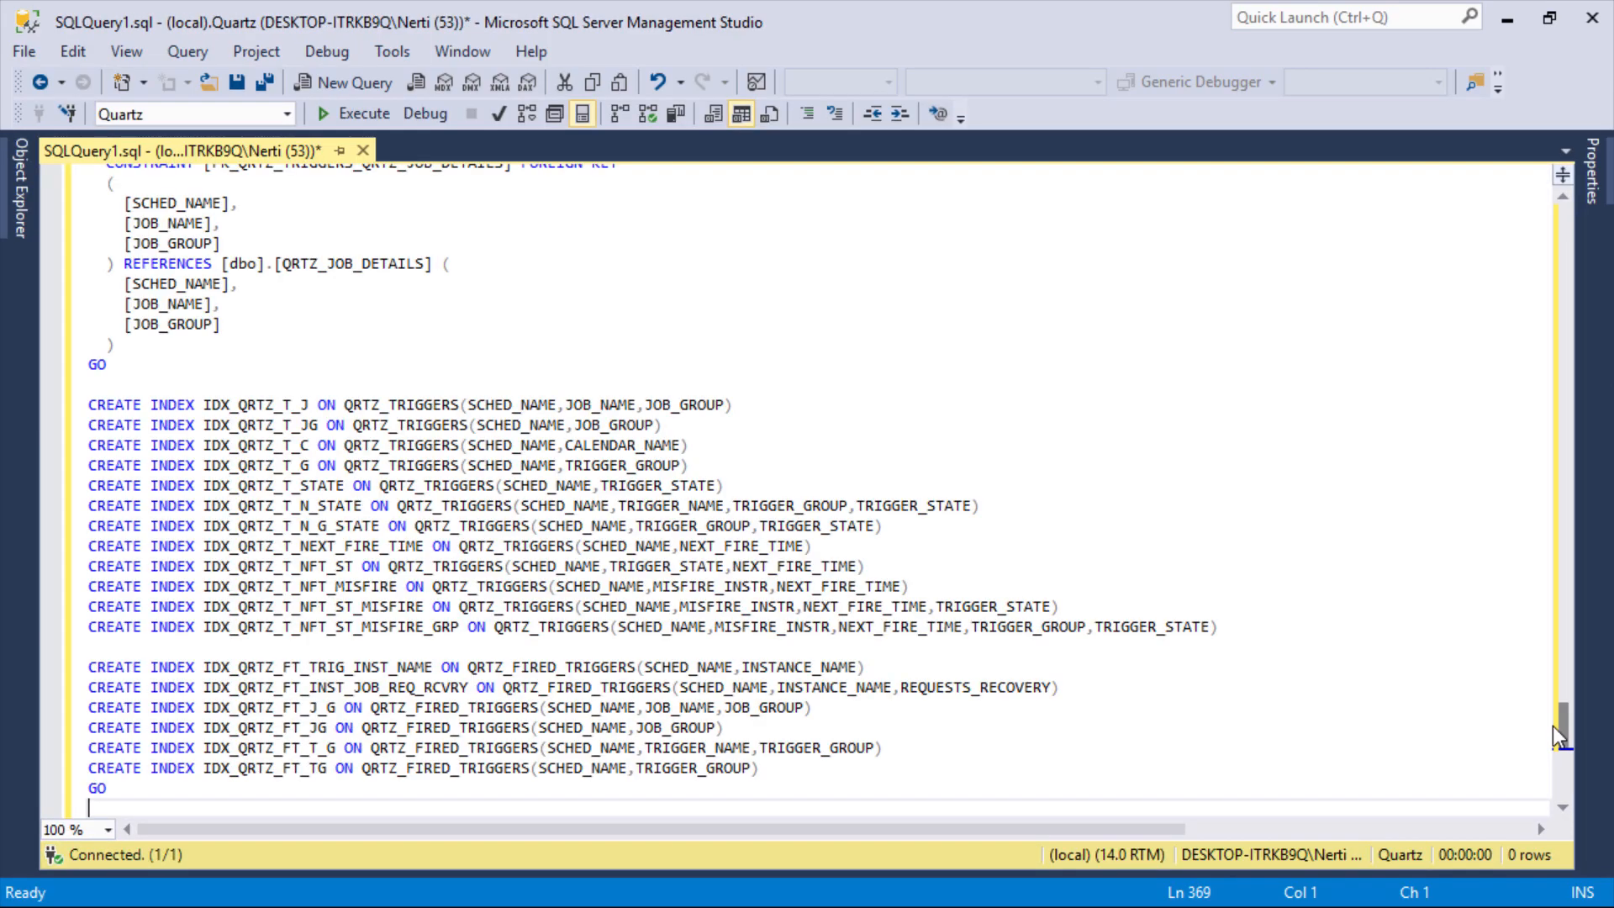
scroll("up", 3)
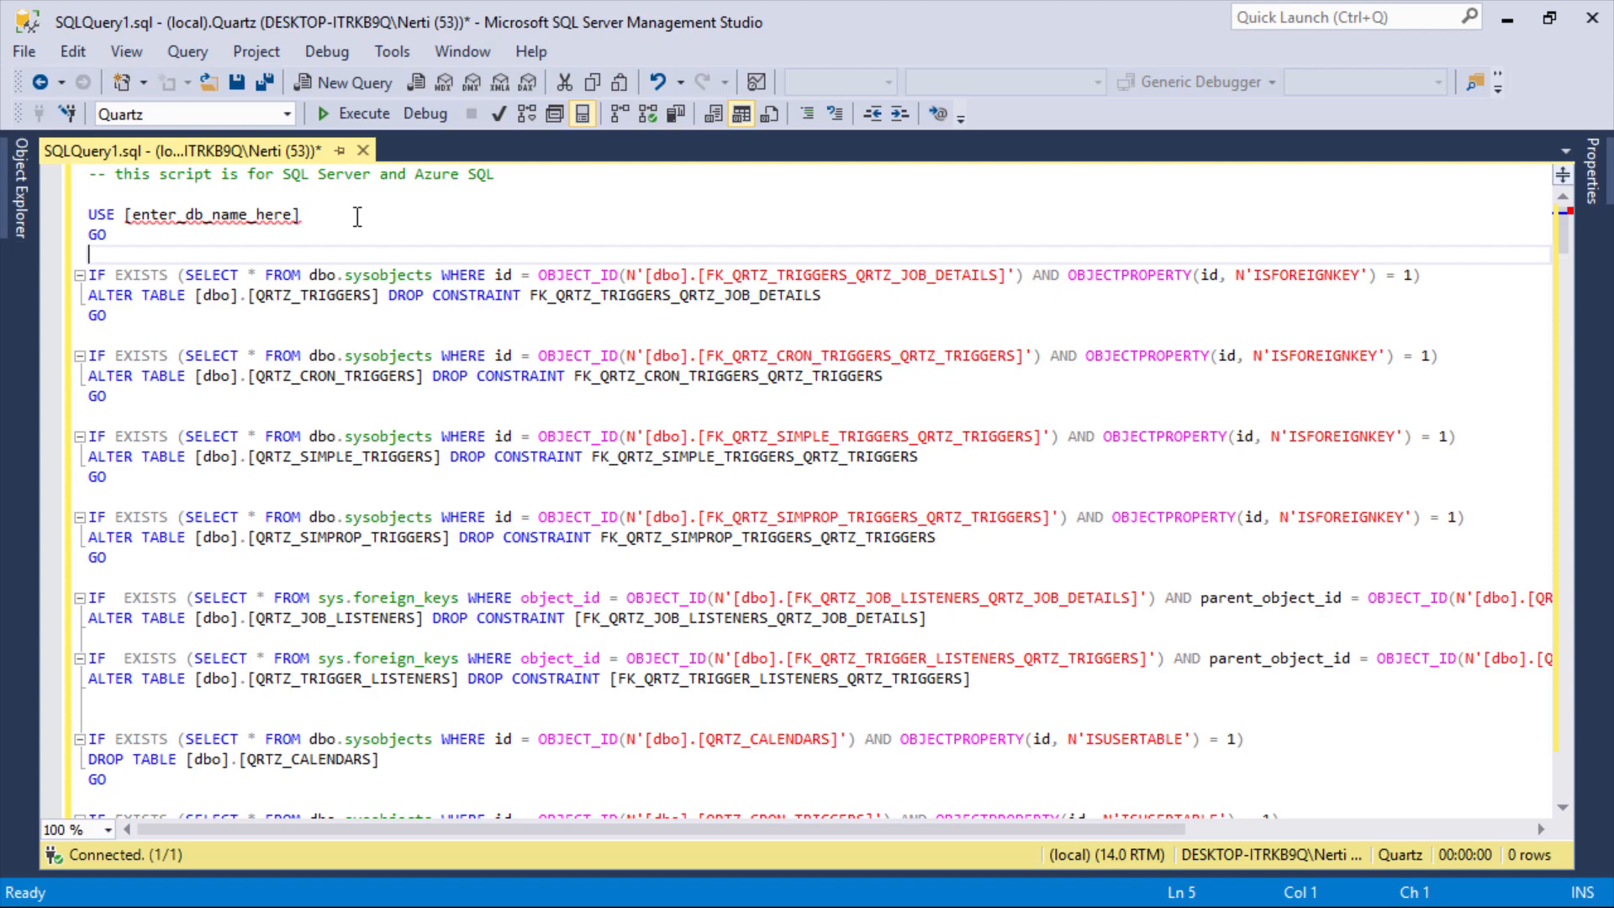
scroll("up", 3)
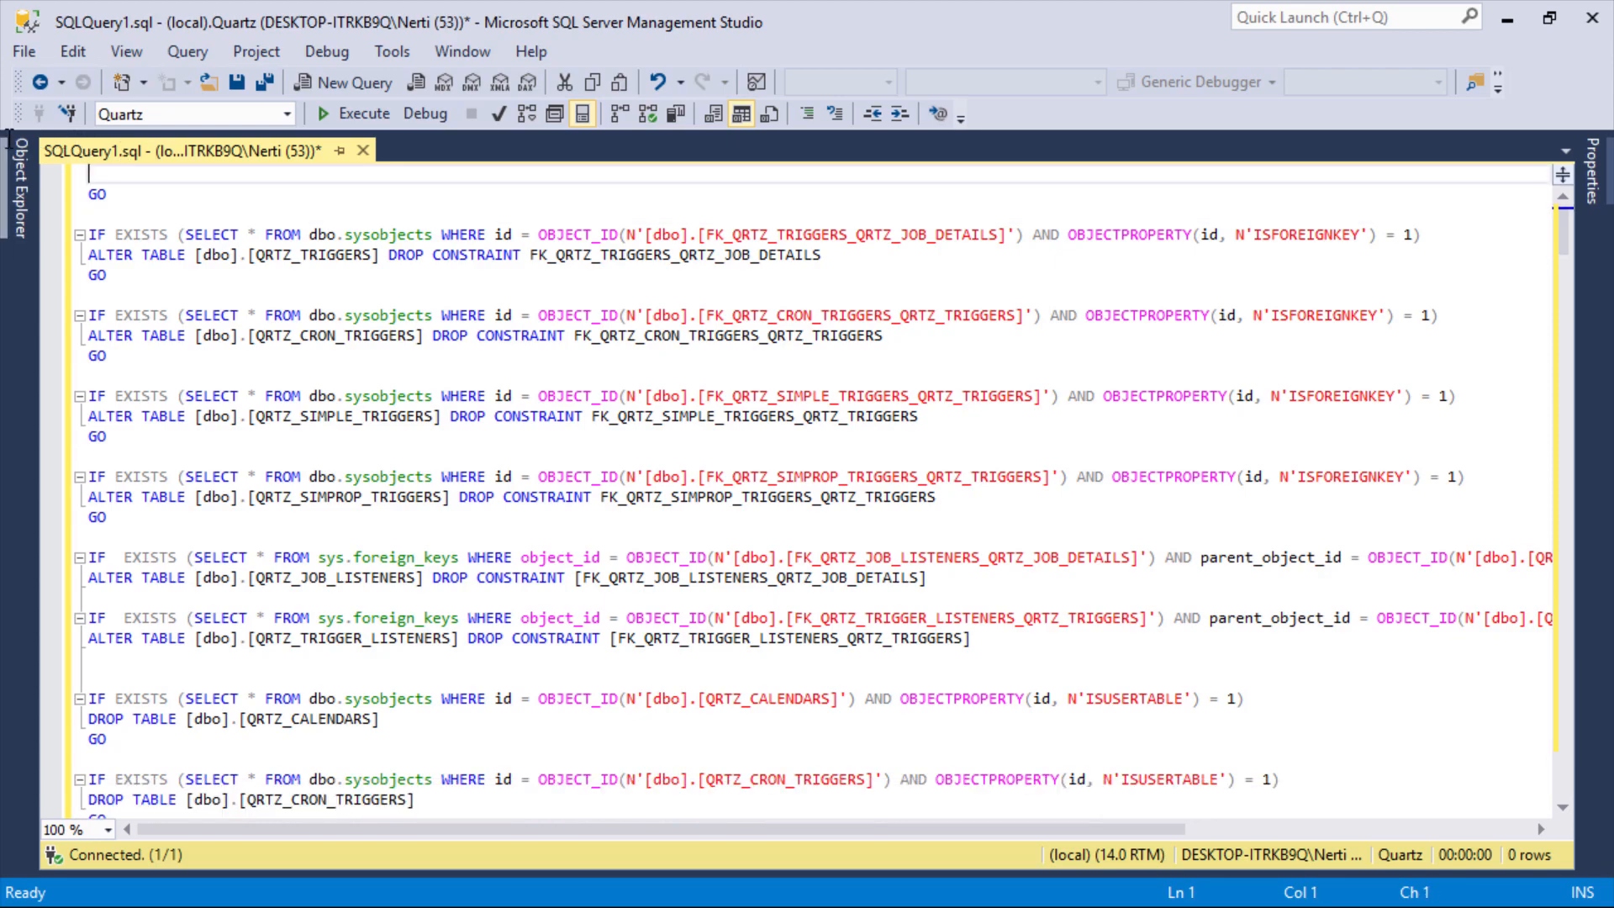
left_click(322, 113)
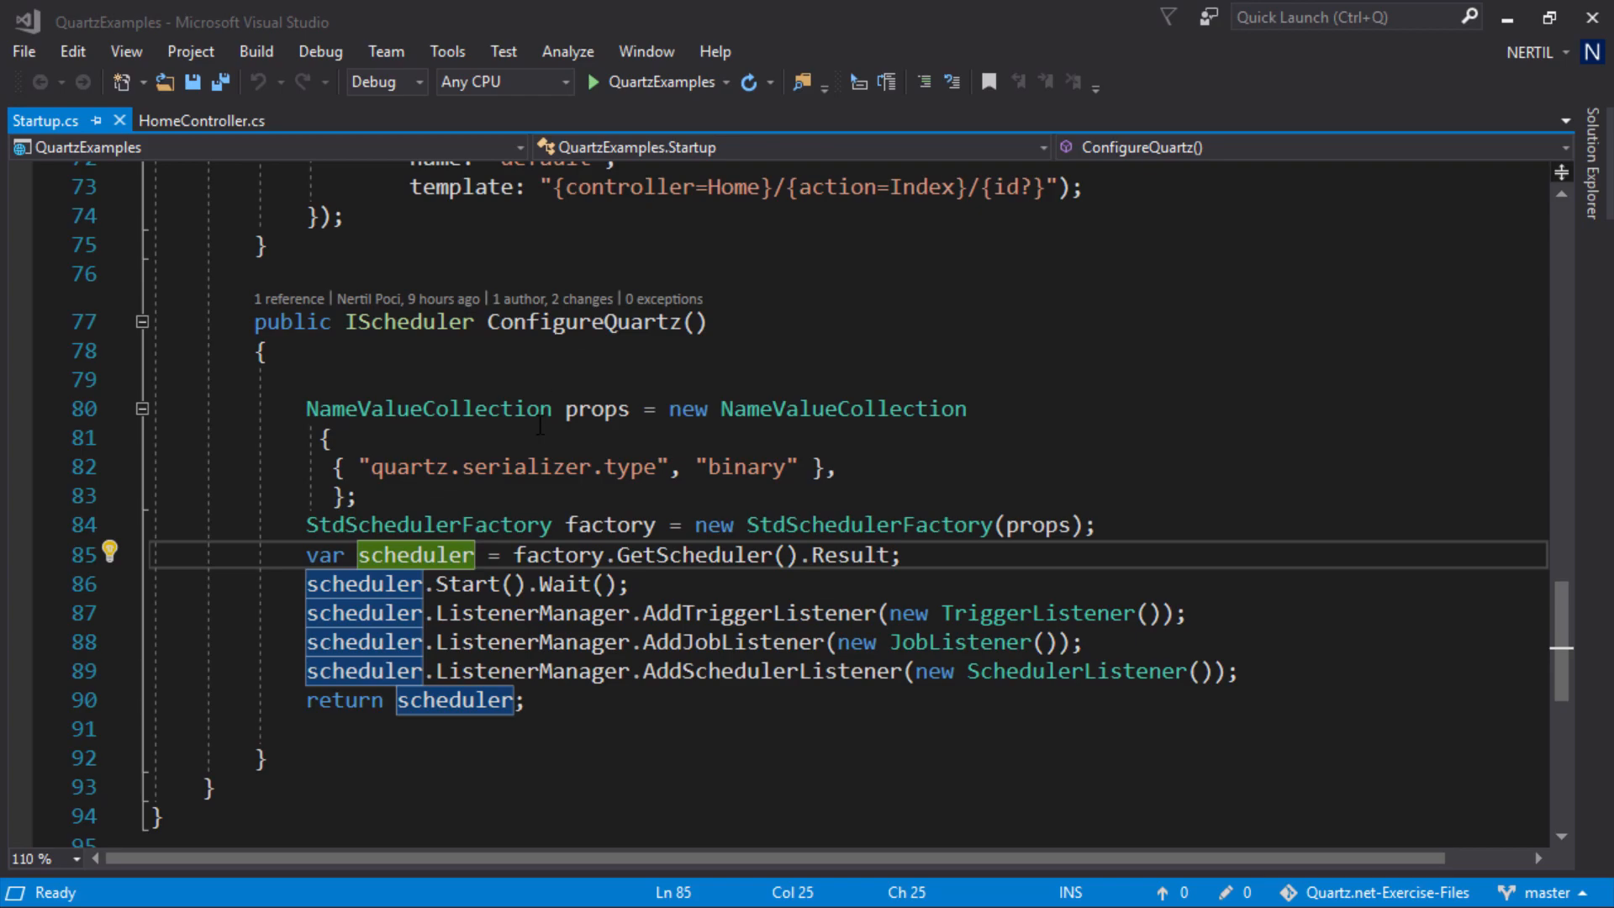
mouse_move(600, 408)
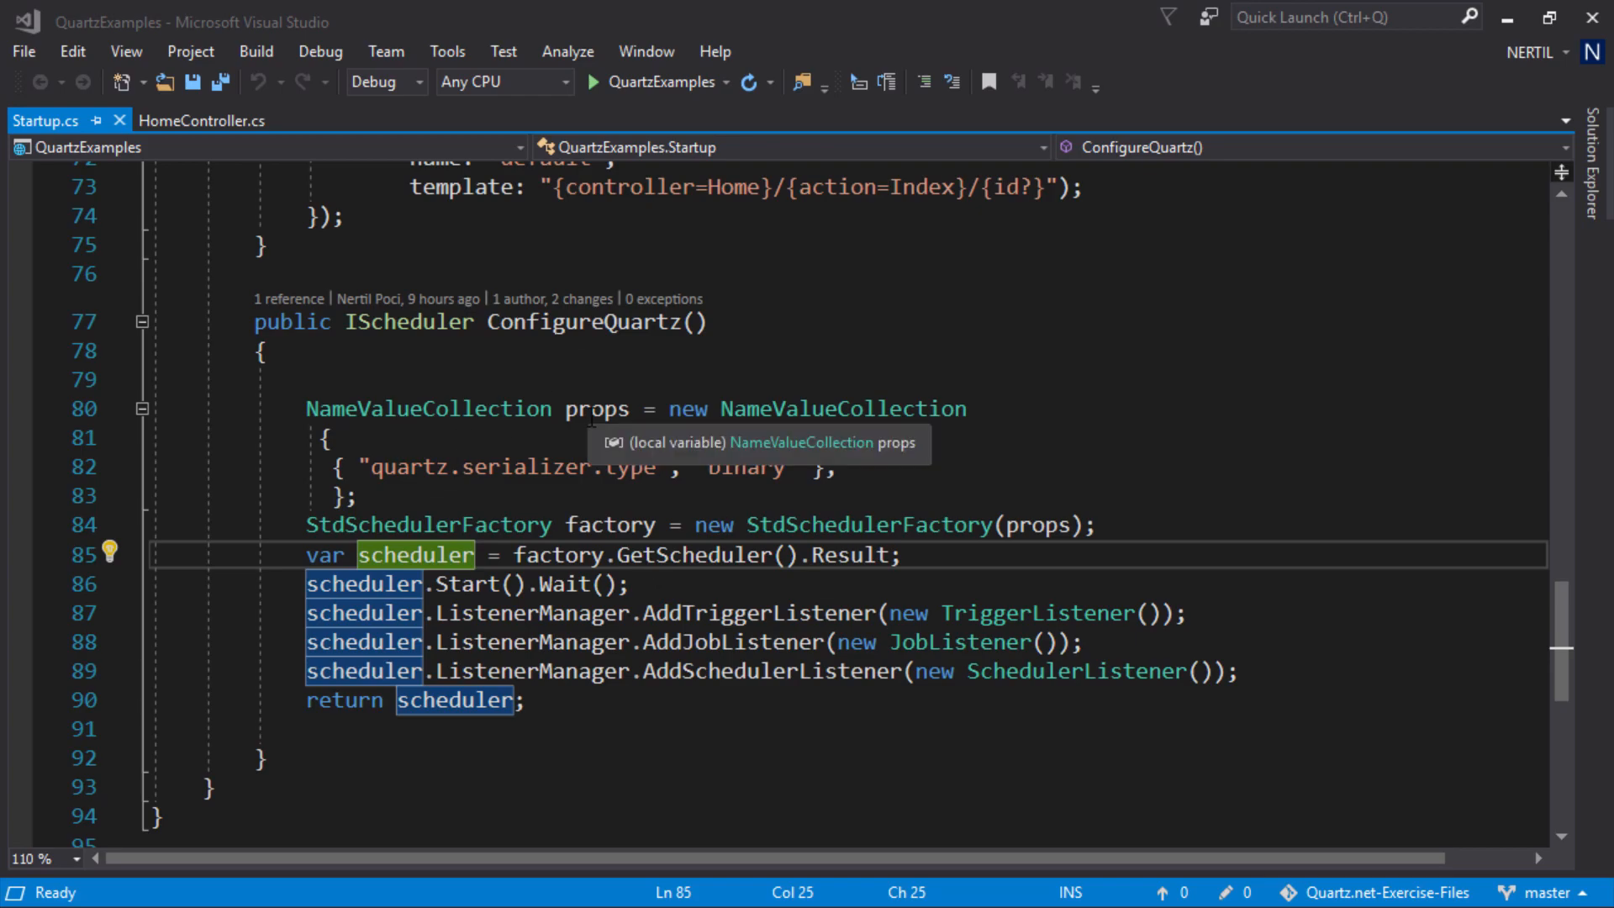
Place the caret after the quartz.serializer.type entry in ConfigureQuartz's props collection
left_click(597, 409)
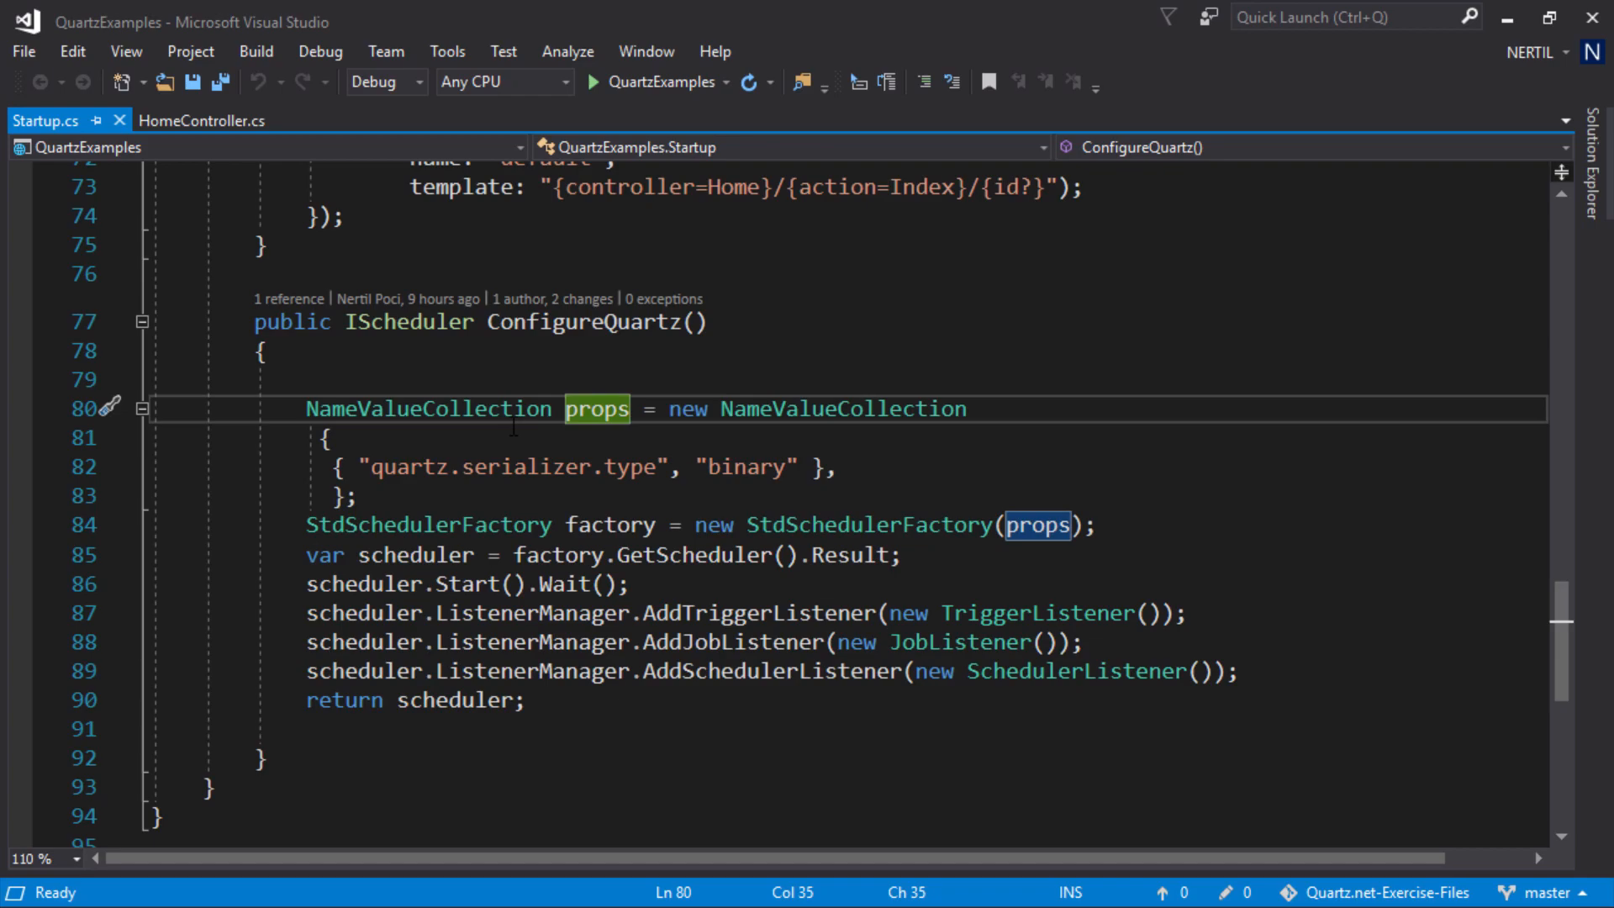
left_click(838, 467)
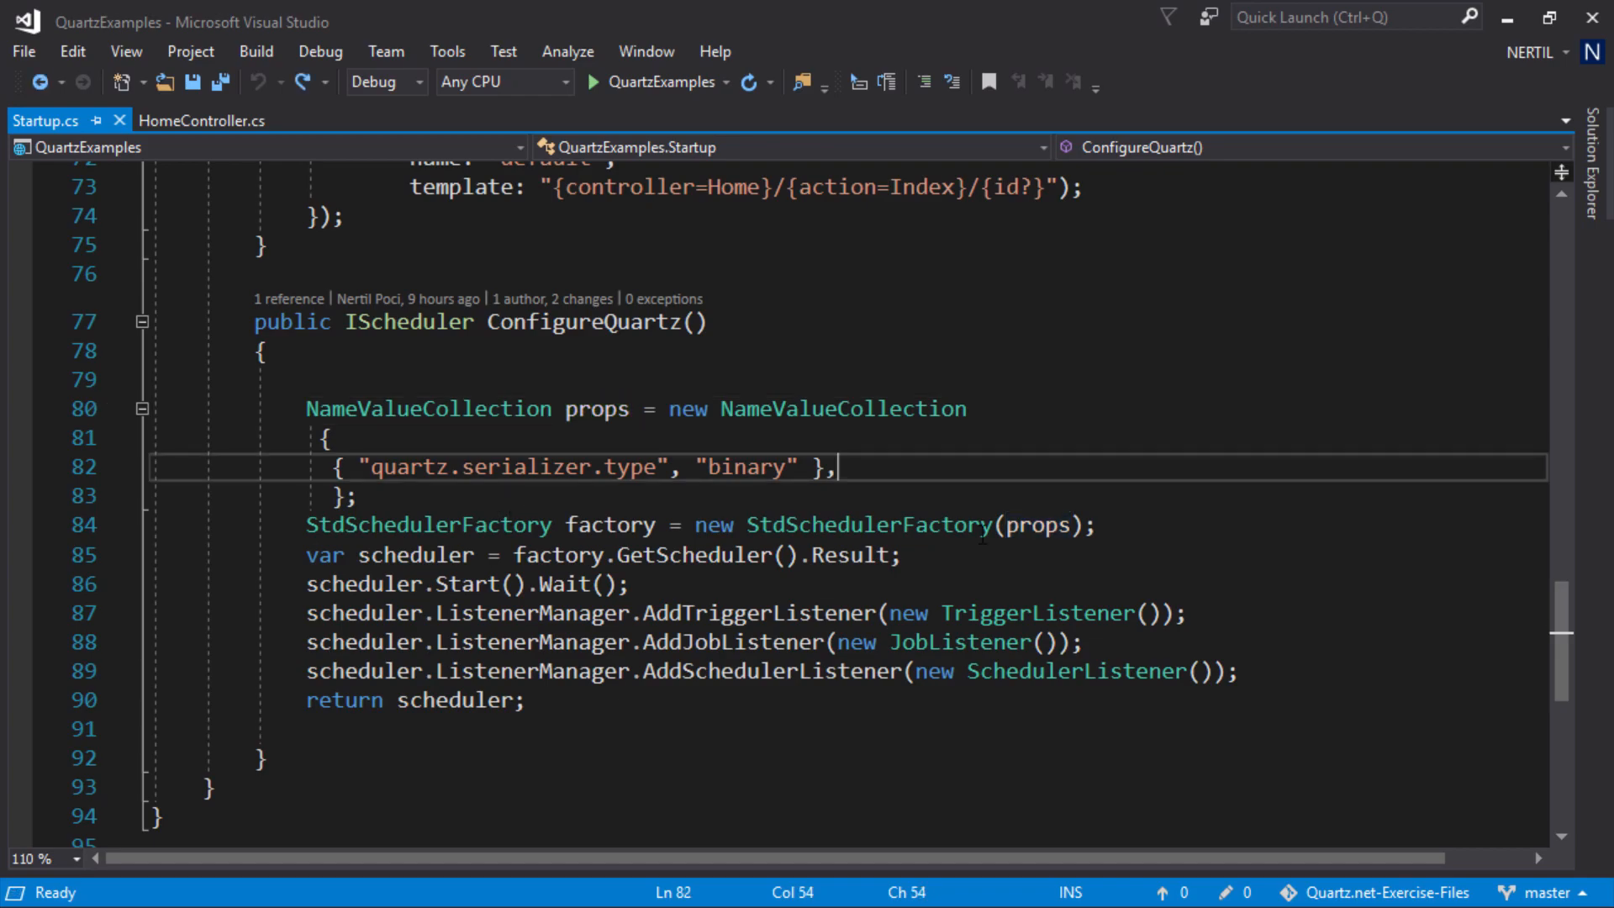
Add the JobStoreTX job store entry and the Quartz connection string after the SqlServer provider
type("{ \"quartz.jobStore.type\", \"Quartz.Impl.AdoJobStore.JobStoreTX, Quartz\" },")
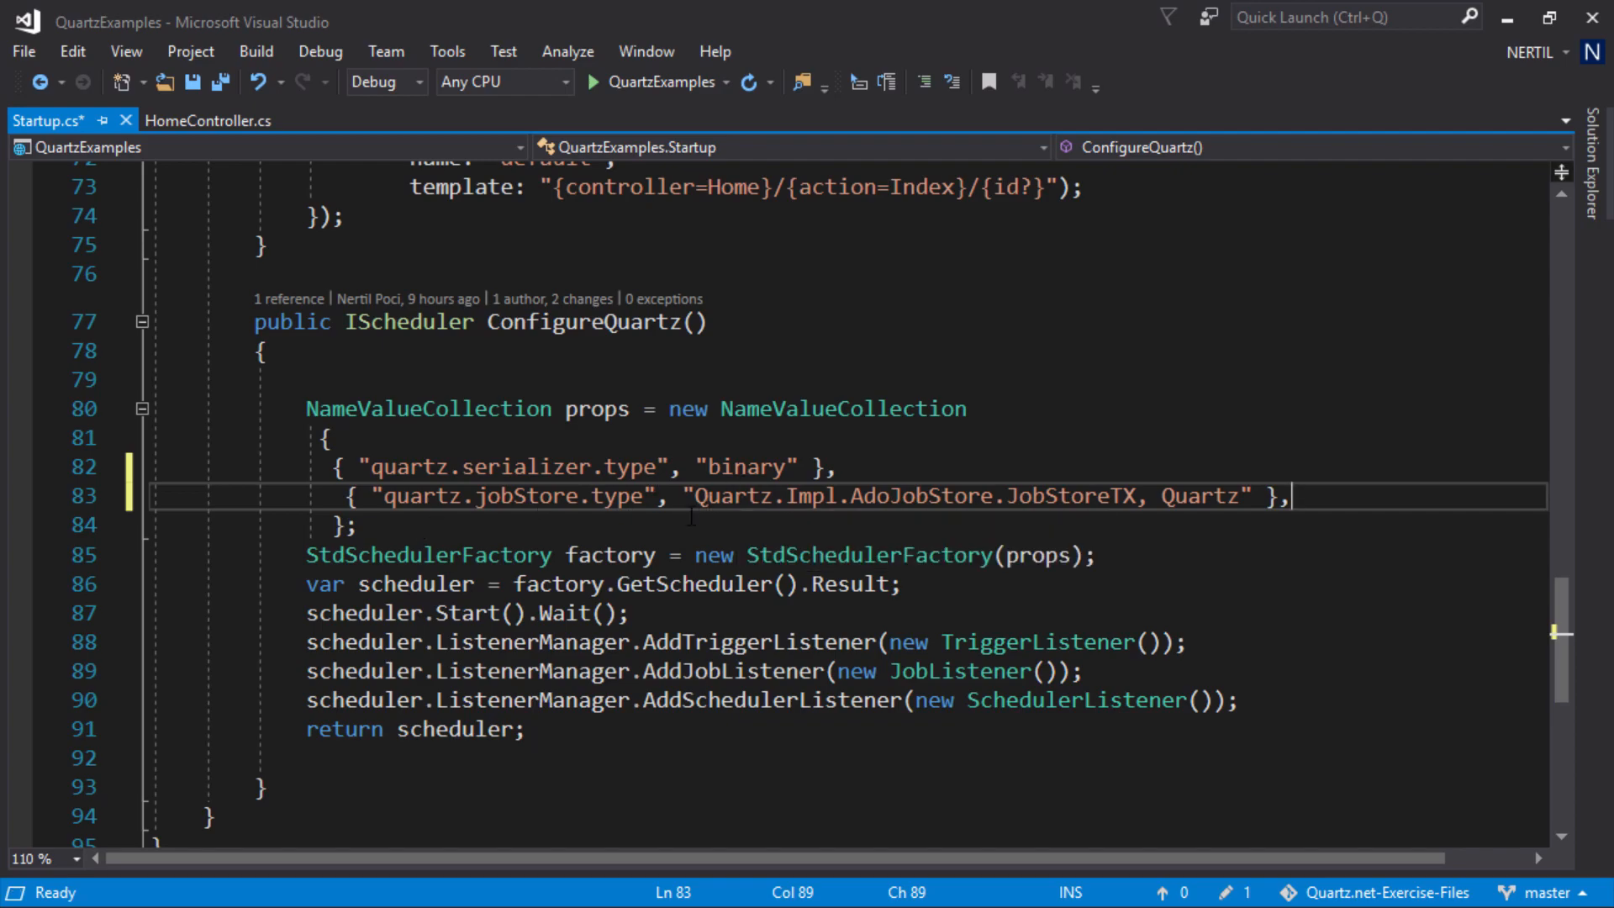
mouse_move(1159, 540)
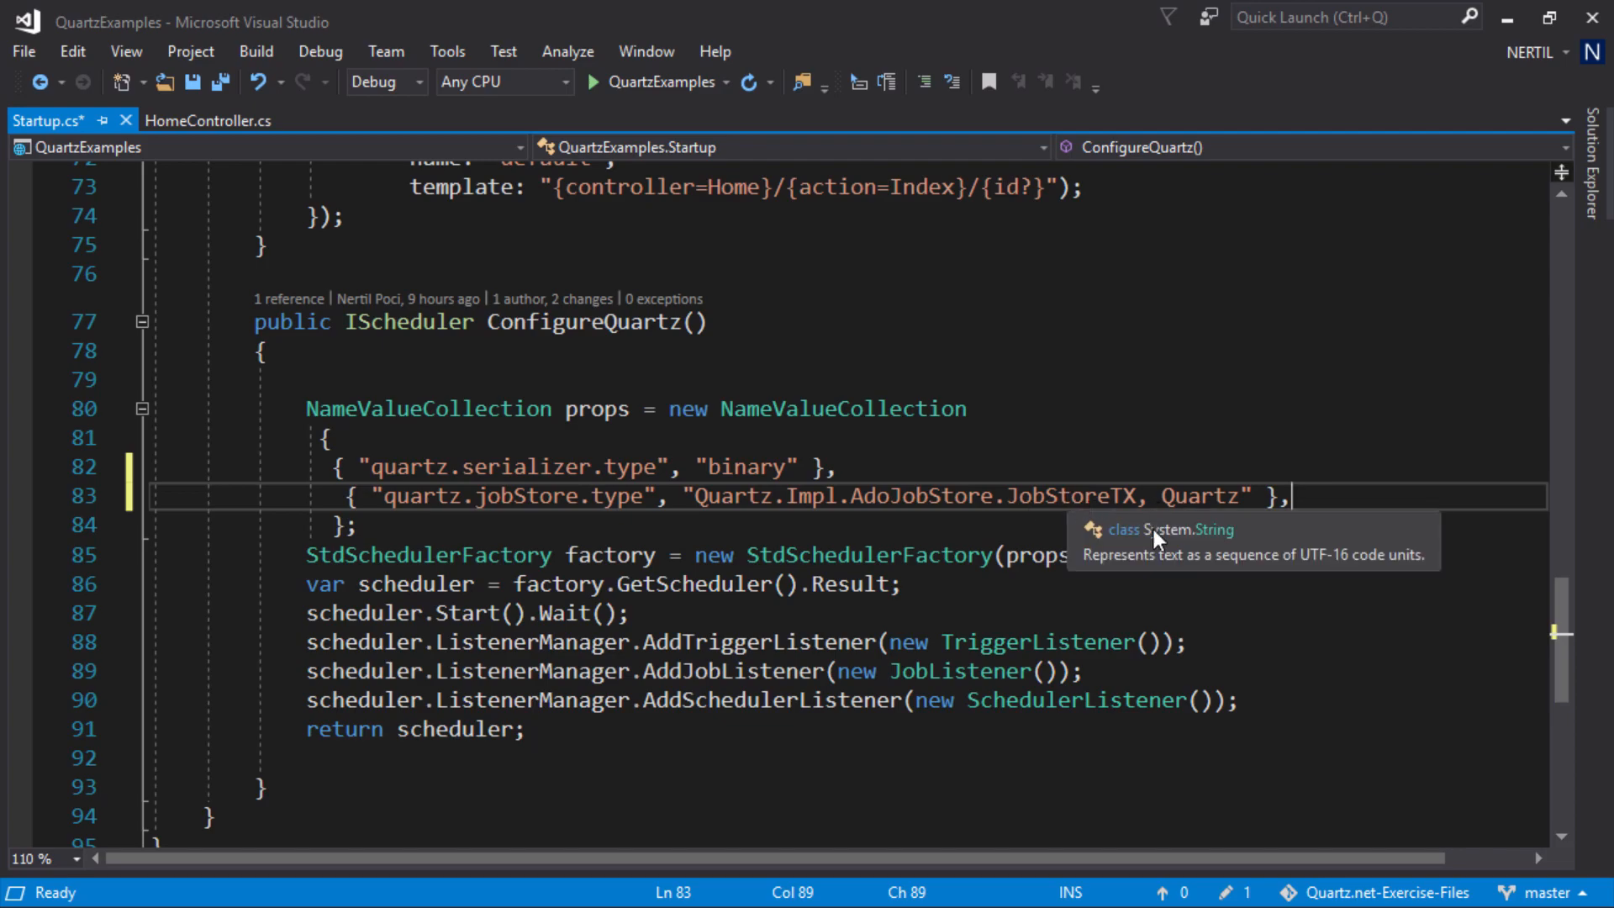
mouse_move(1235, 497)
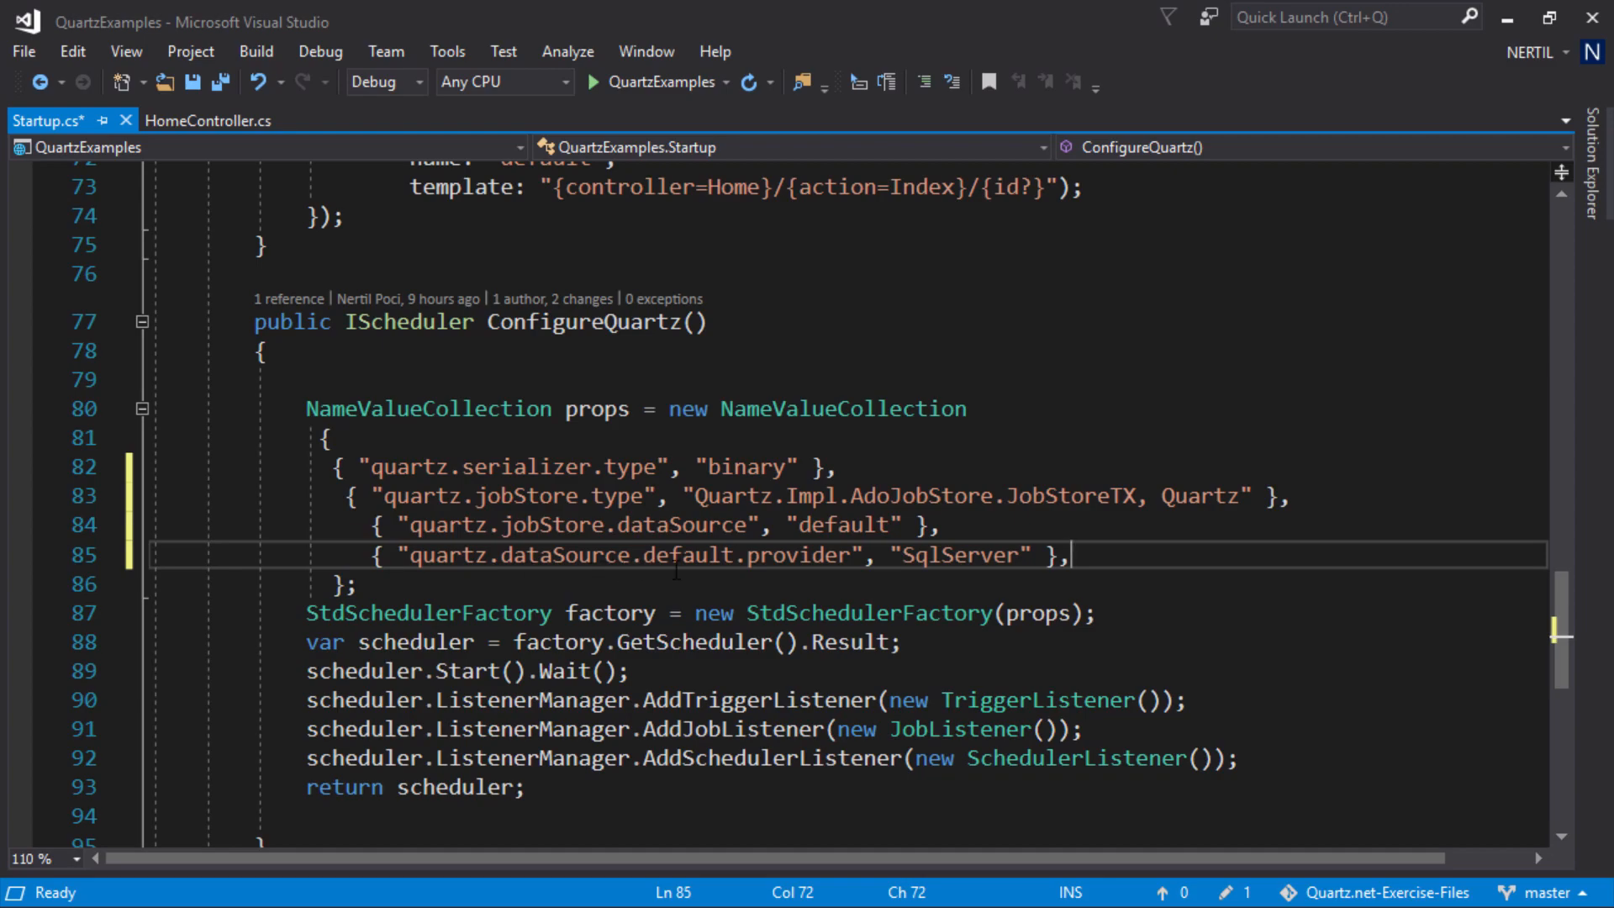
mouse_move(666, 555)
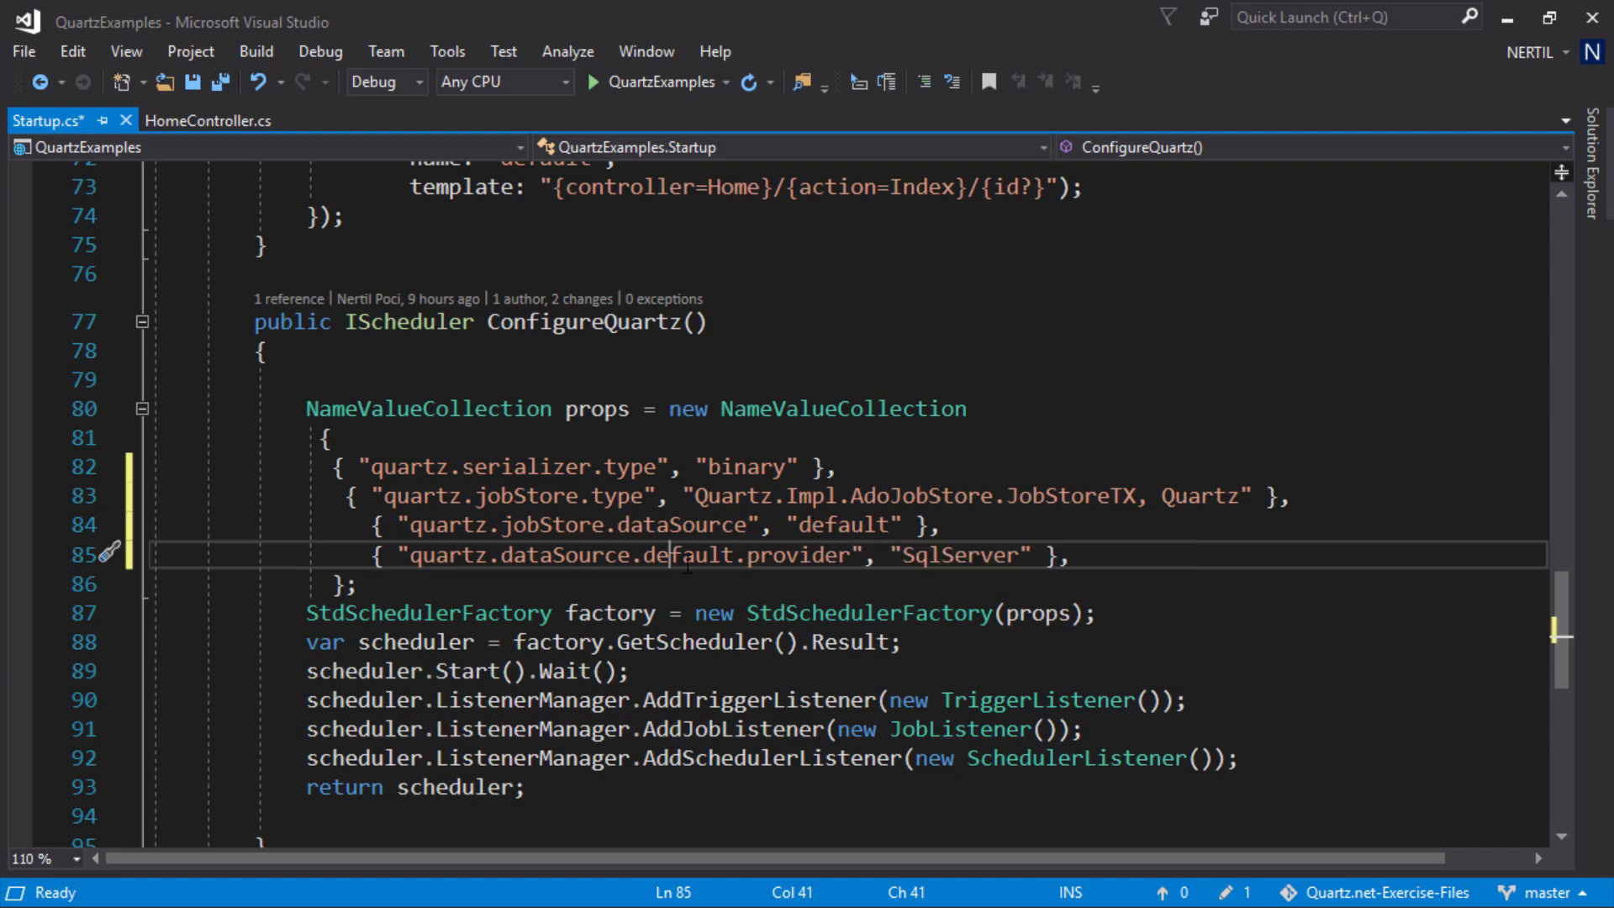
double_click(962, 555)
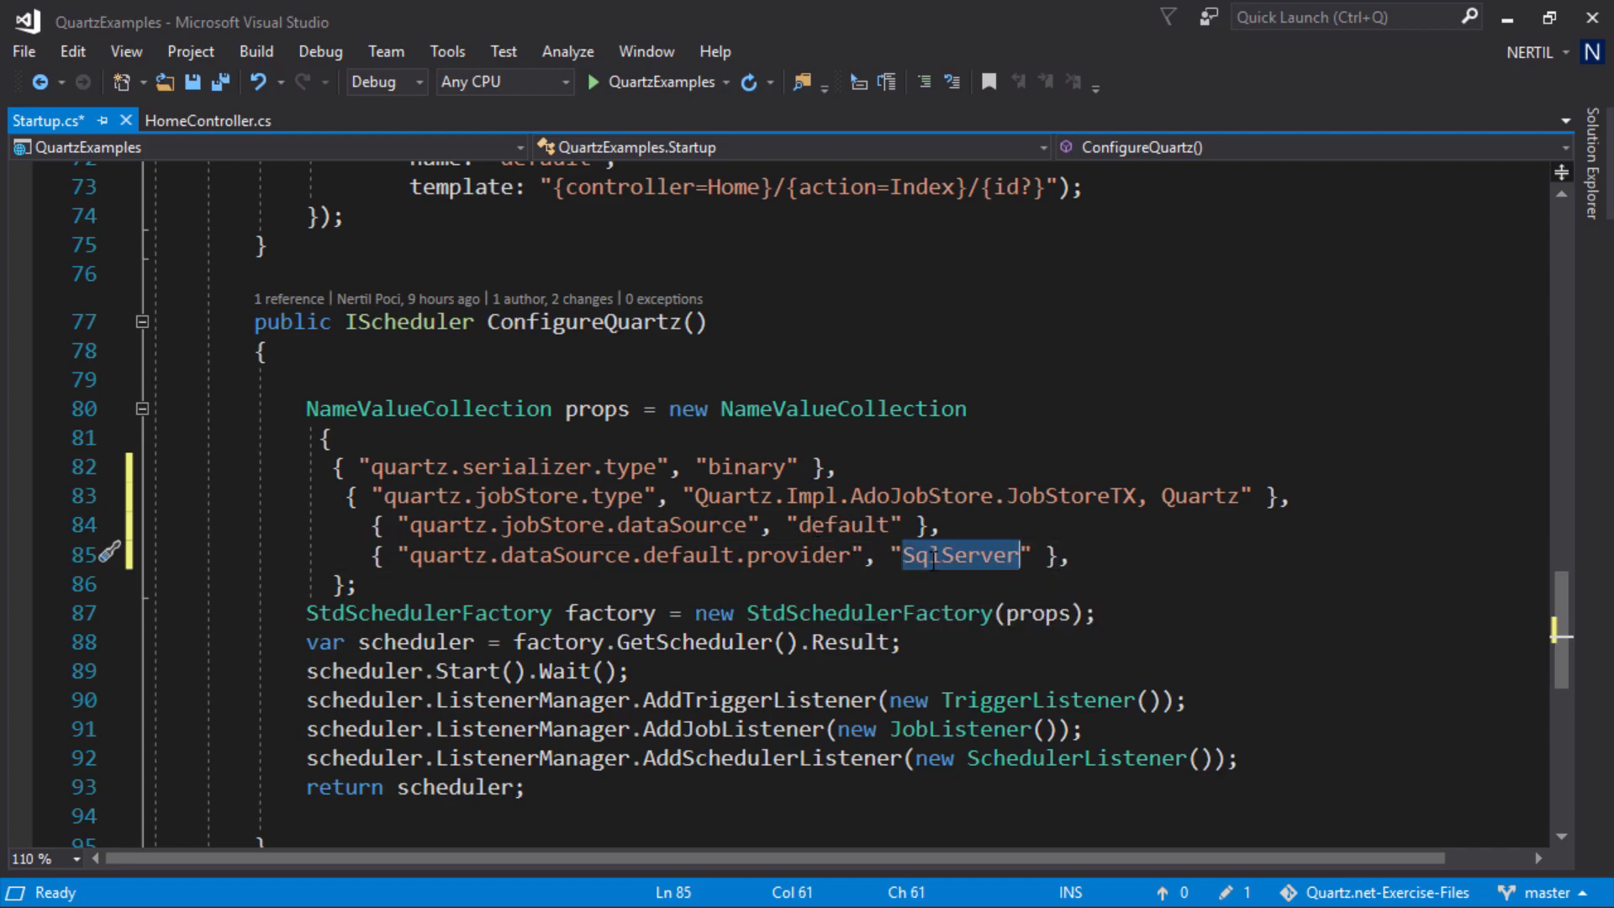
mouse_move(963, 555)
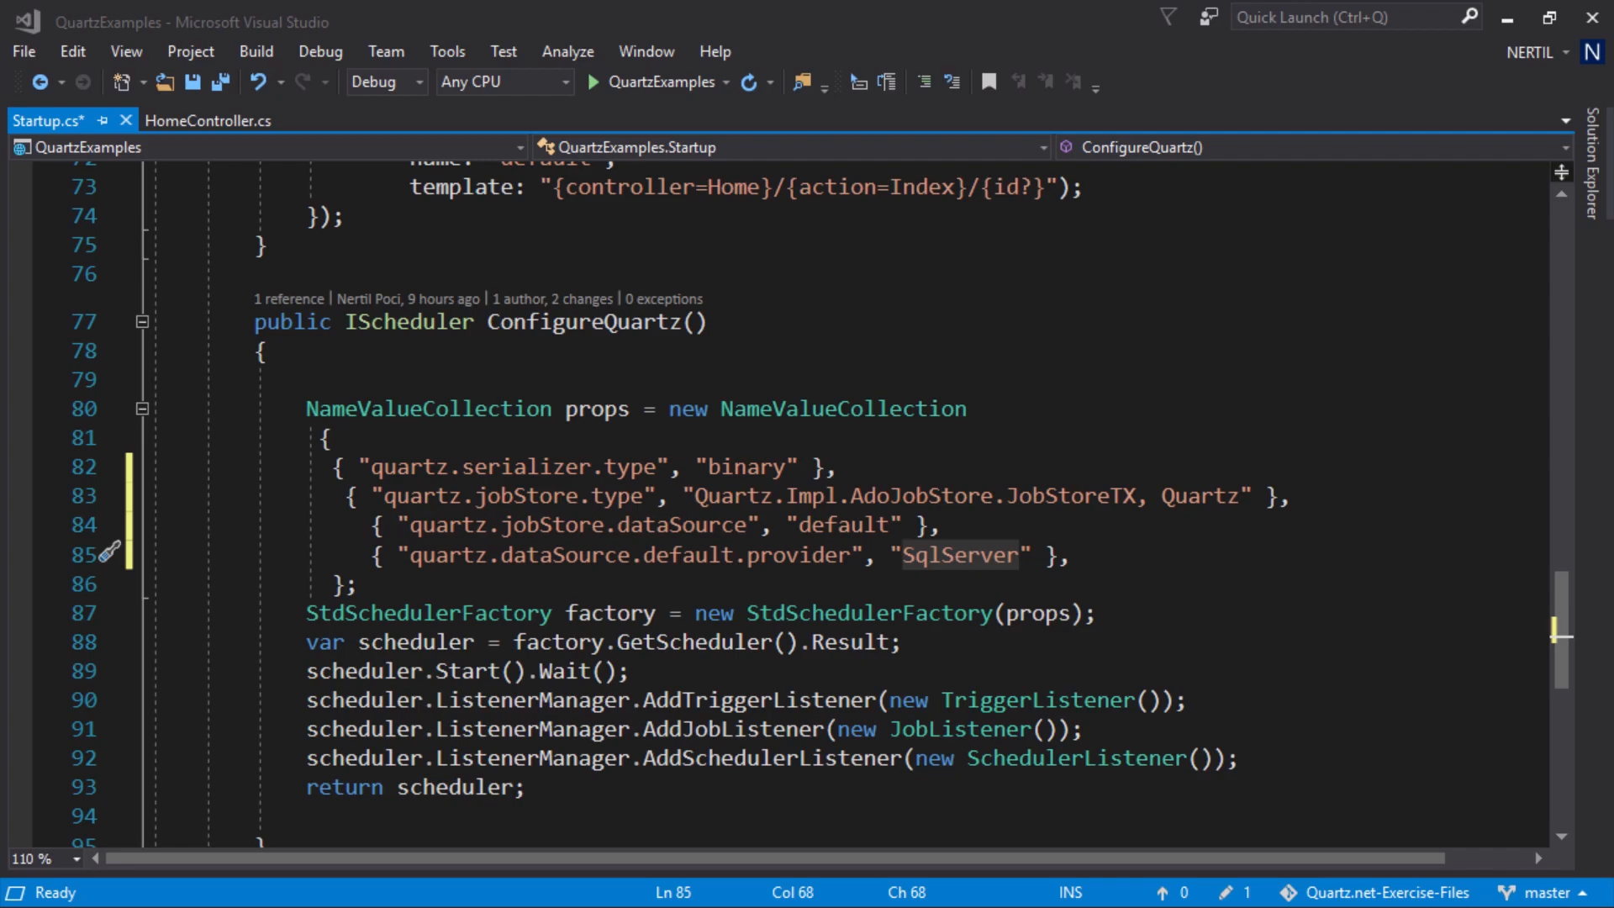
left_click(1086, 554)
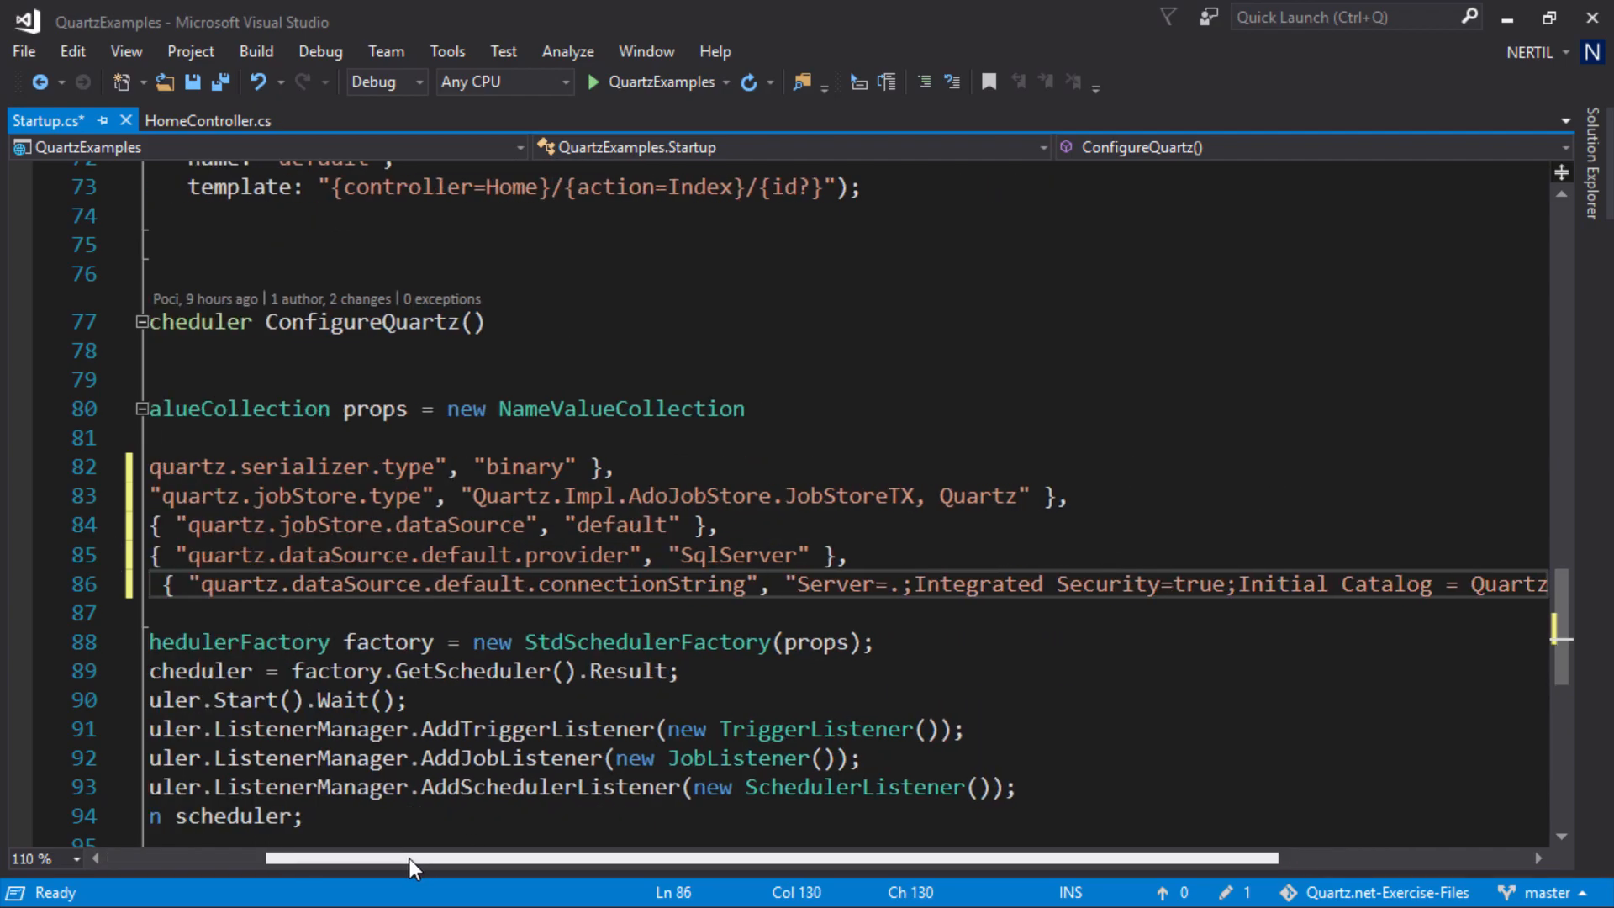
scroll("left", 3)
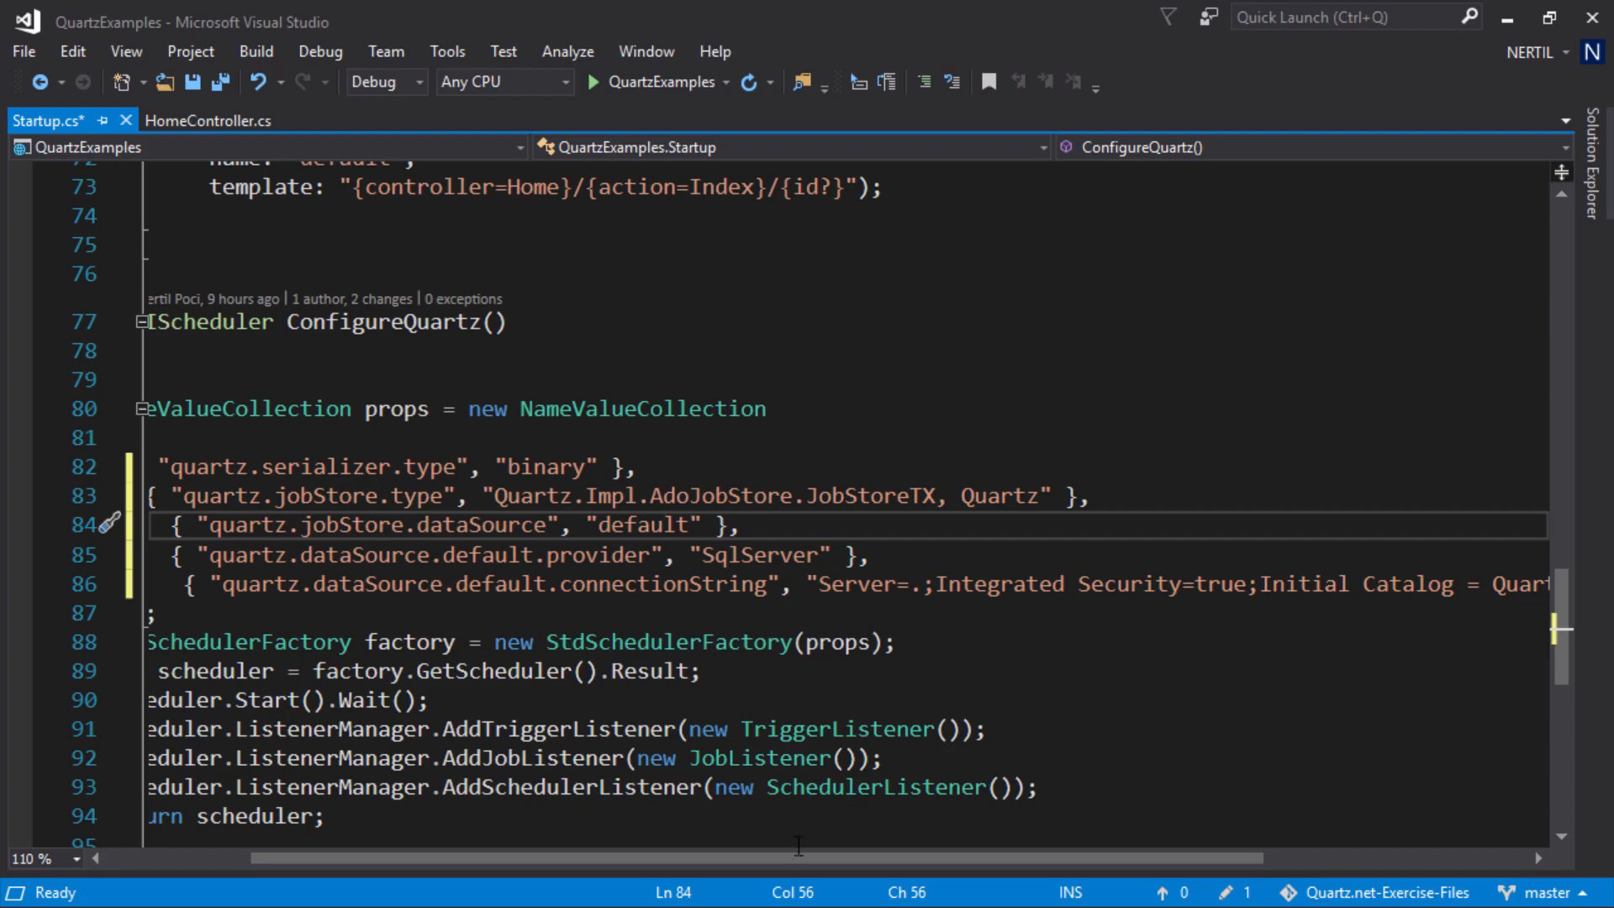
scroll("right", 3)
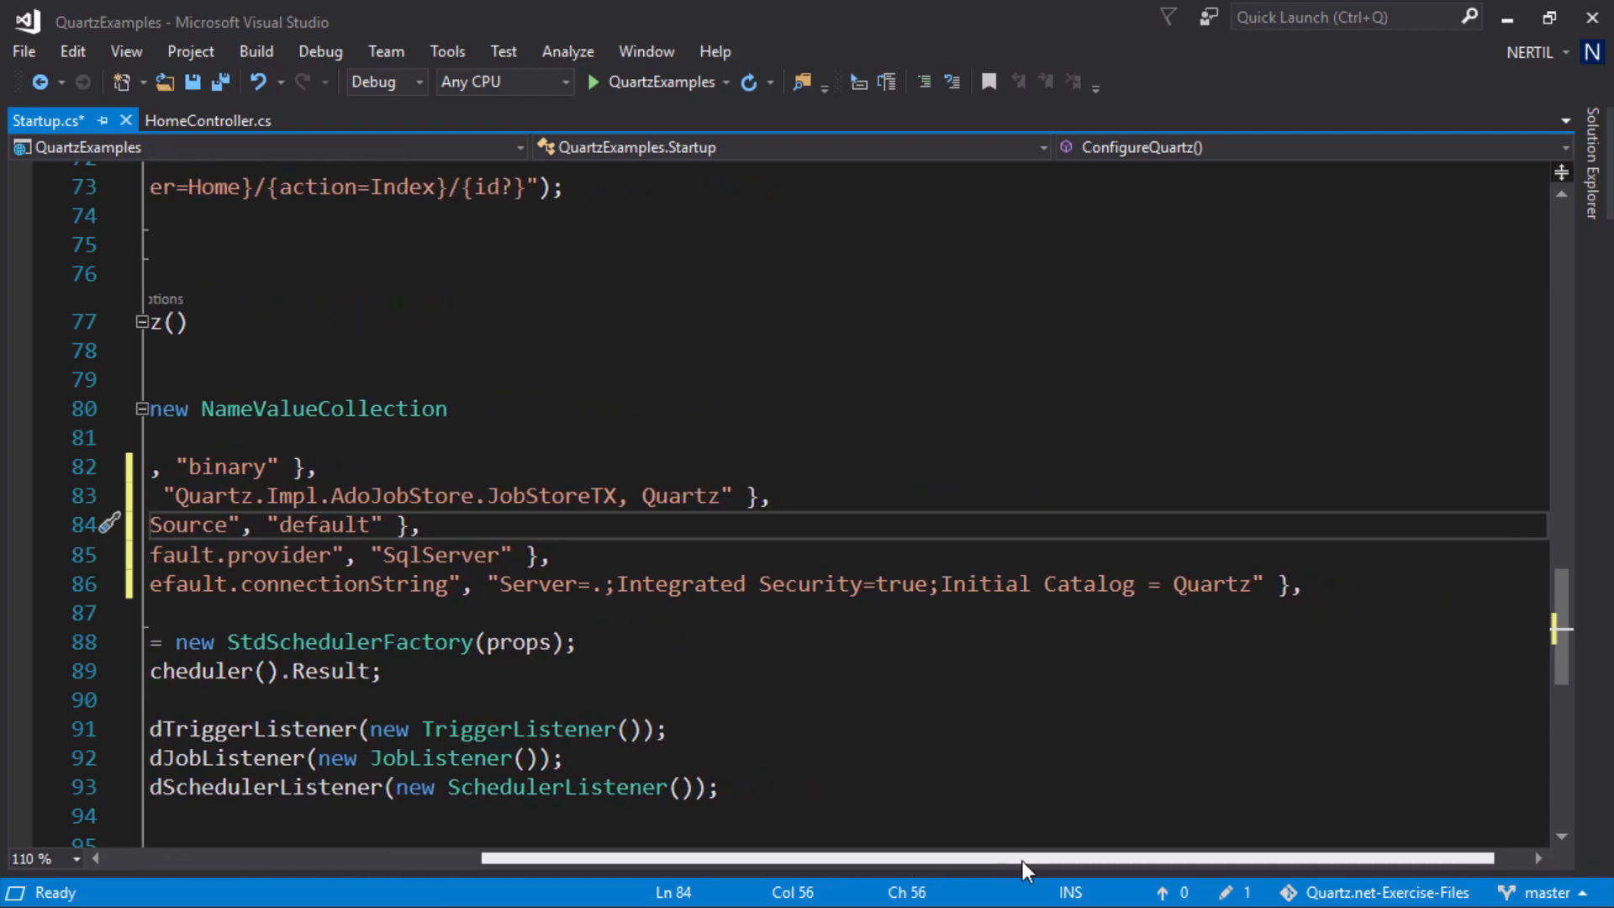
mouse_move(707, 624)
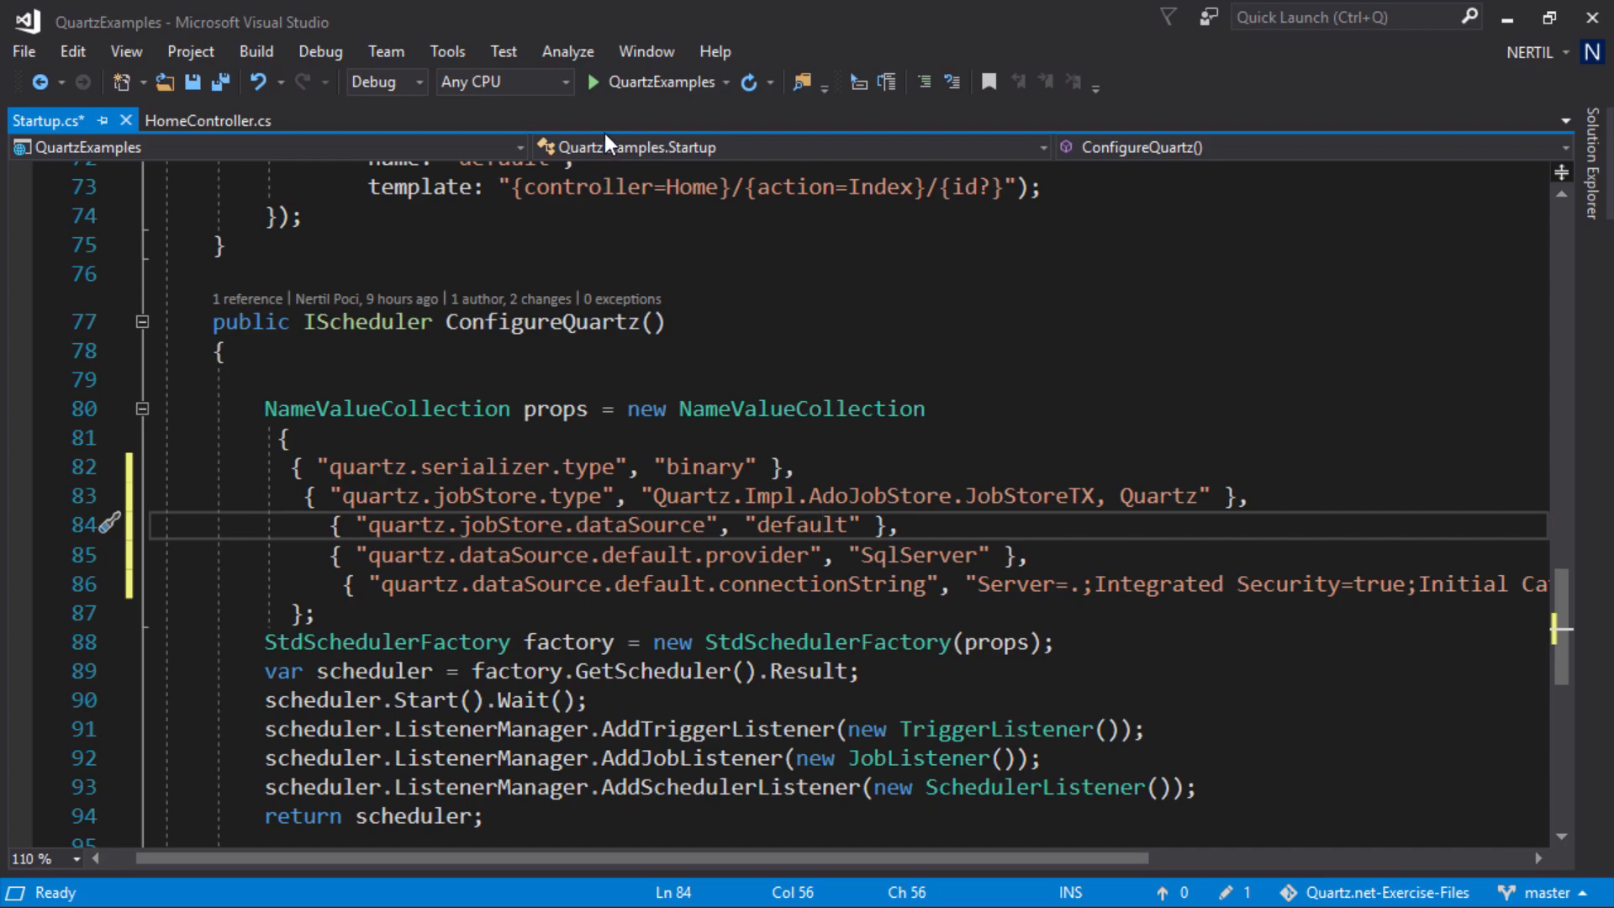
Run QuartzExamples and start the simple job, hitting a JobUserParameter SerializationException
left_click(593, 82)
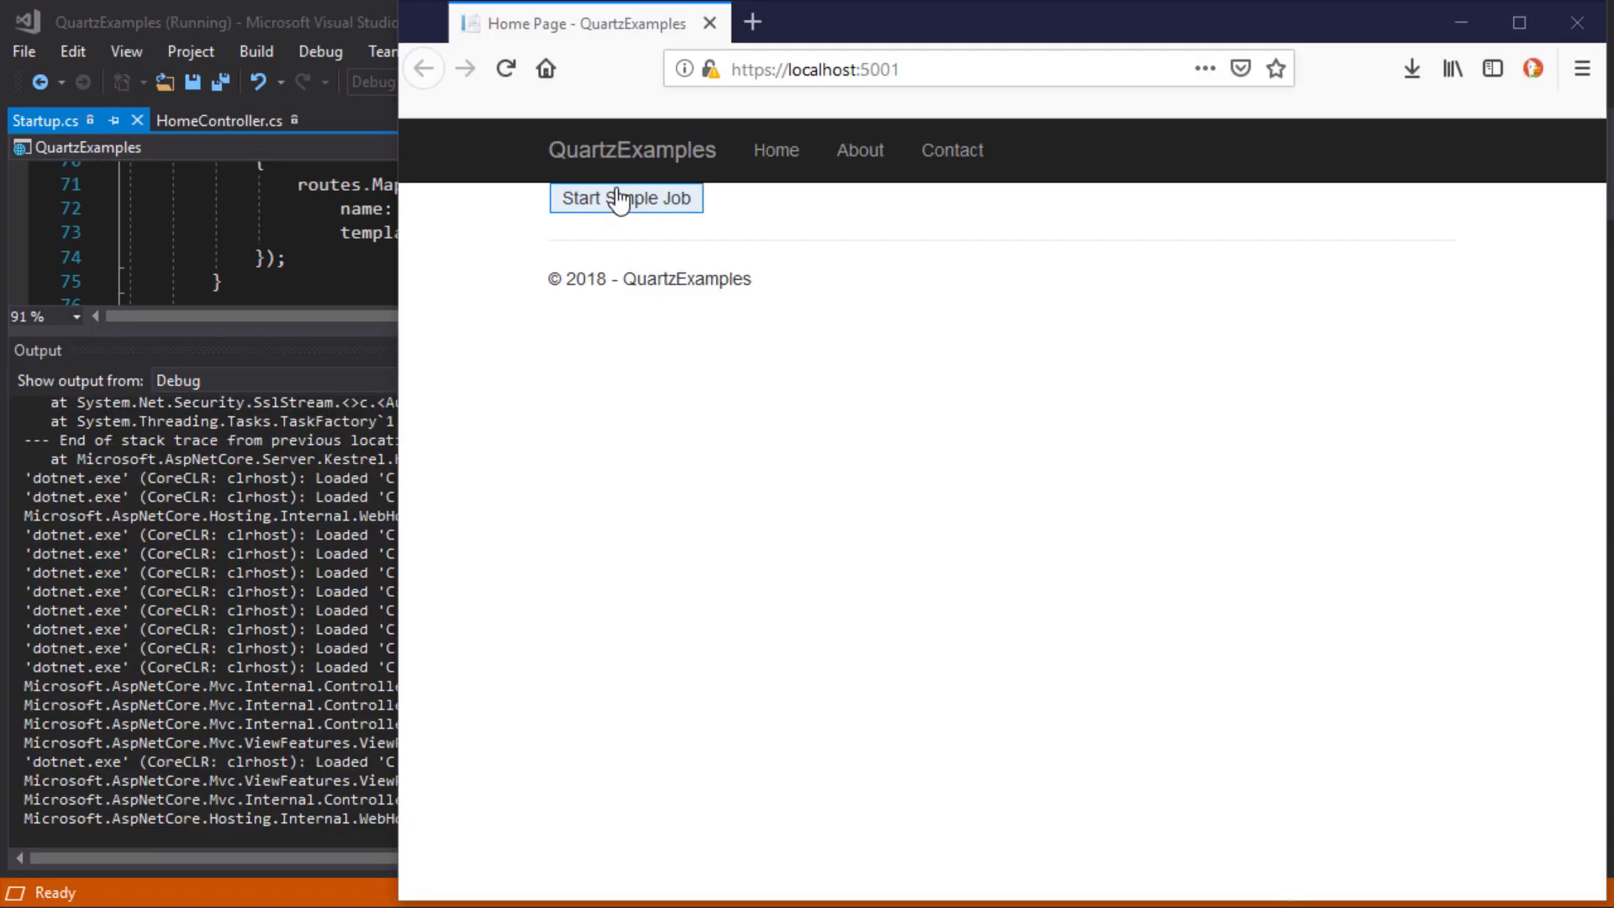
left_click(624, 198)
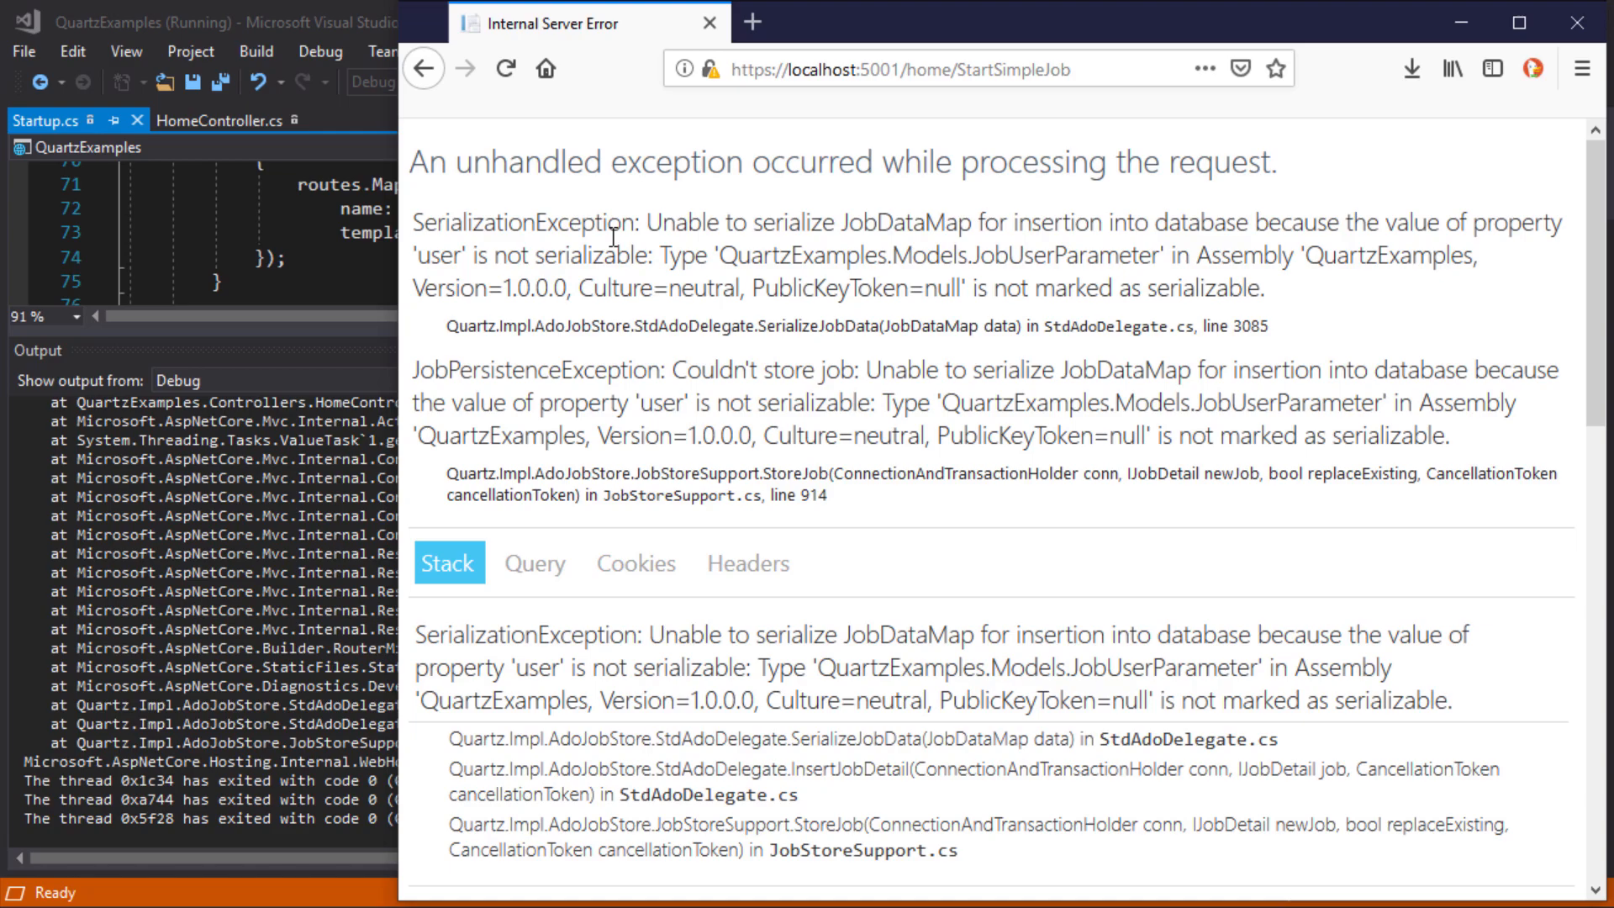
mouse_move(302, 262)
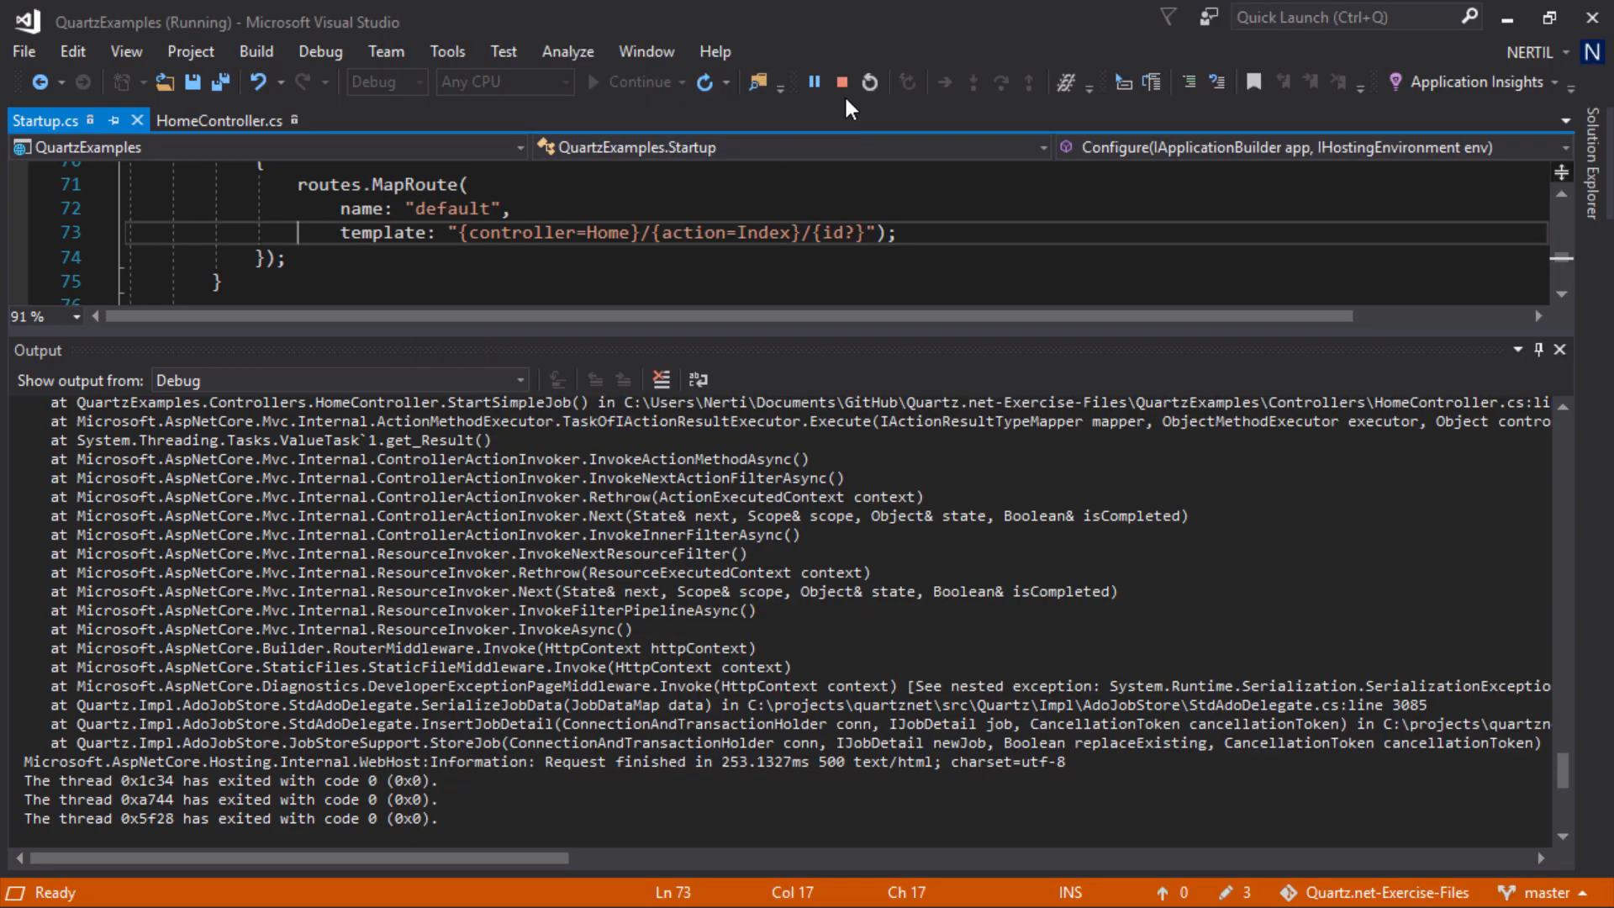
Stop the app and install Quartz.Serialization.Json 3.0.7 via NuGet, confirming the changes
left_click(838, 82)
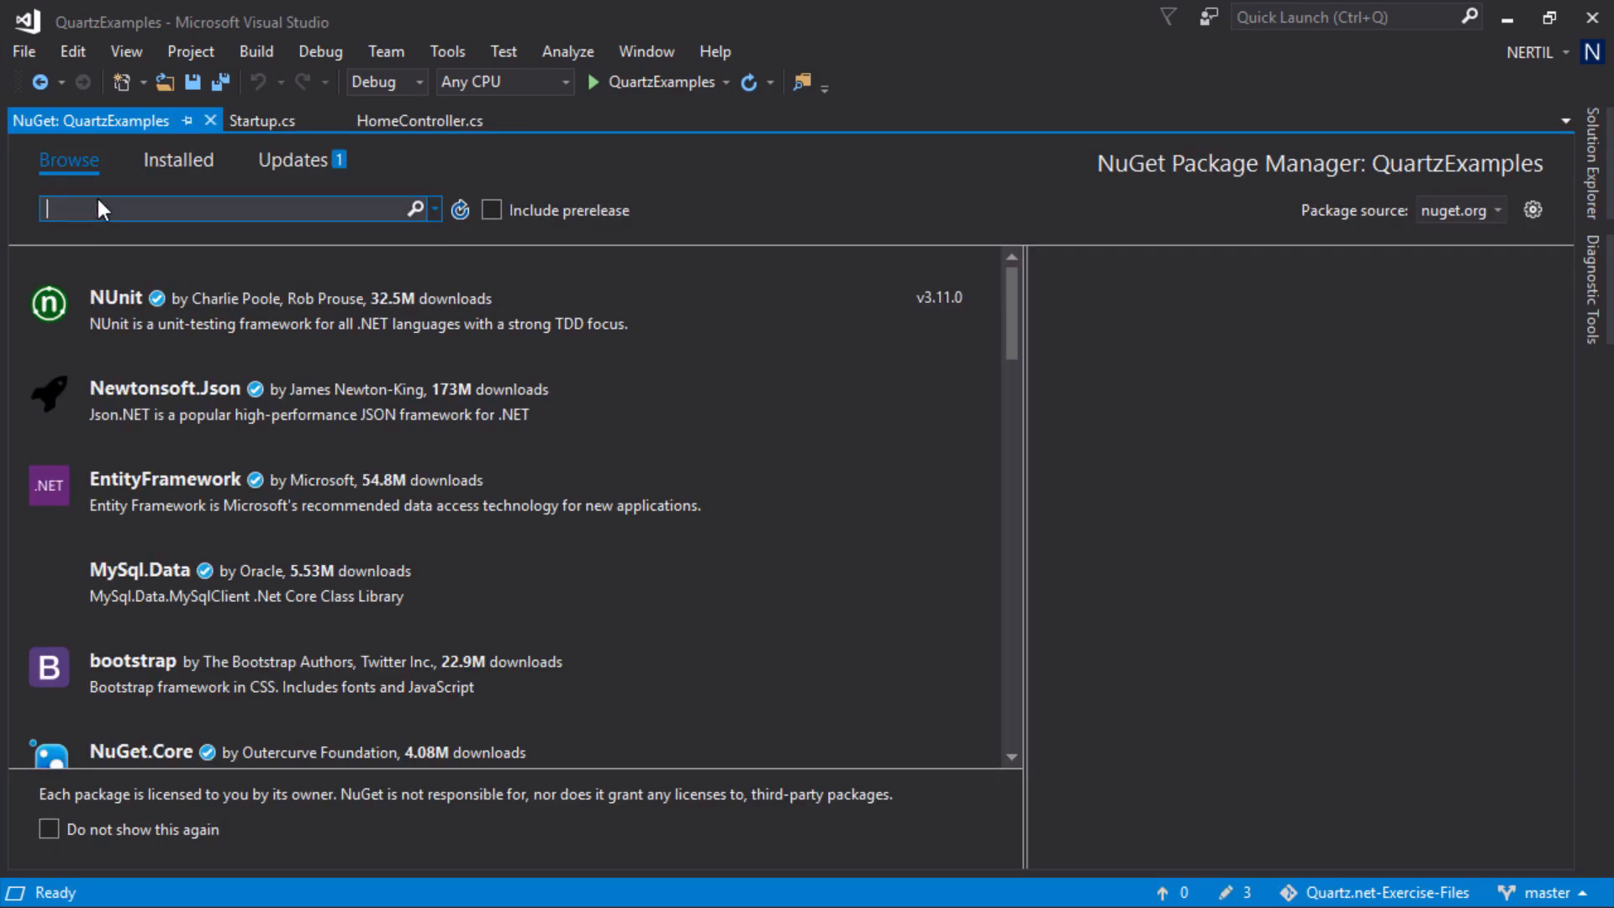
right_click(206, 209)
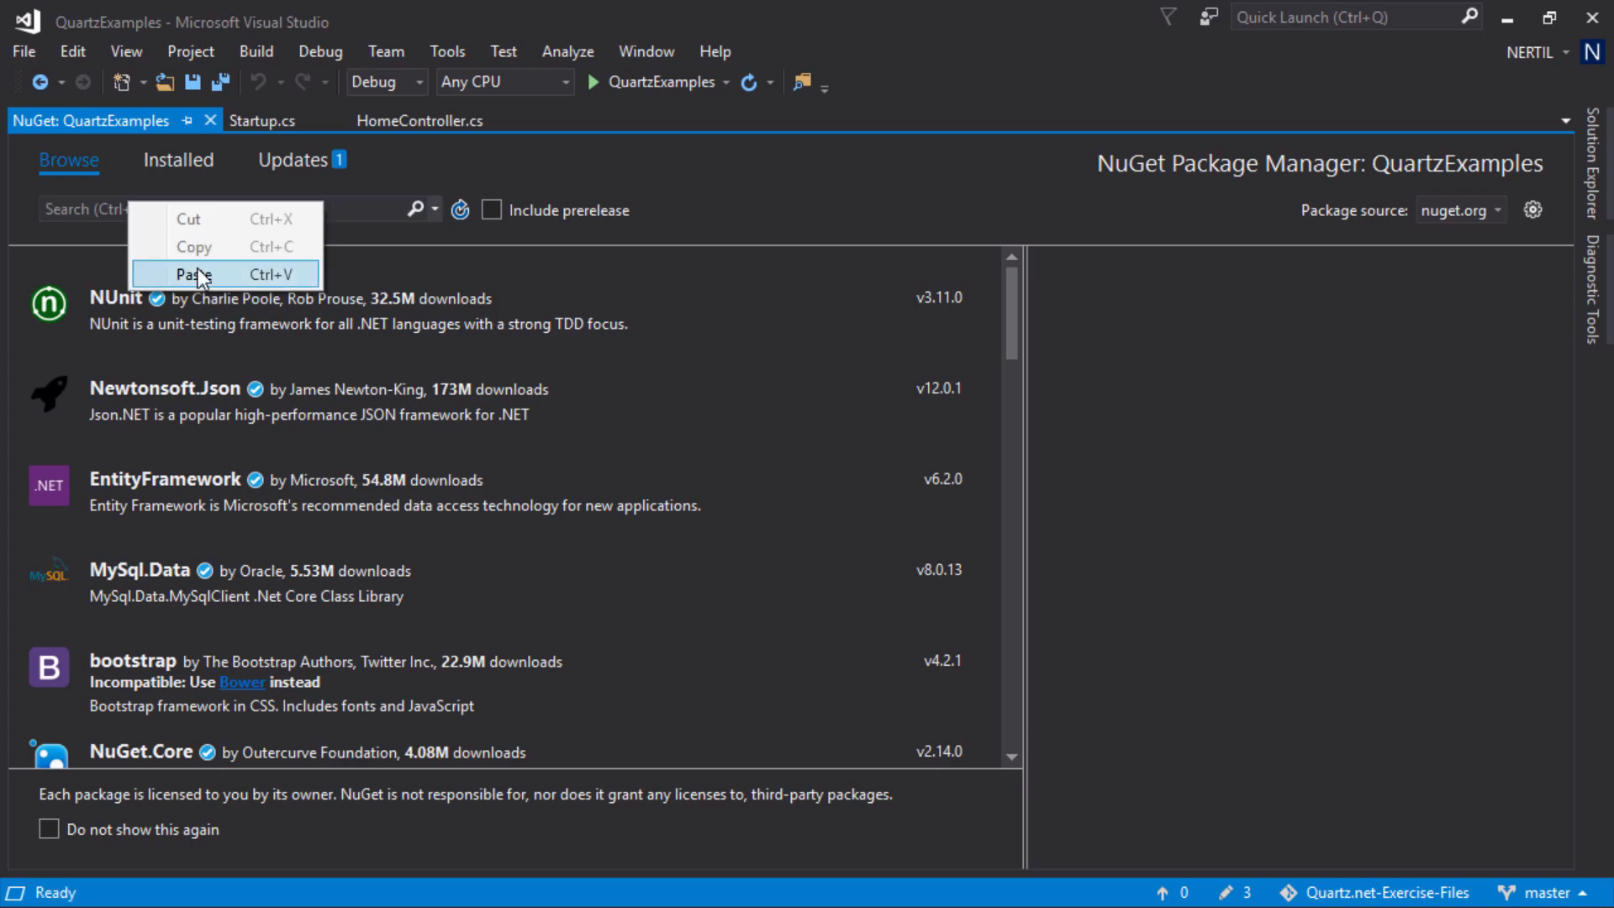
left_click(197, 274)
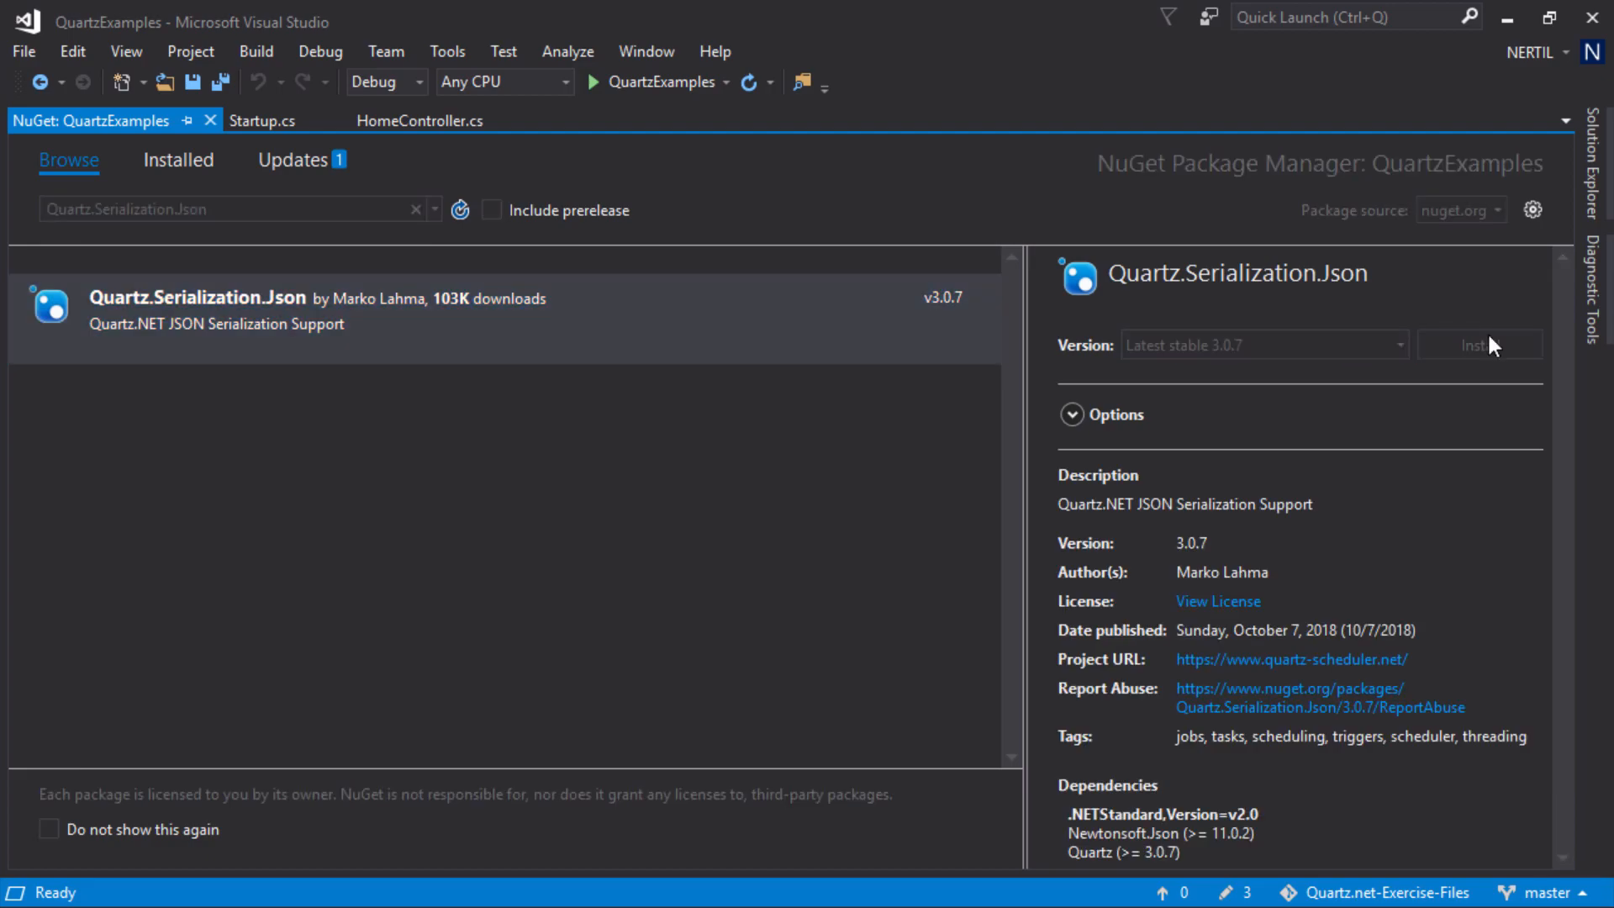
left_click(1480, 345)
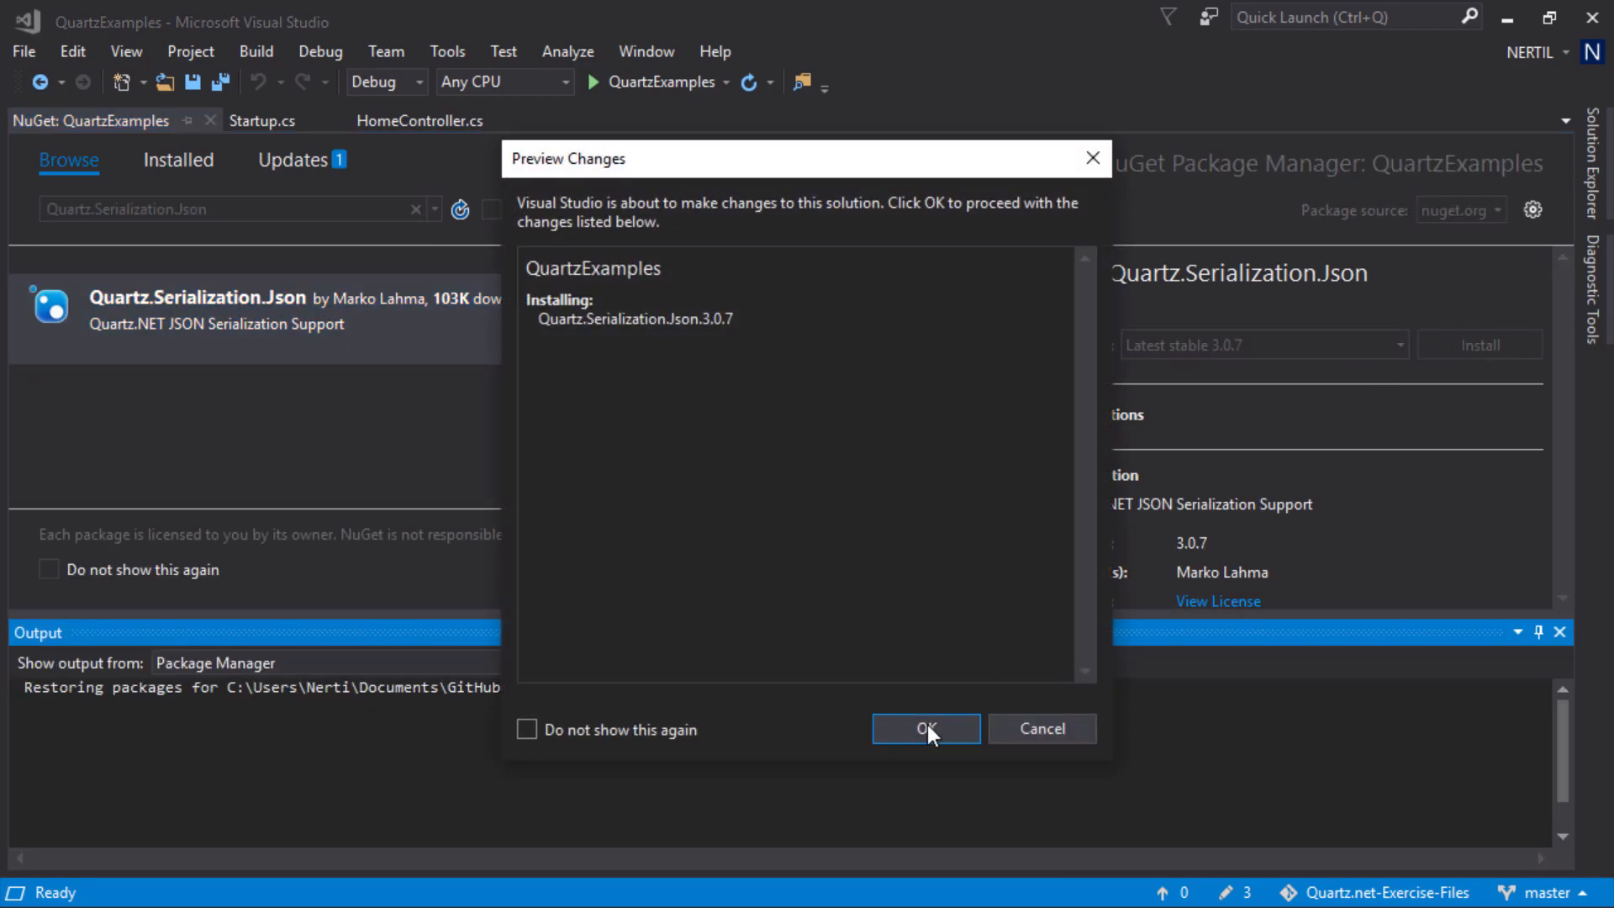
left_click(924, 729)
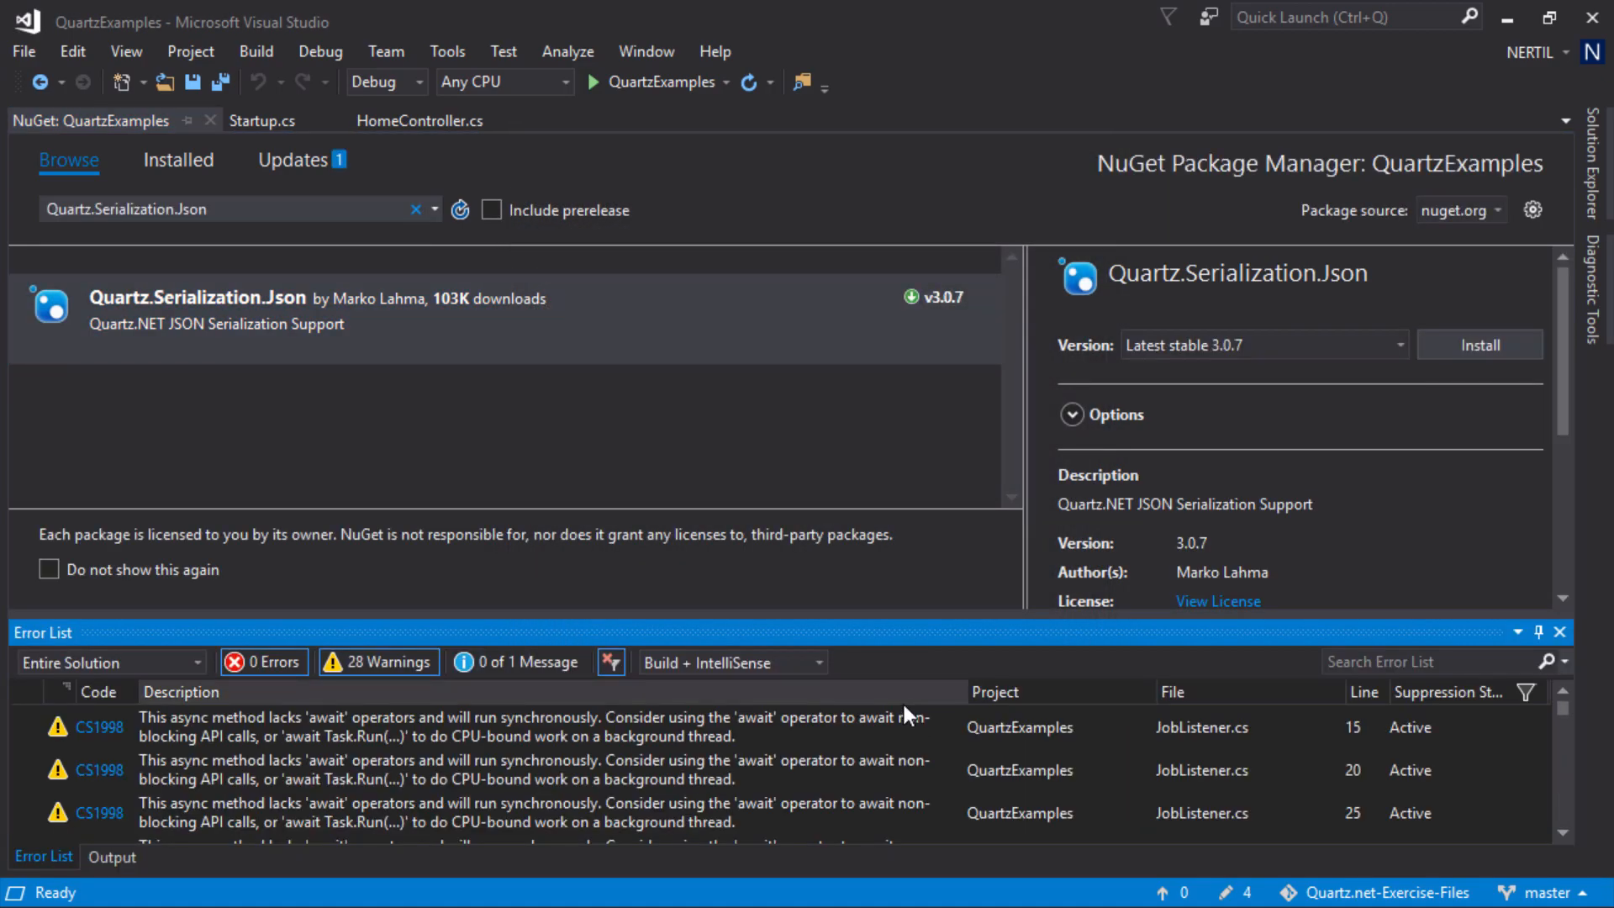
left_click(1479, 345)
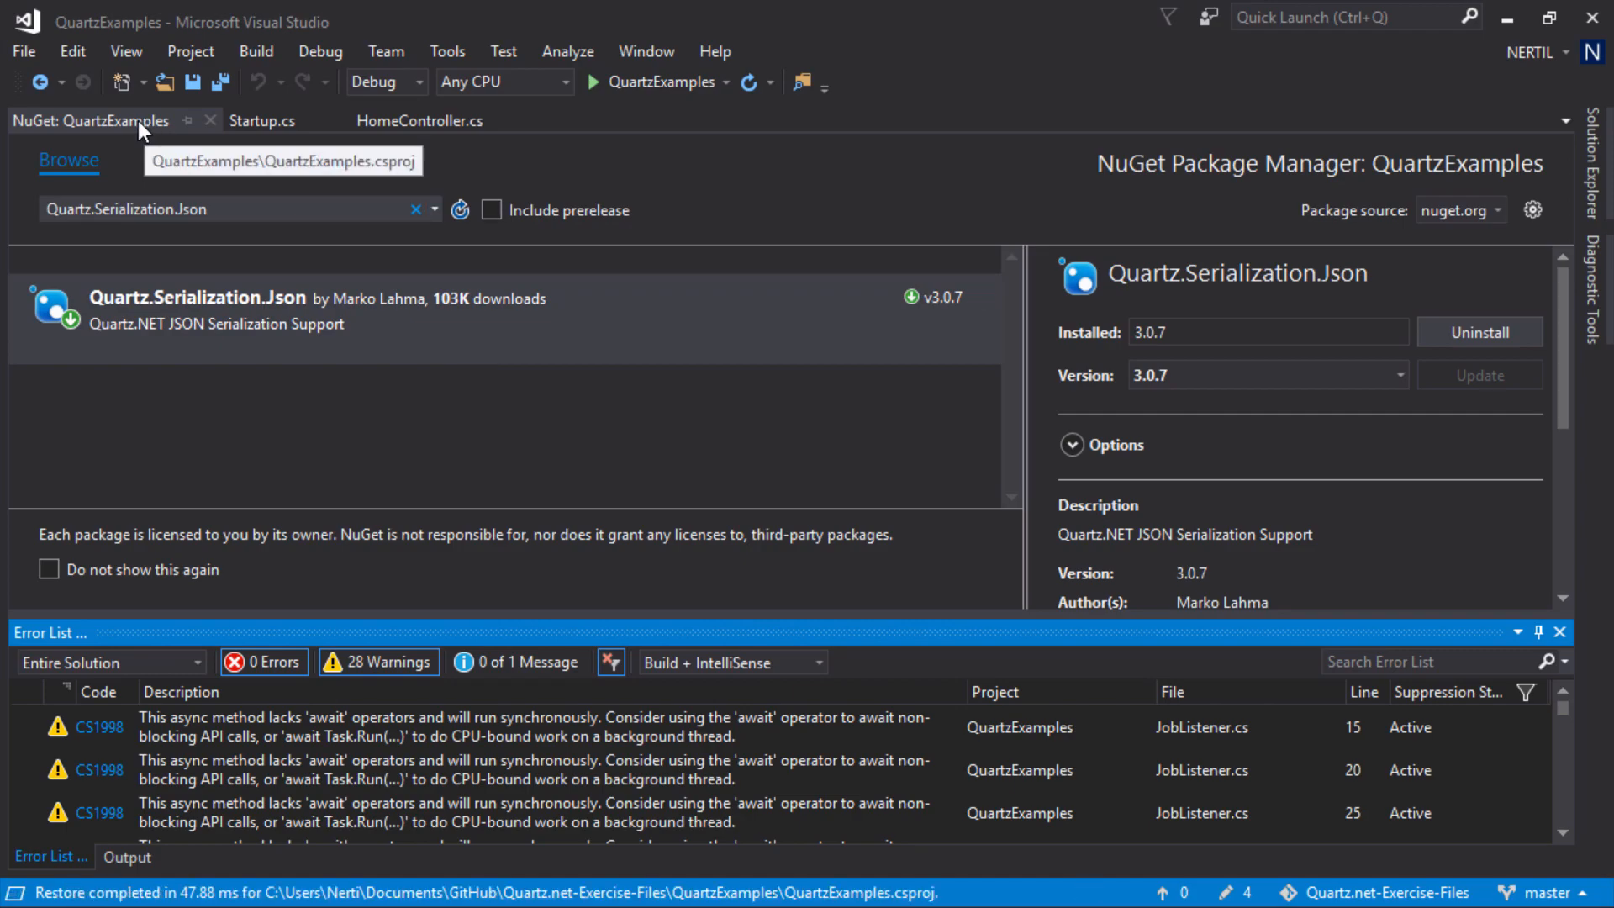
Set quartz.serializer.type to json and add the StdAdoDelegate driver delegate type
left_click(261, 120)
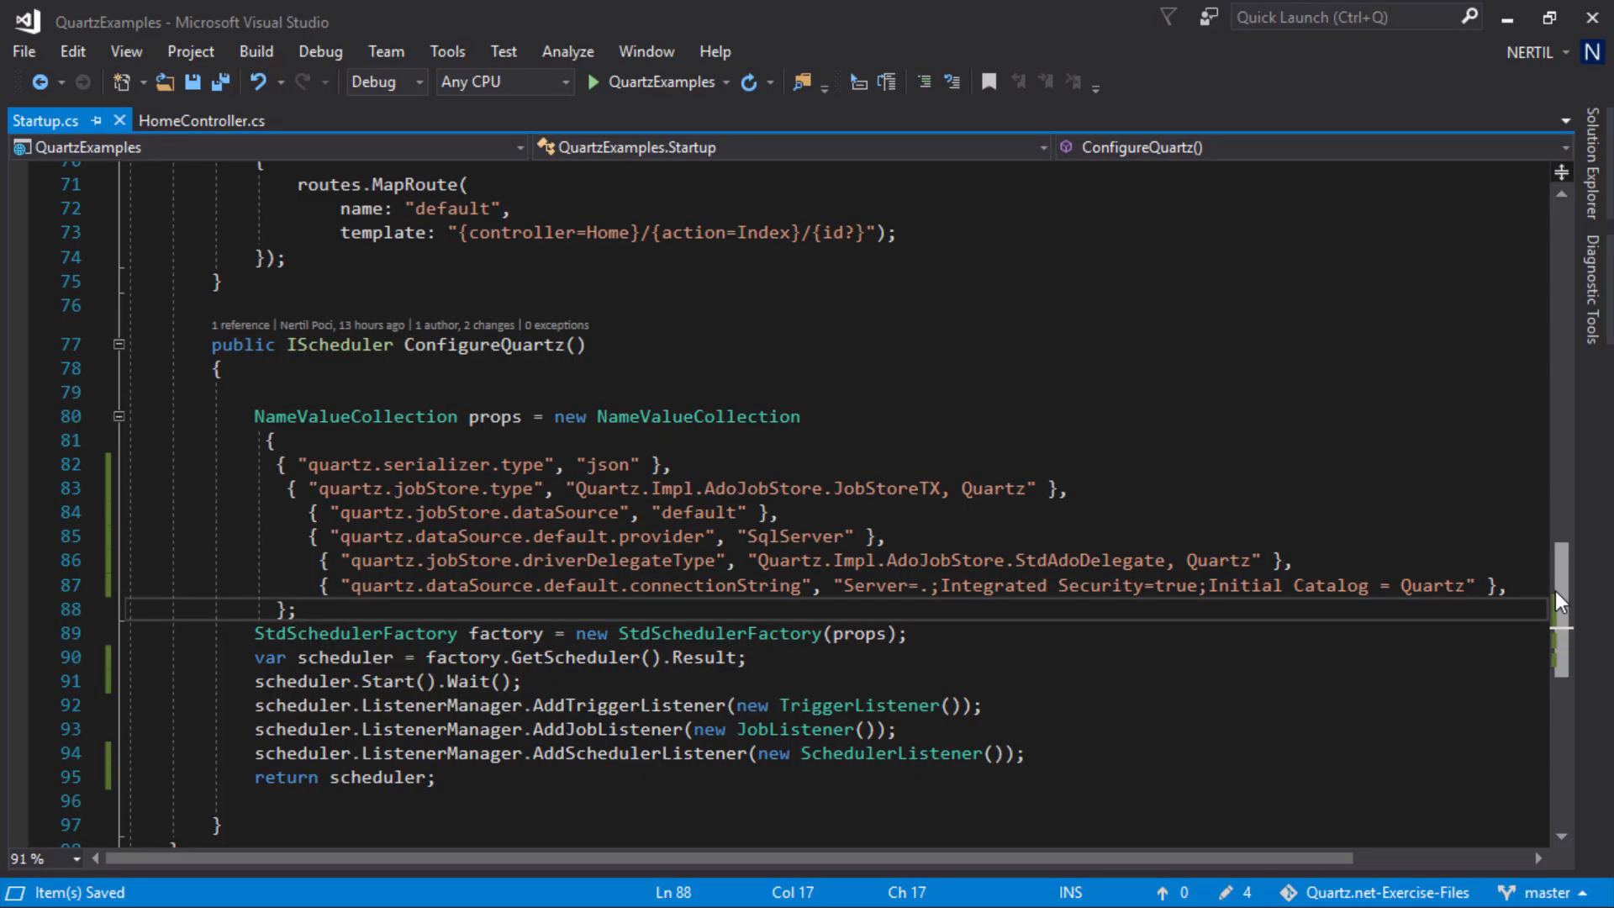
mouse_move(605, 706)
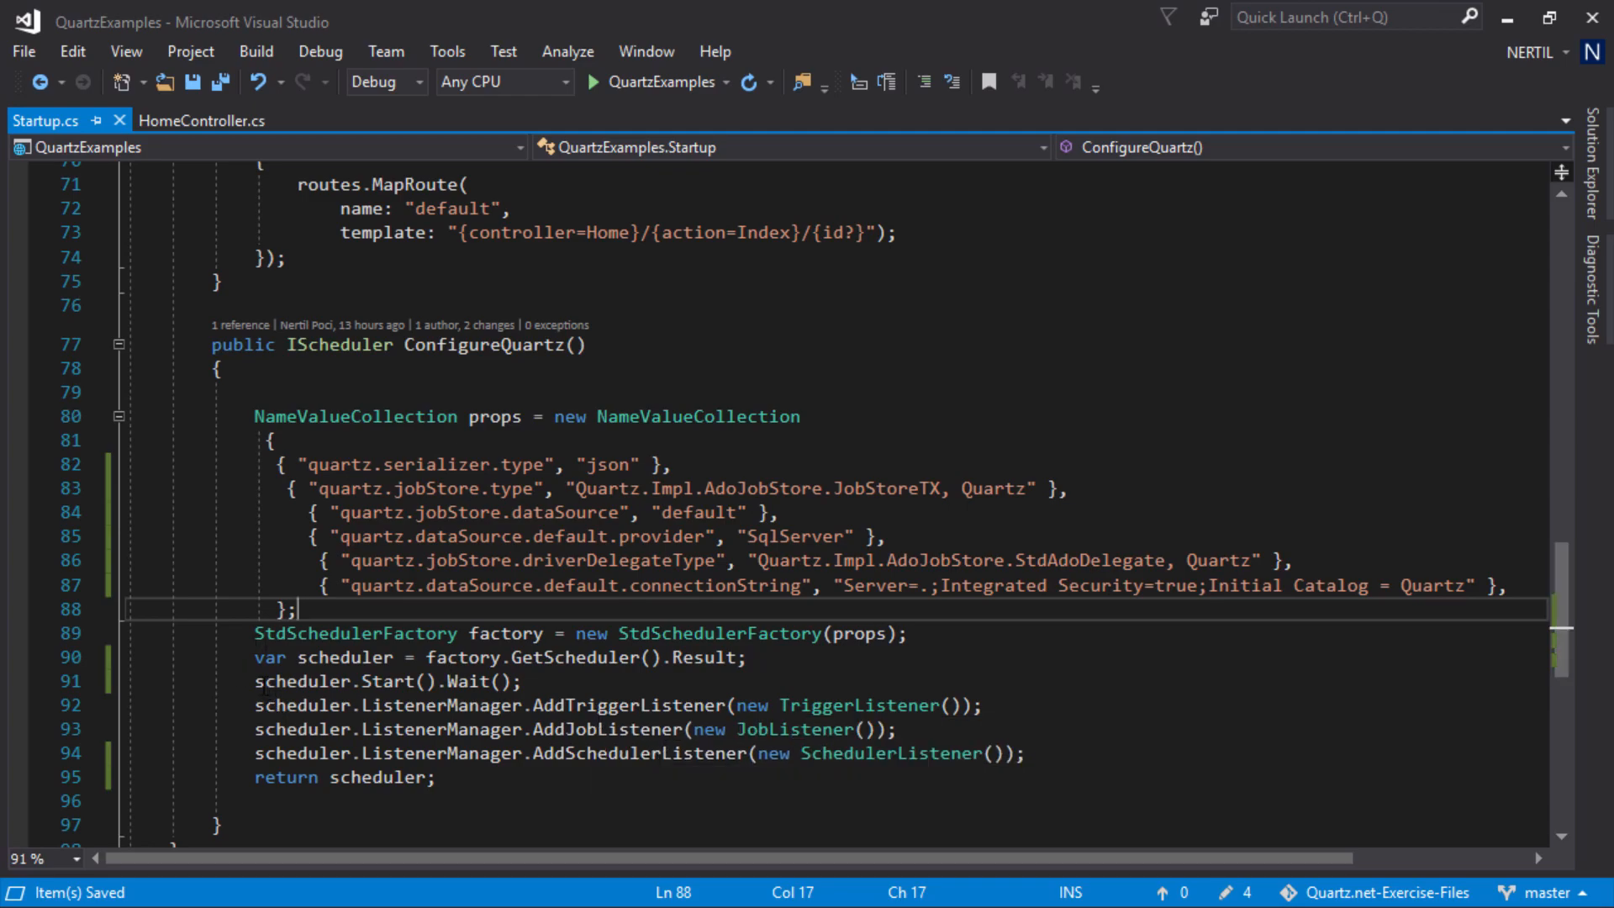
scroll("up", 3)
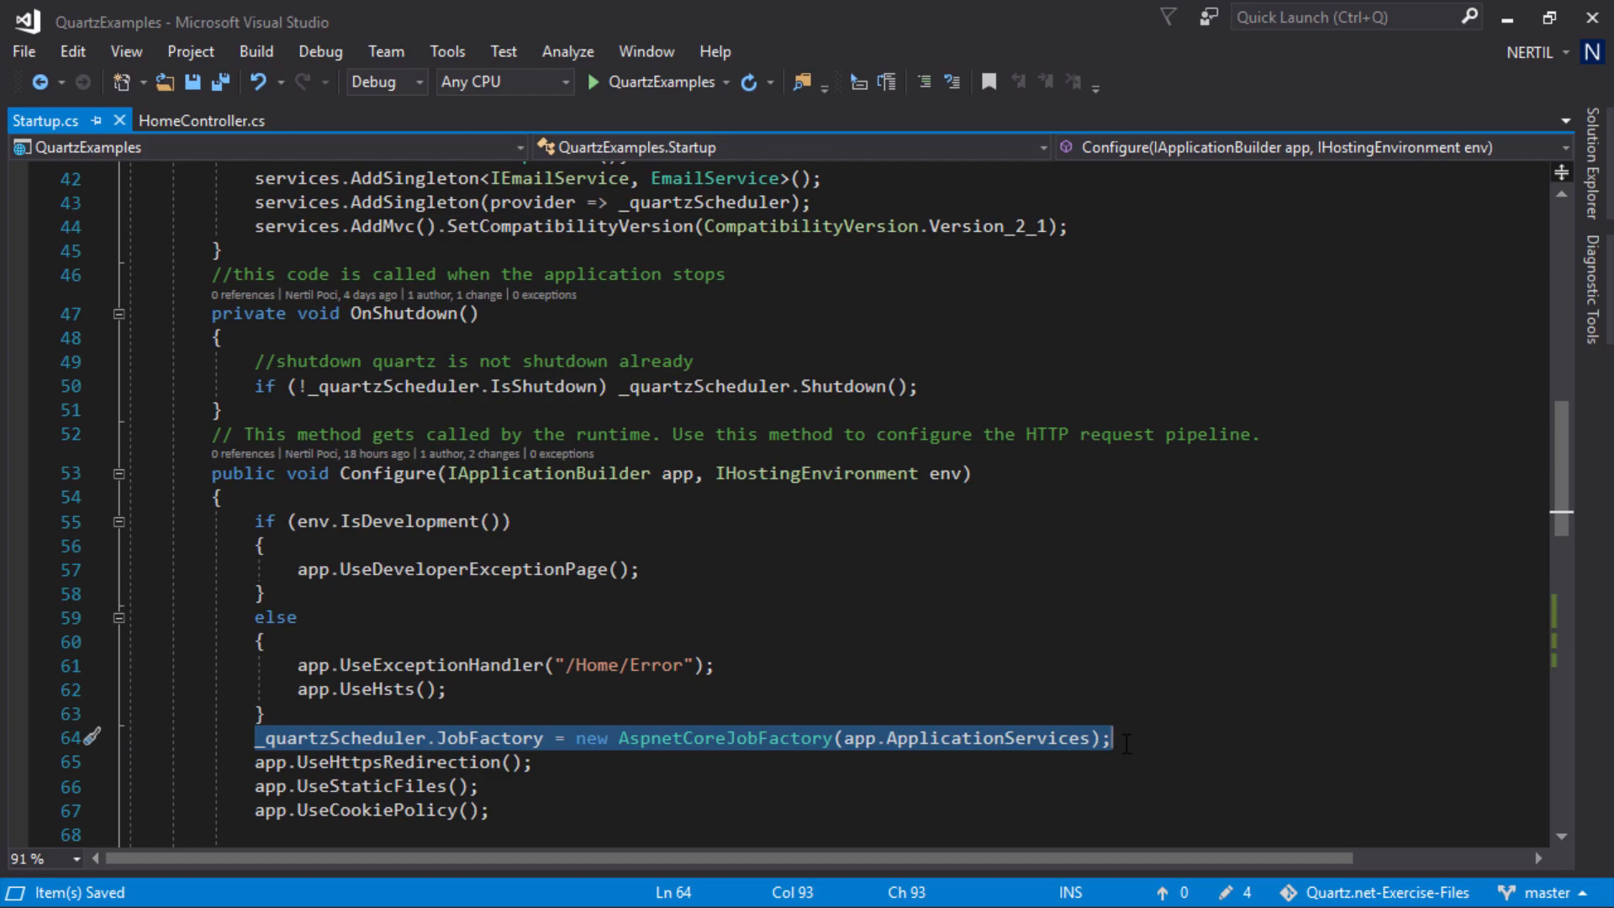
mouse_move(700, 749)
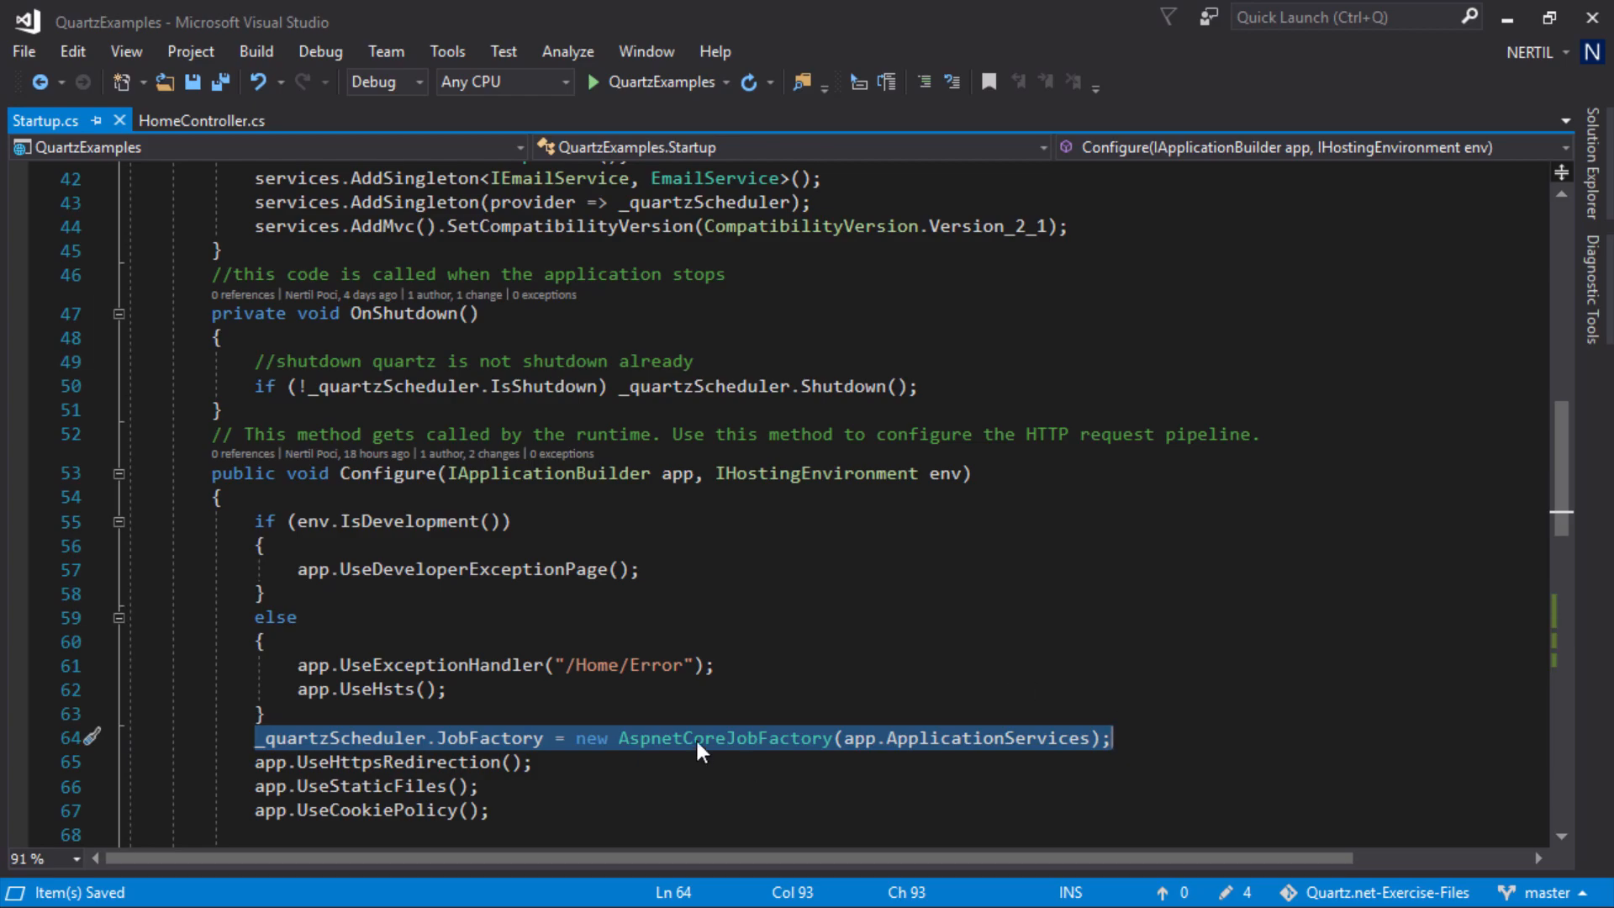
scroll("down", 3)
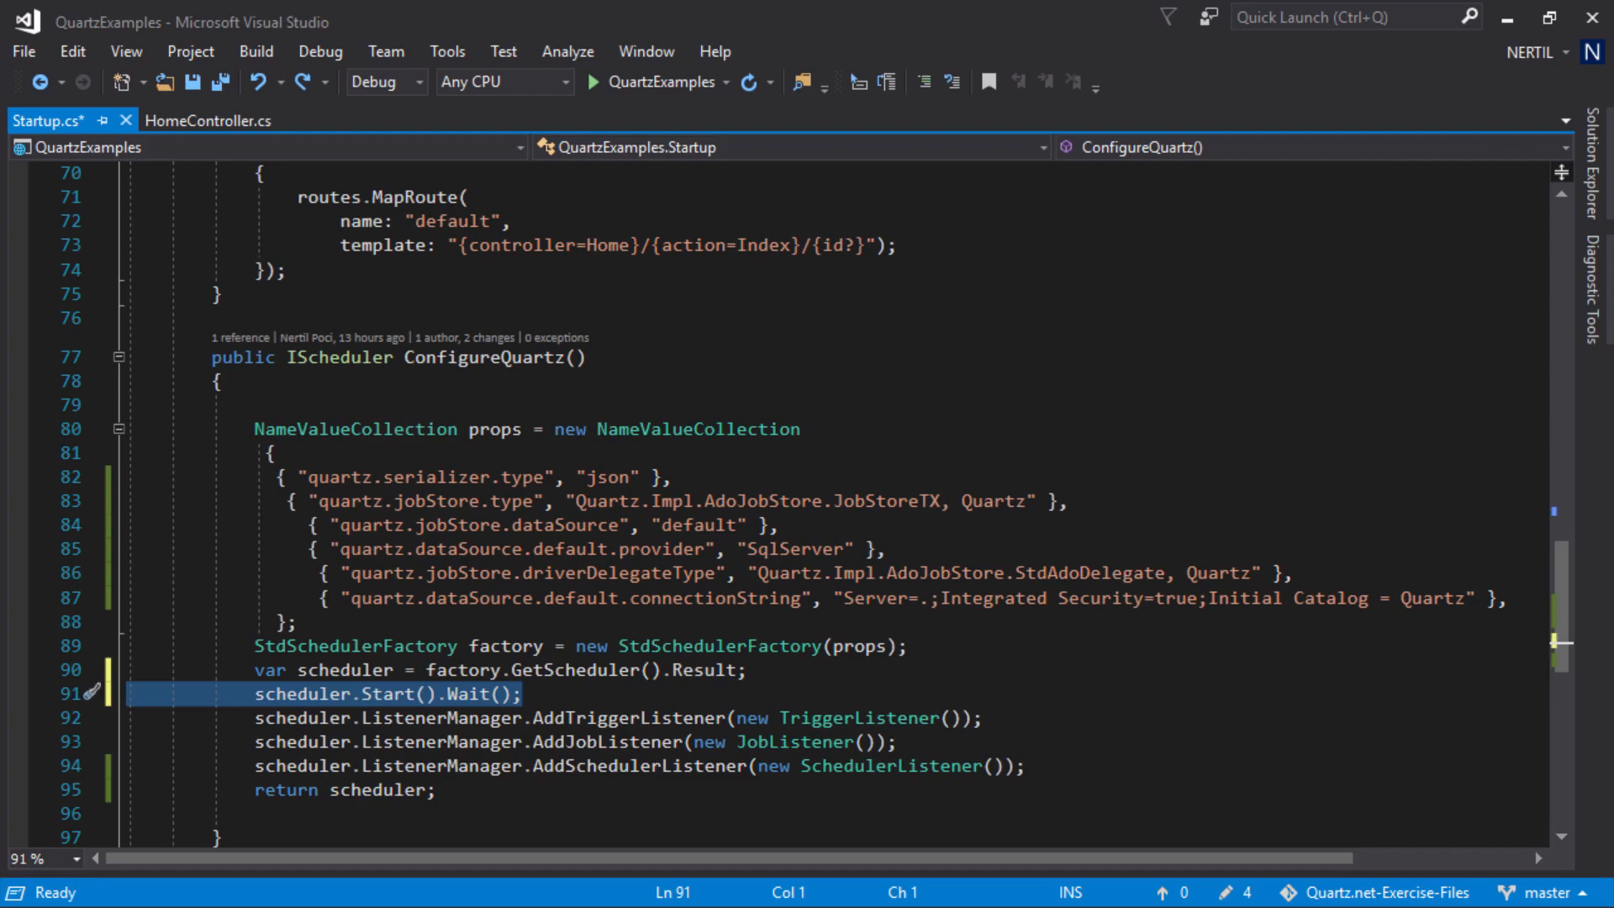
Move scheduler.Start().Wait() after the JobFactory line, renaming scheduler to _quartzScheduler
scroll("up", 3)
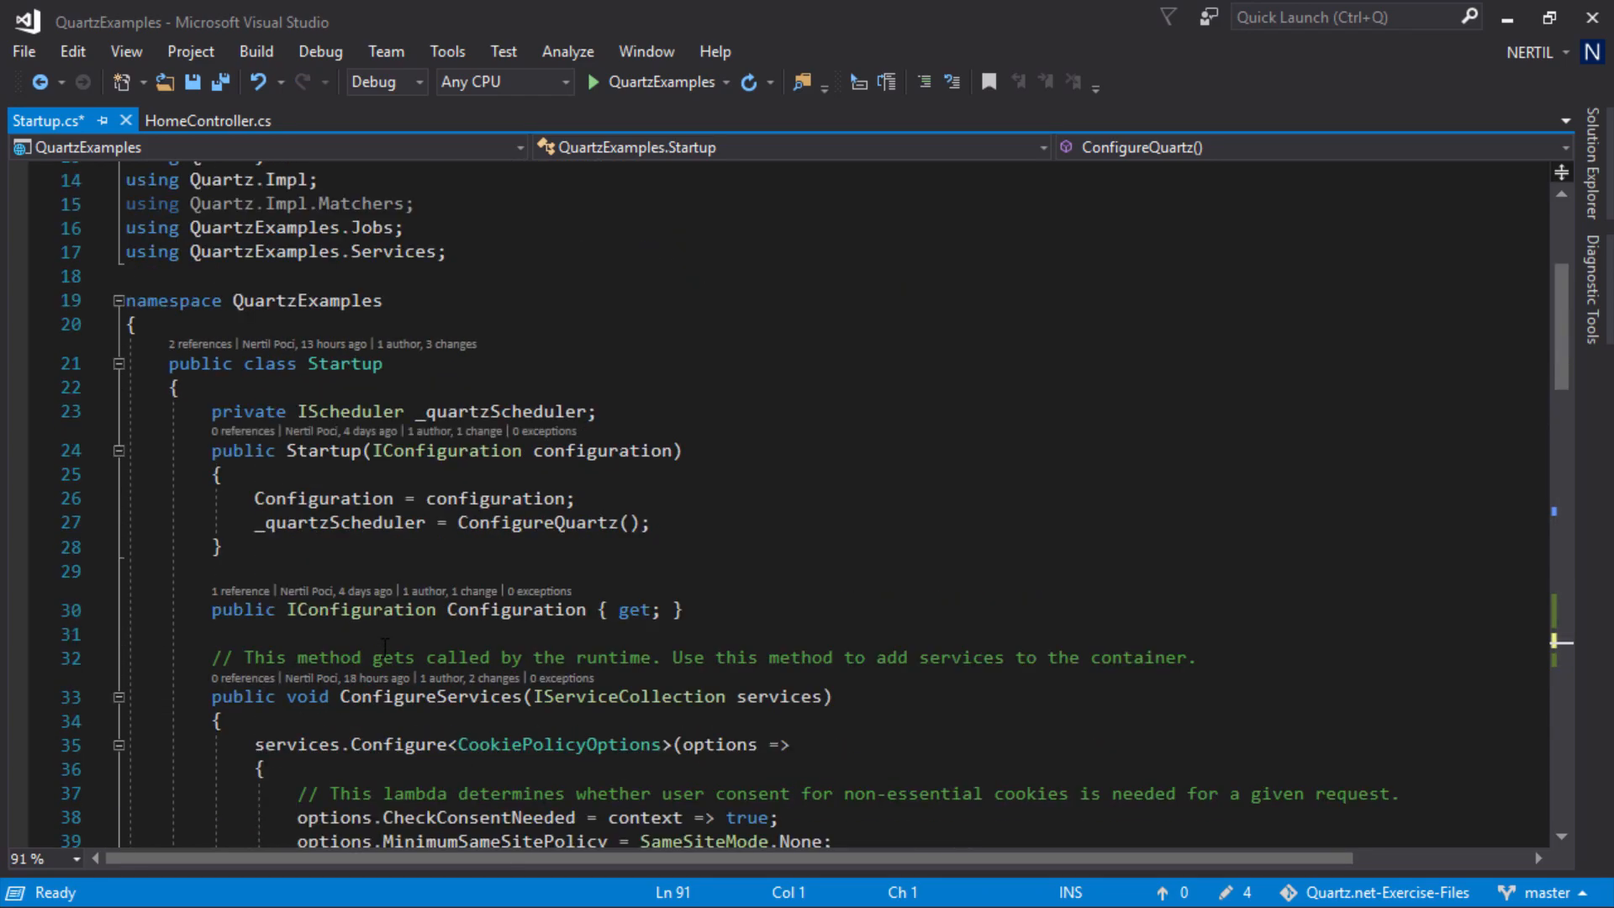
scroll("down", 3)
type("scheduler.Start().Wait();")
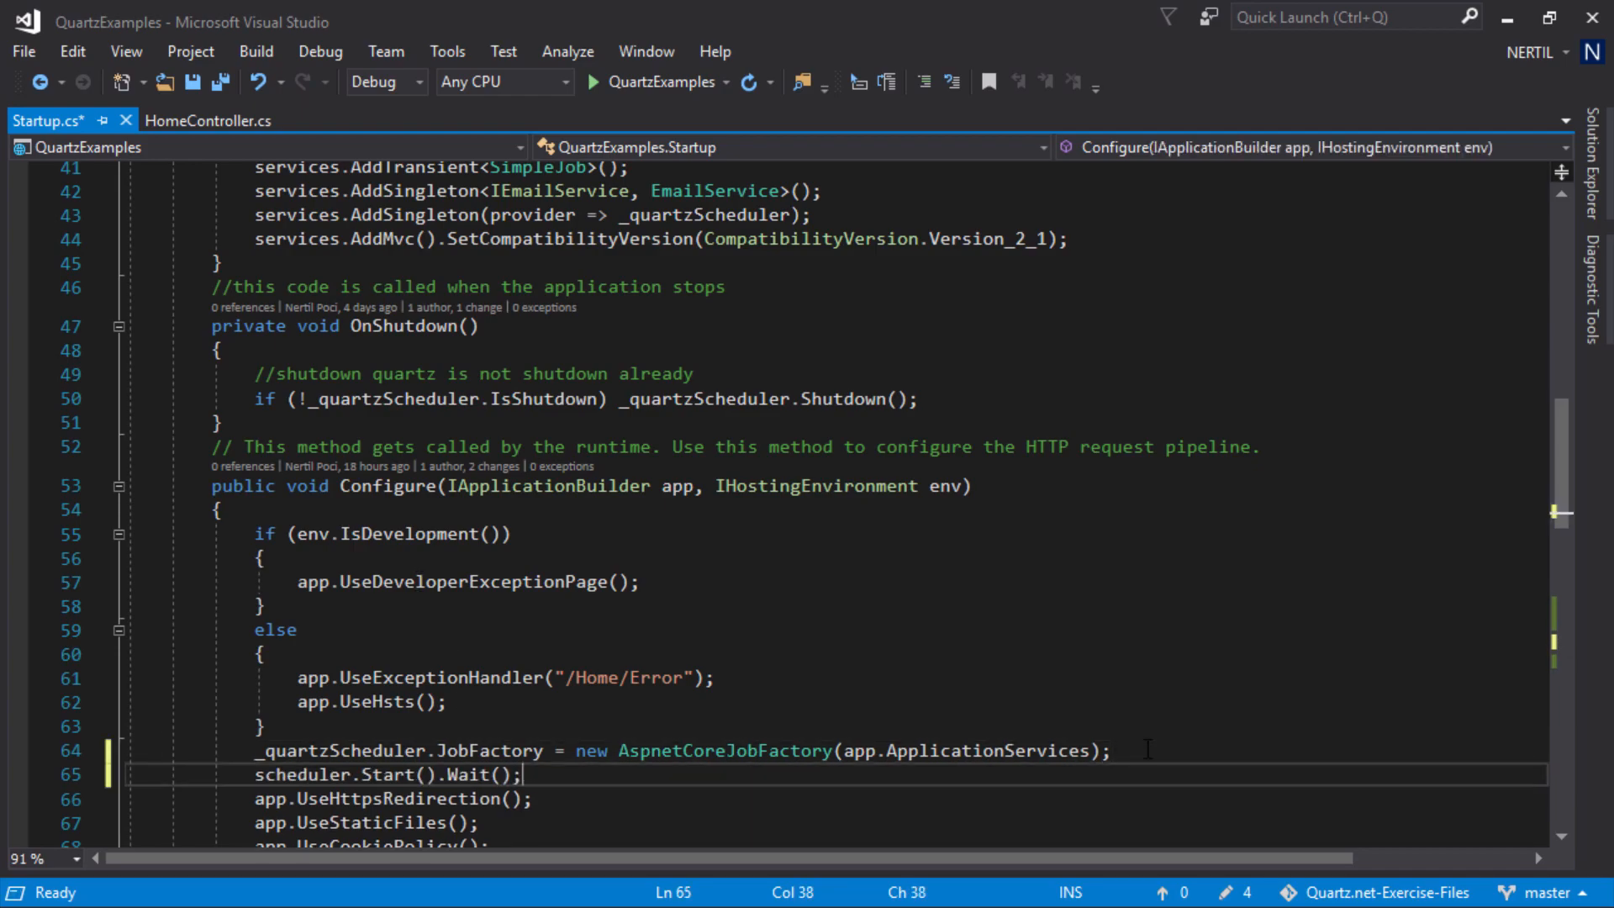
double_click(340, 751)
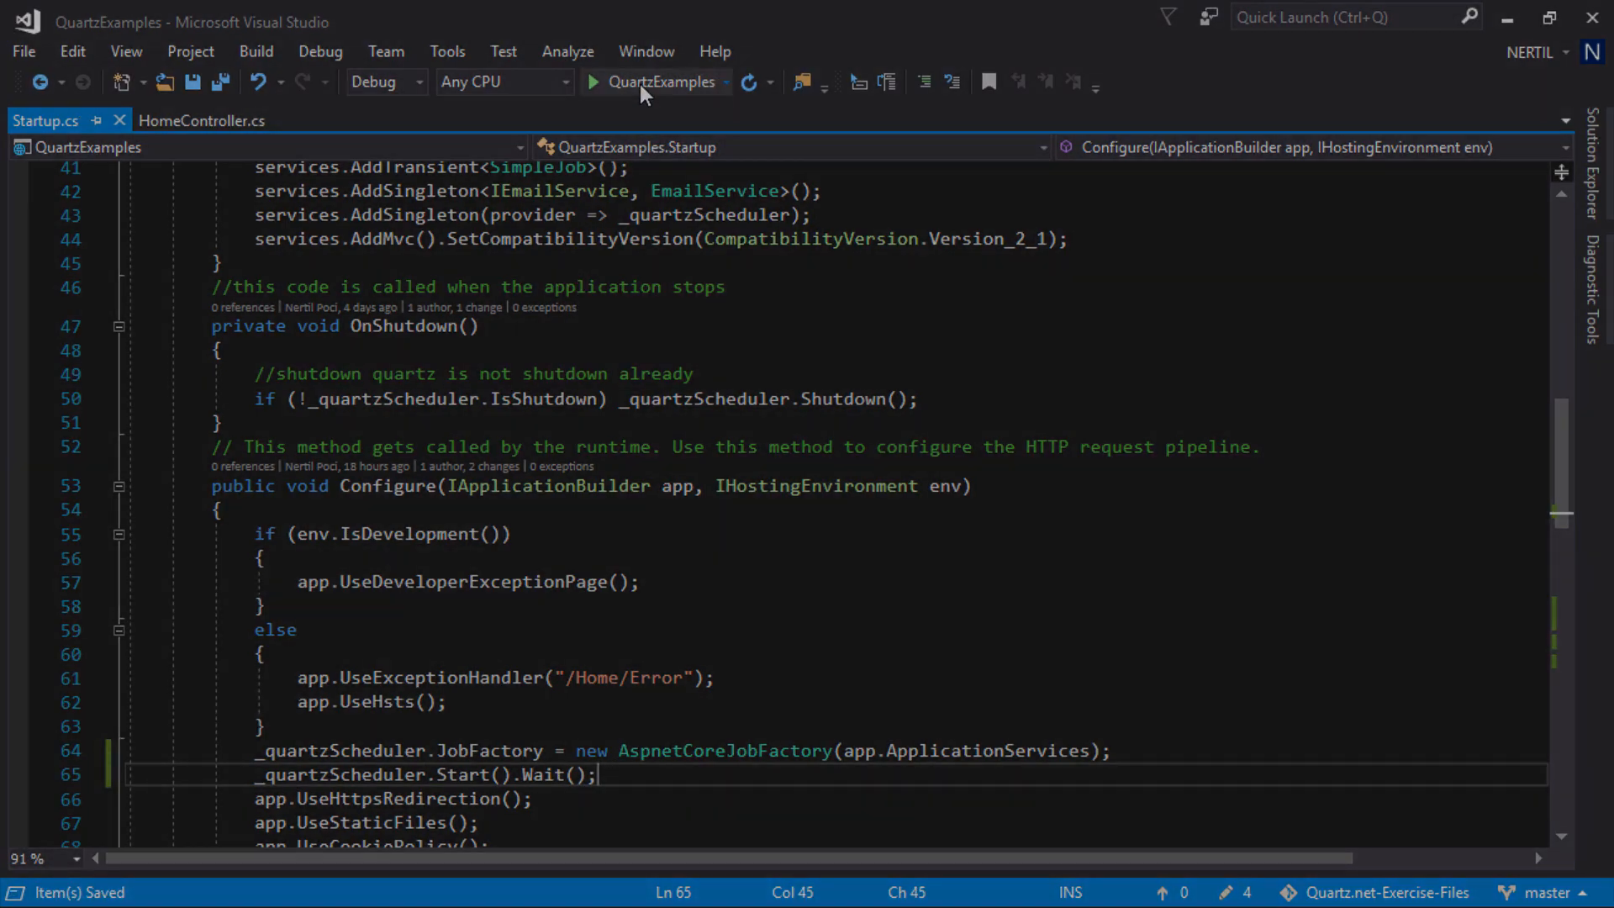
Run QuartzExamples and confirm simplejob executes and testtrigger fires without errors
left_click(593, 81)
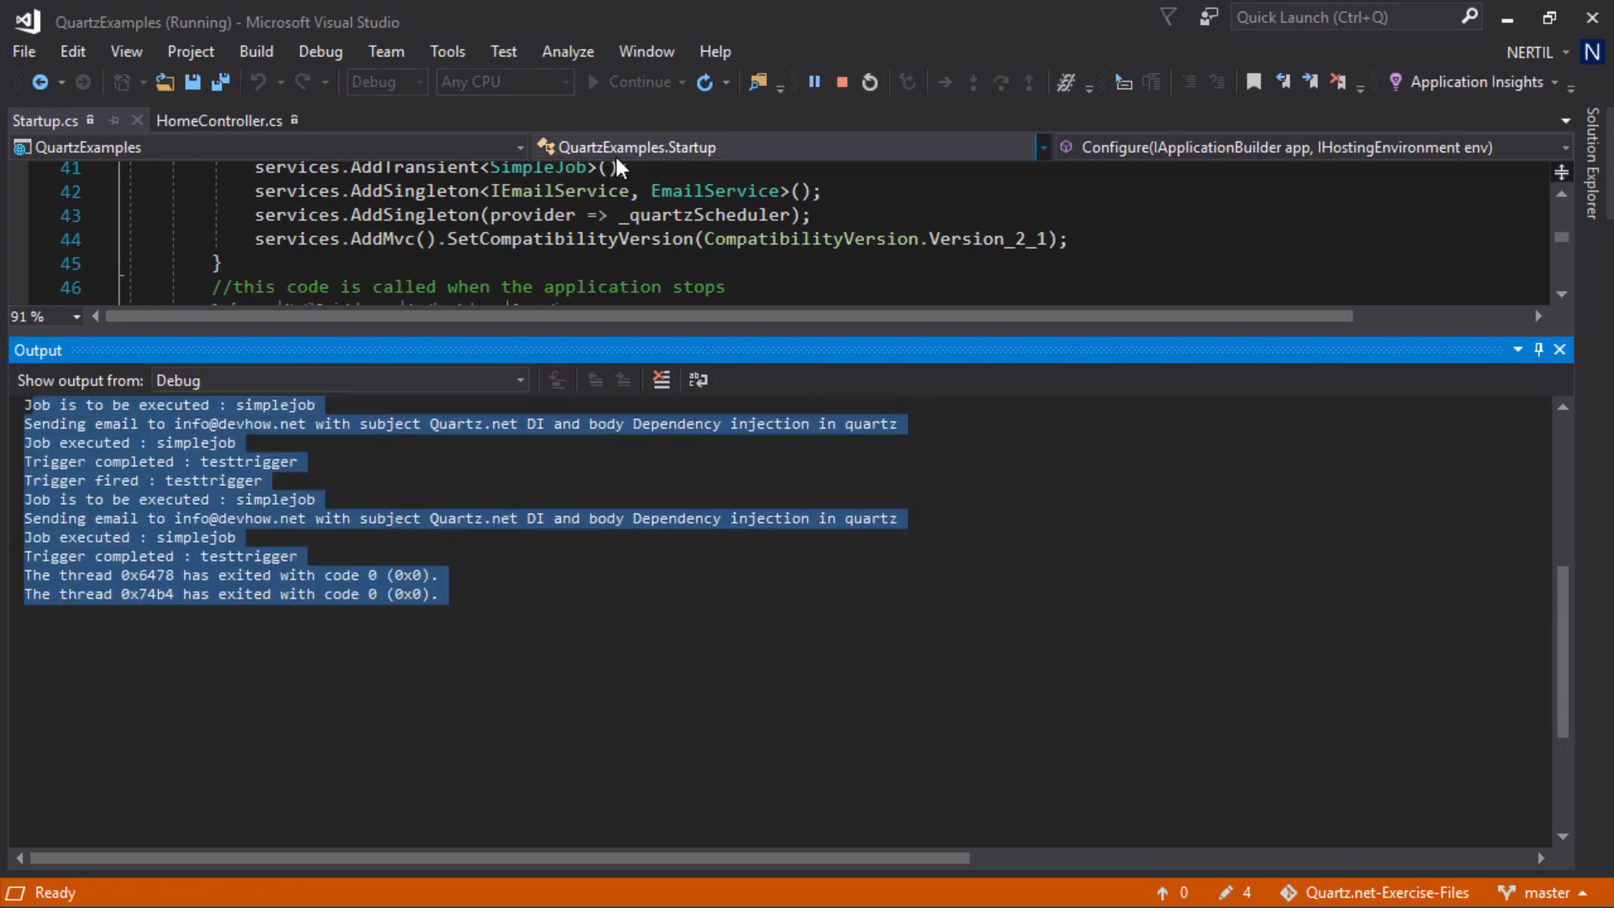
mouse_move(842, 82)
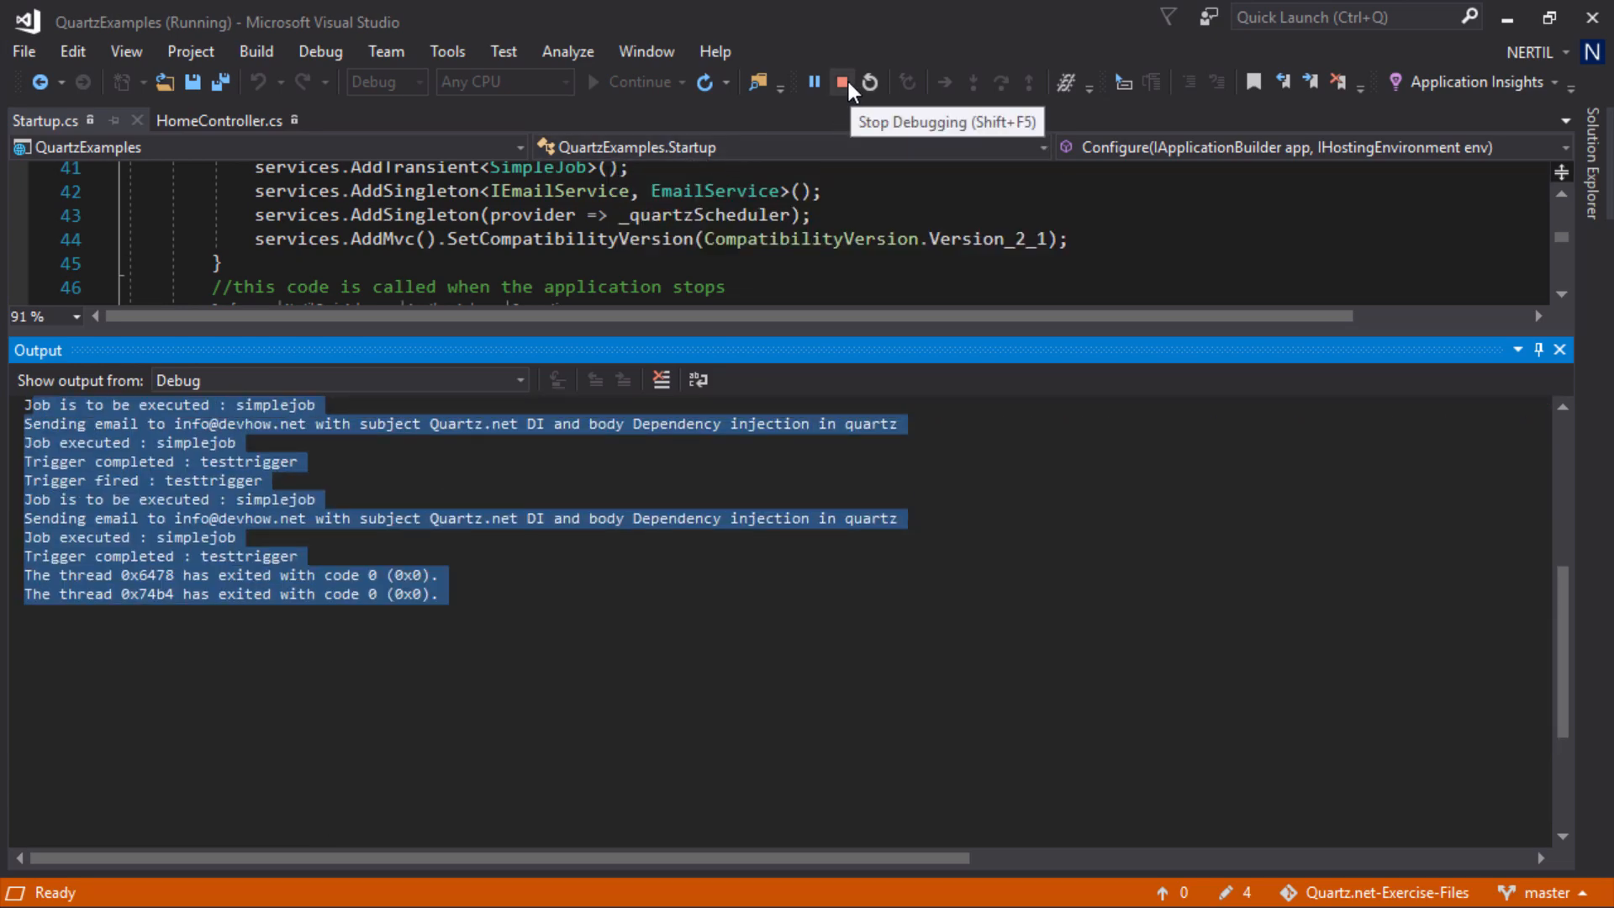